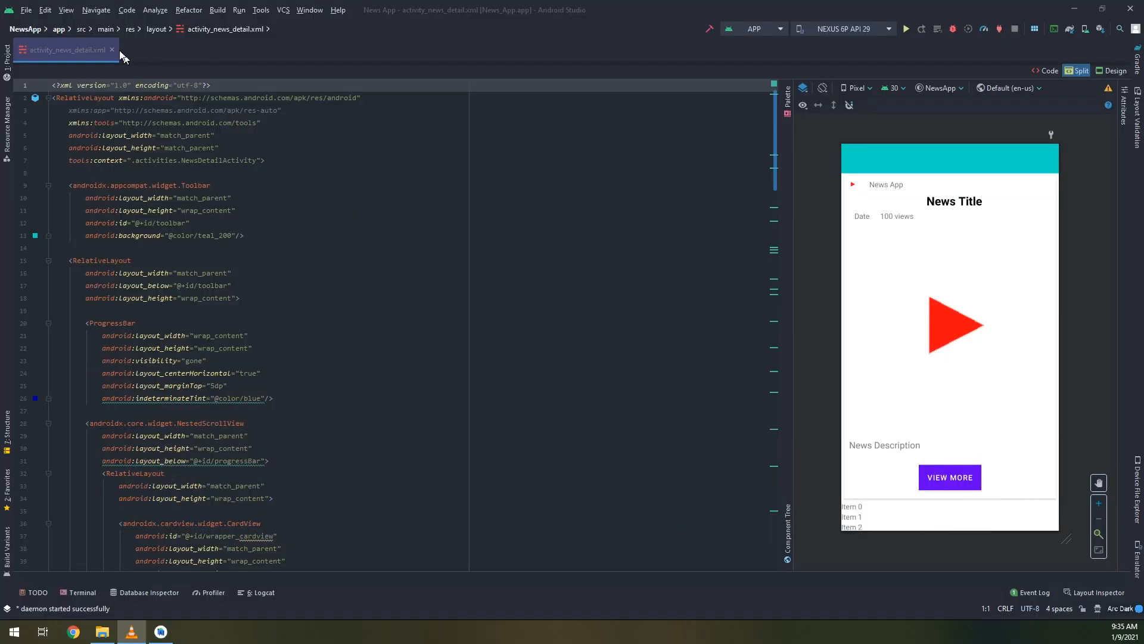
Close activity_news_detail.xml and open NewsAdapter from the adapters package in the Project tree
click(112, 50)
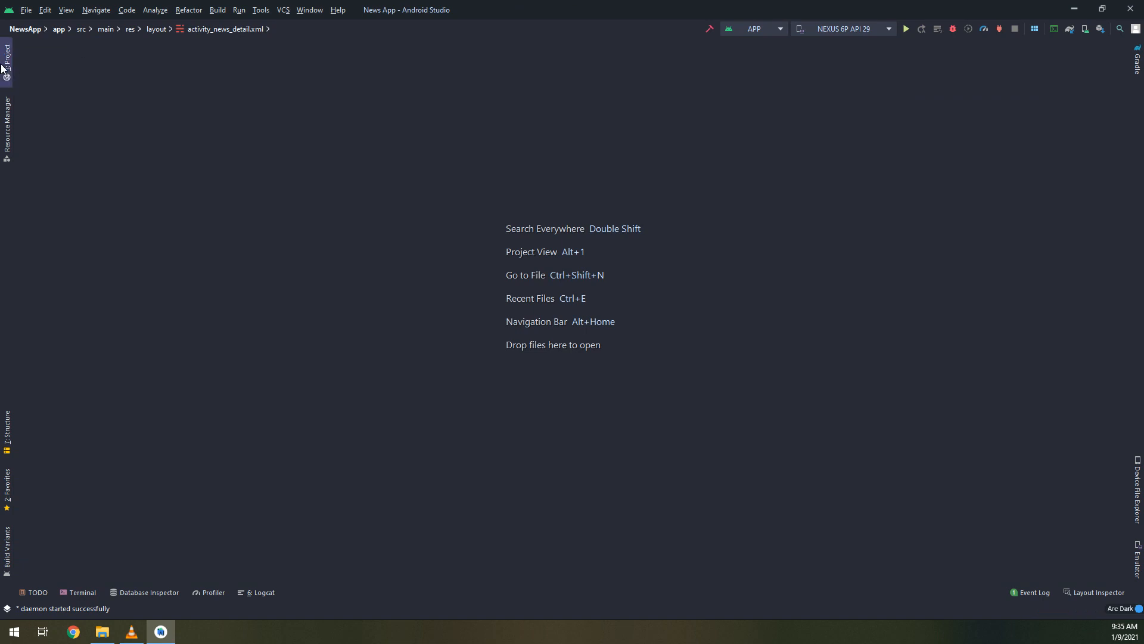
click(7, 58)
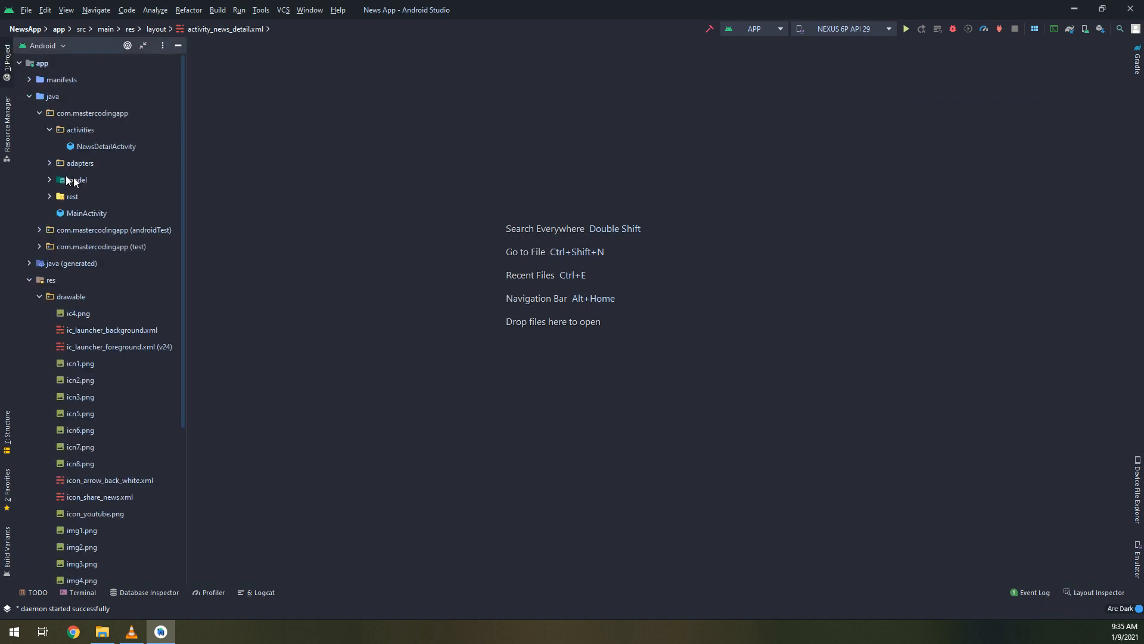
click(79, 163)
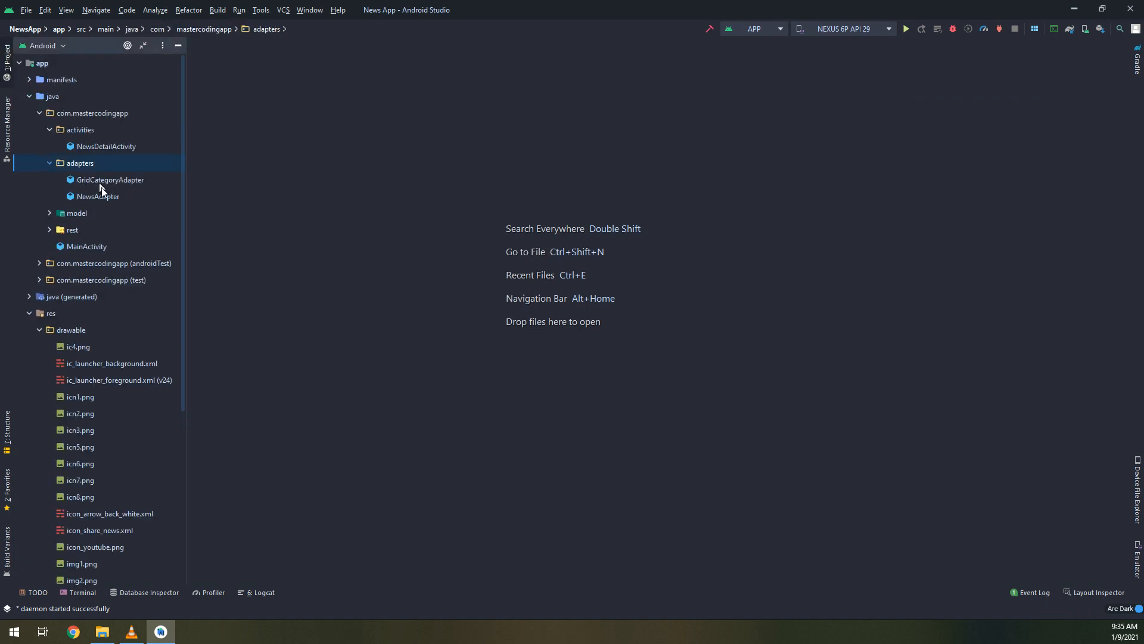
double_click(97, 196)
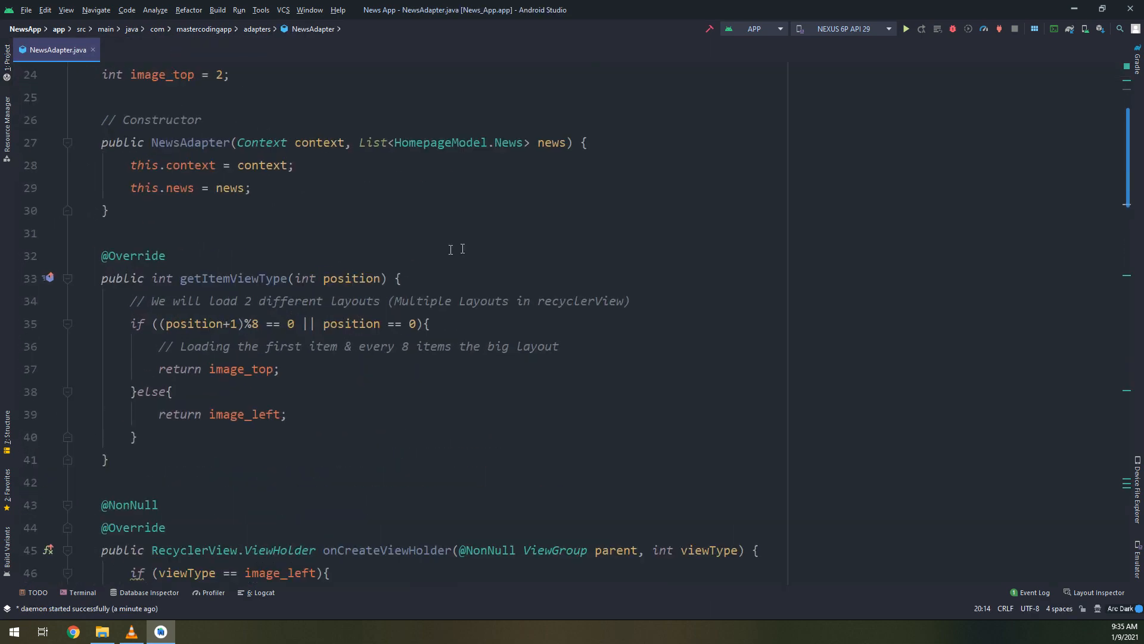
scroll(up, 3)
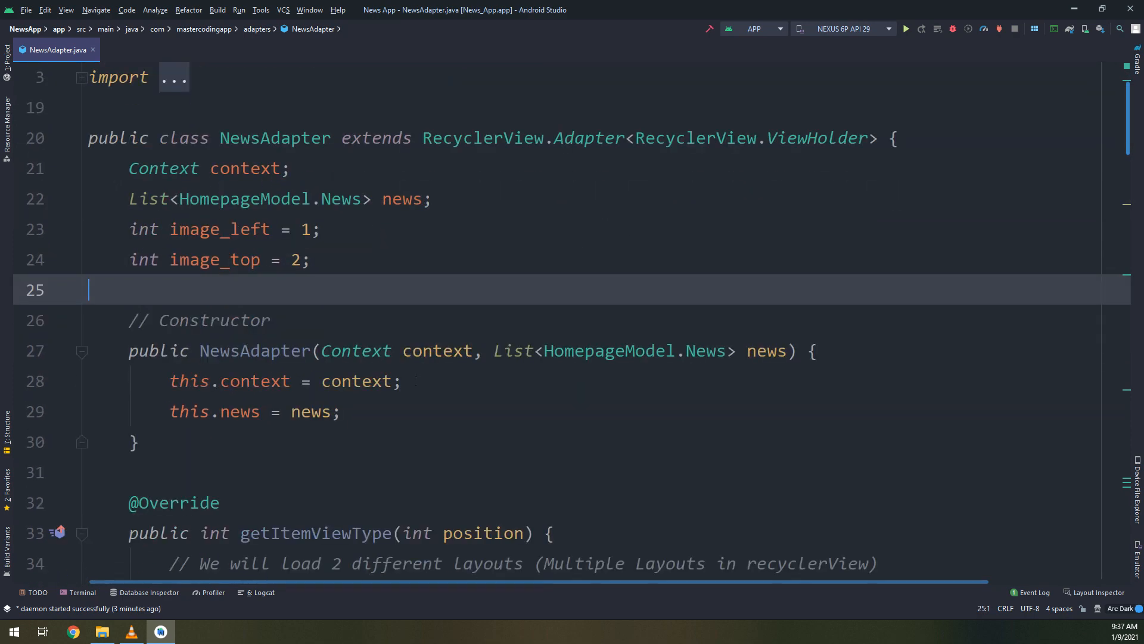
scroll(down, 3)
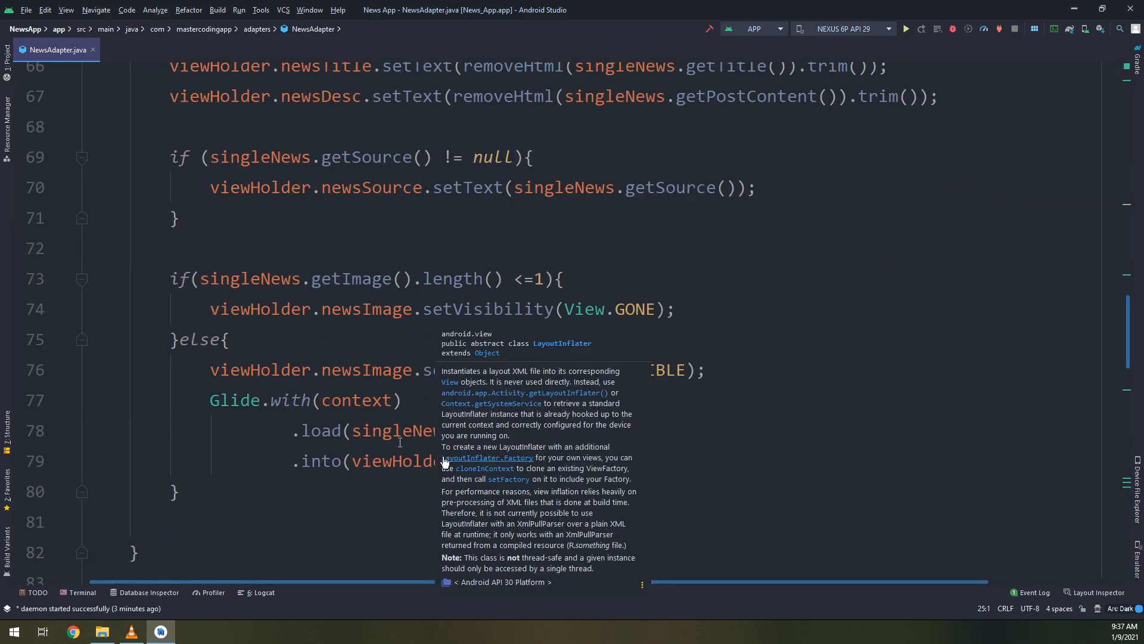
scroll(up, 3)
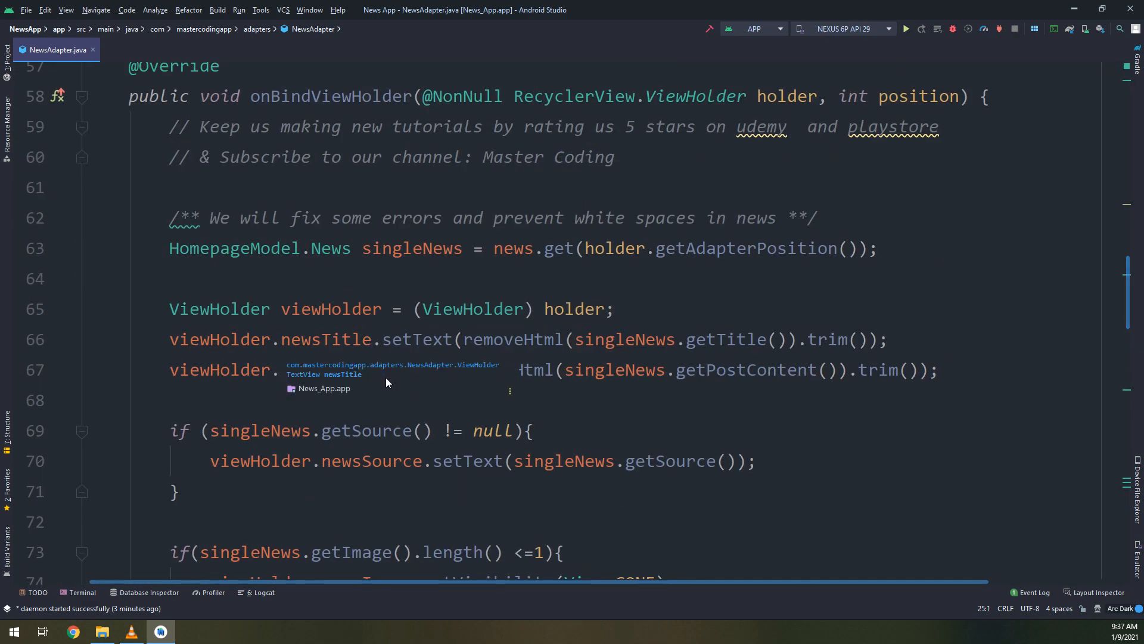
scroll(down, 3)
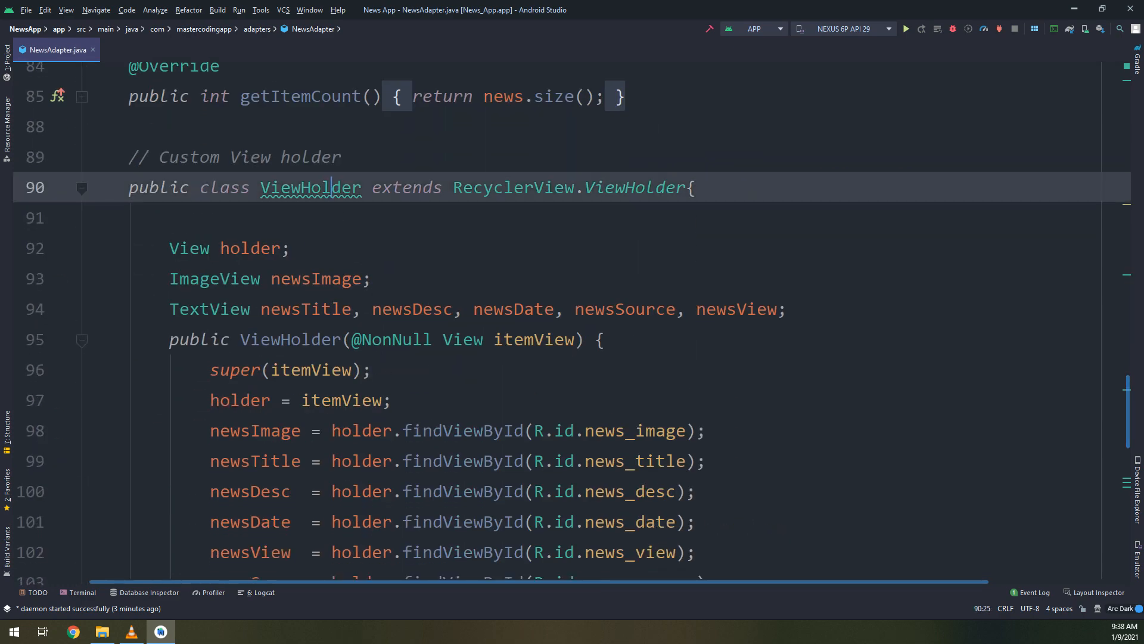
scroll(down, 3)
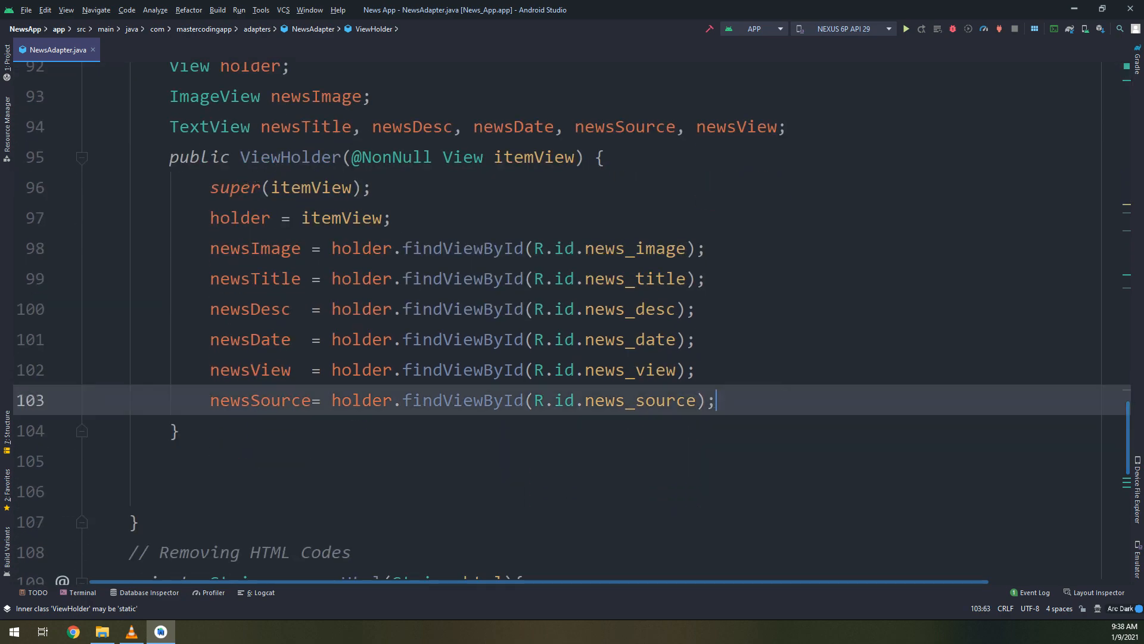
Register the ViewHolder as click listener with holder.setOnClickListener(this) and an empty onClick override
text(ho)
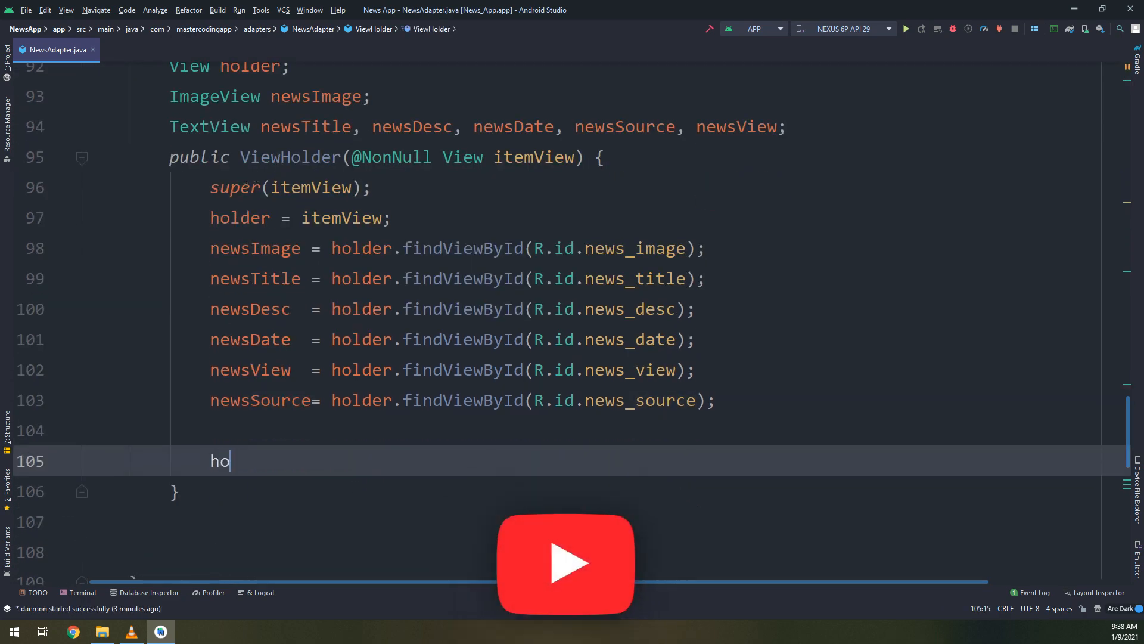
text(lder.)
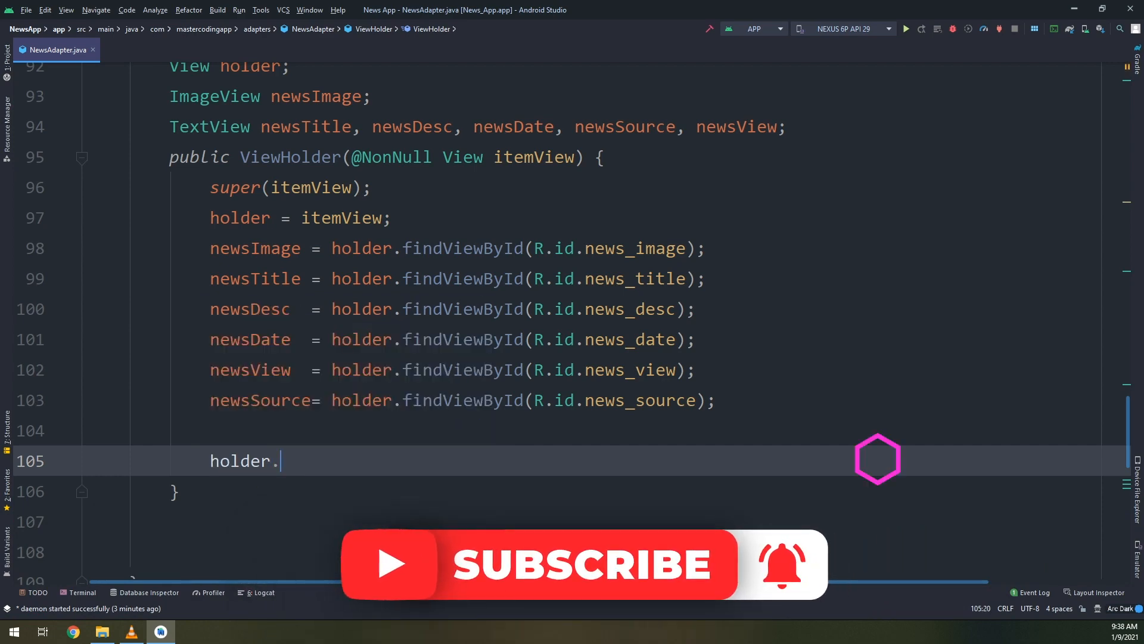
text(setOn)
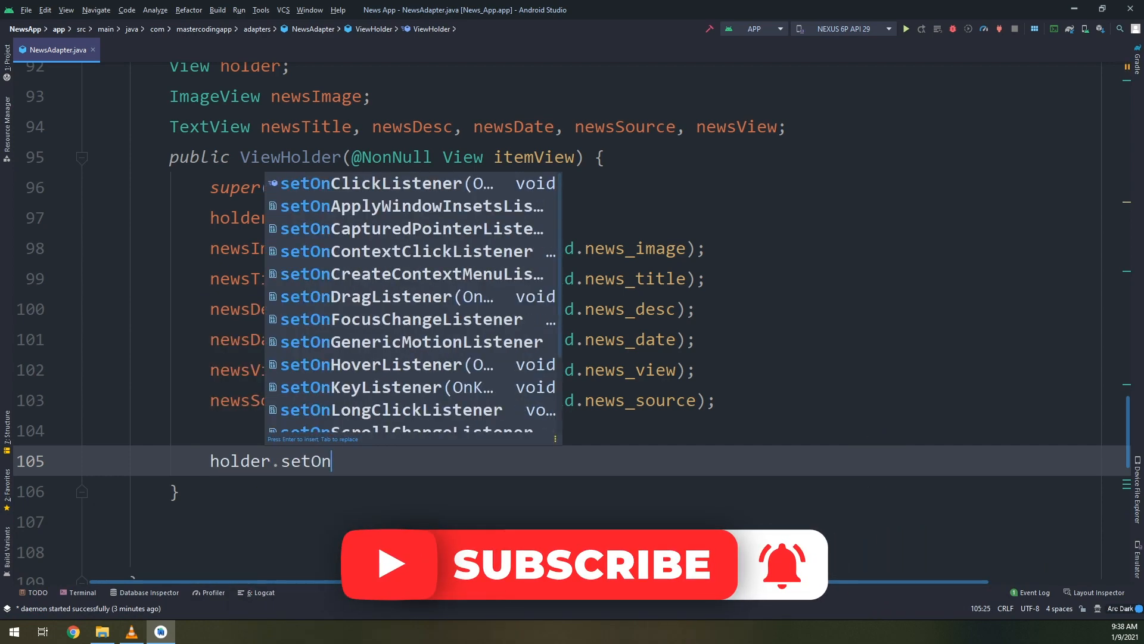
click(374, 183)
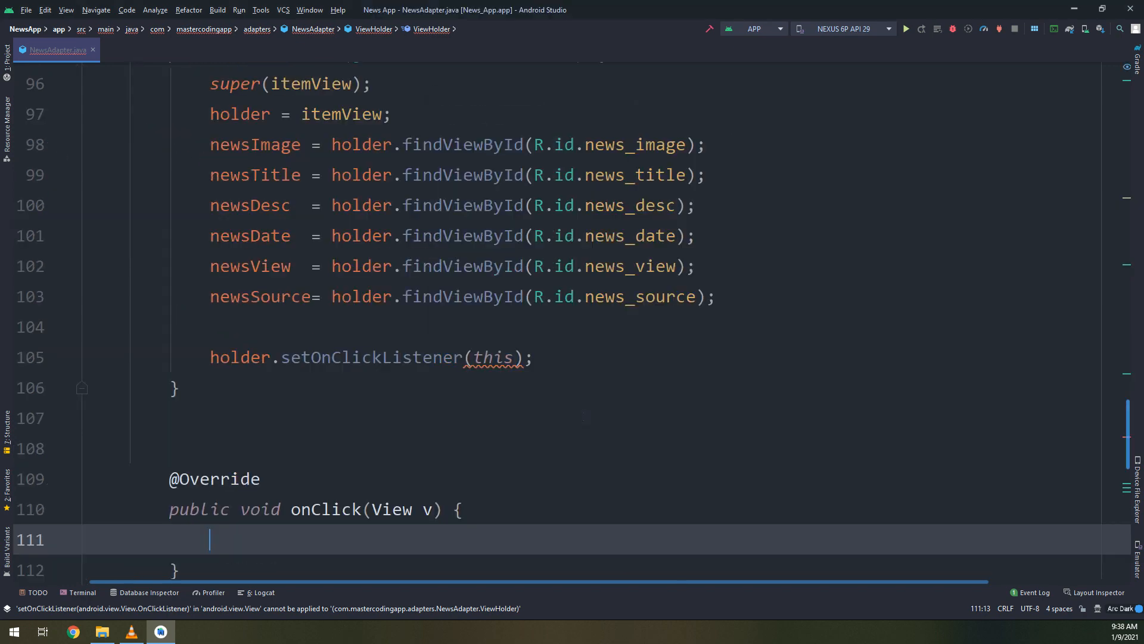
scroll(down, 3)
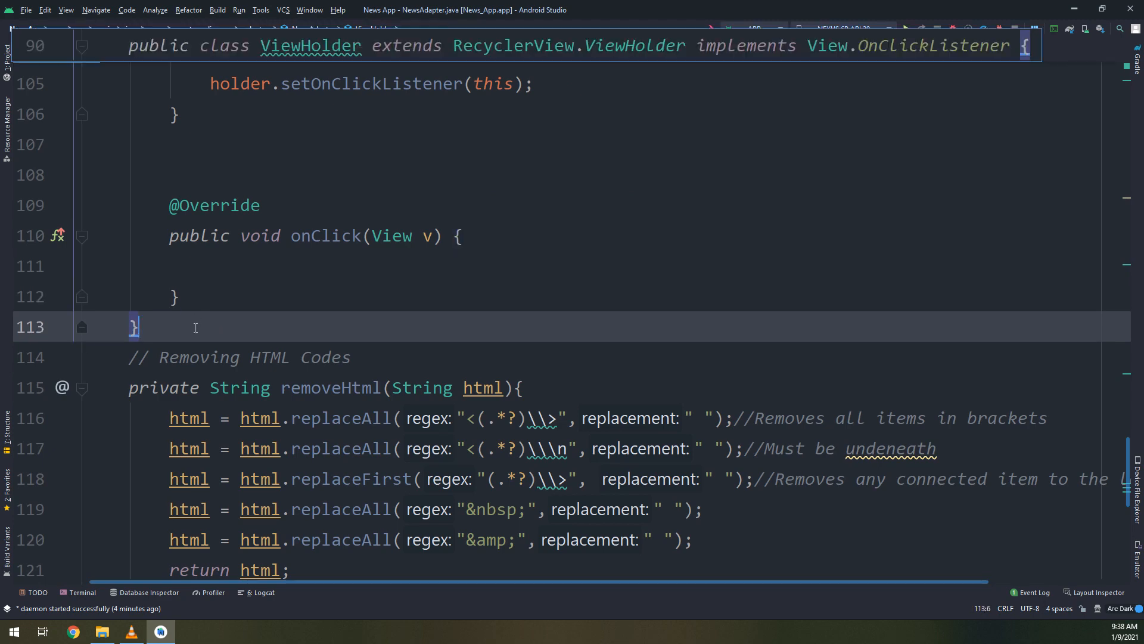
scroll(up, 3)
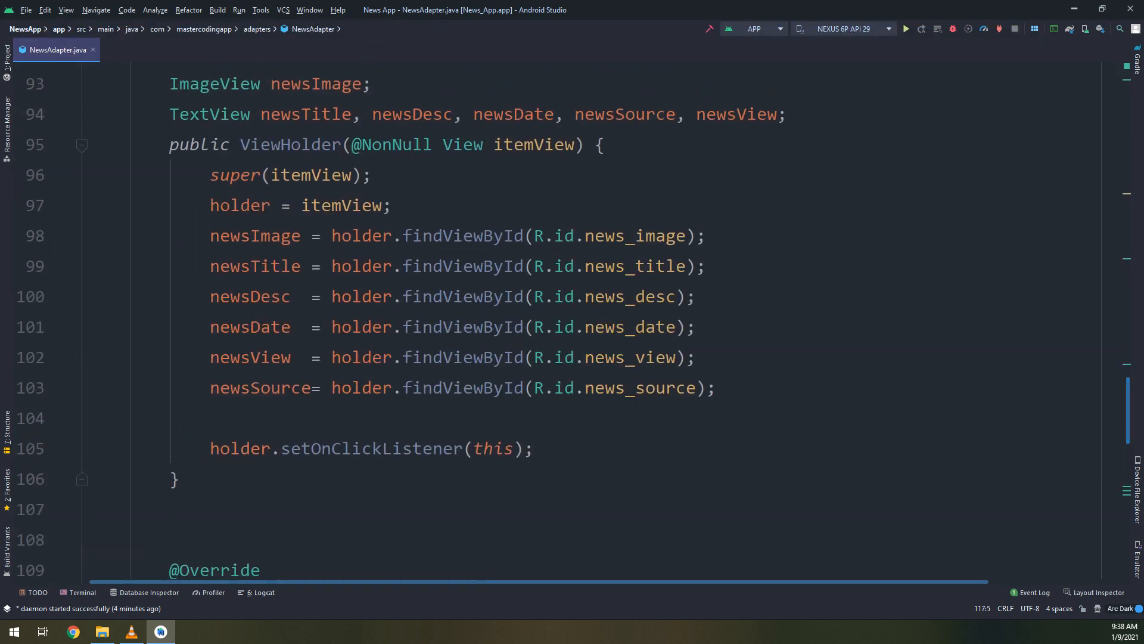
scroll(down, 3)
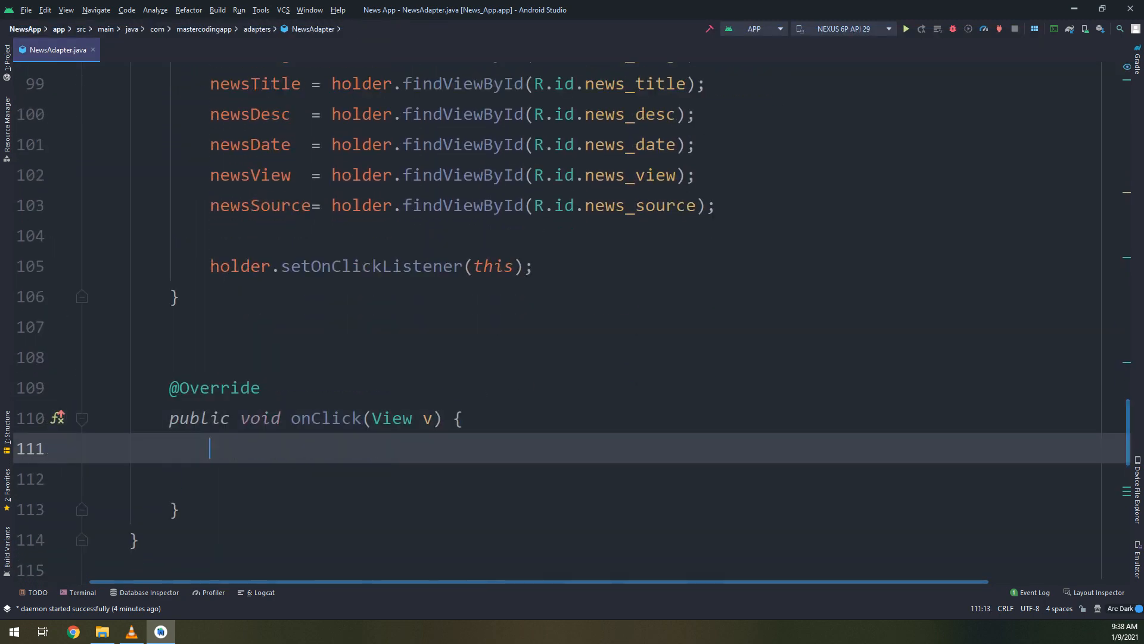
In onClick, create Intent i targeting NewsDetailActivity and start a putExtra call
text(Intent i)
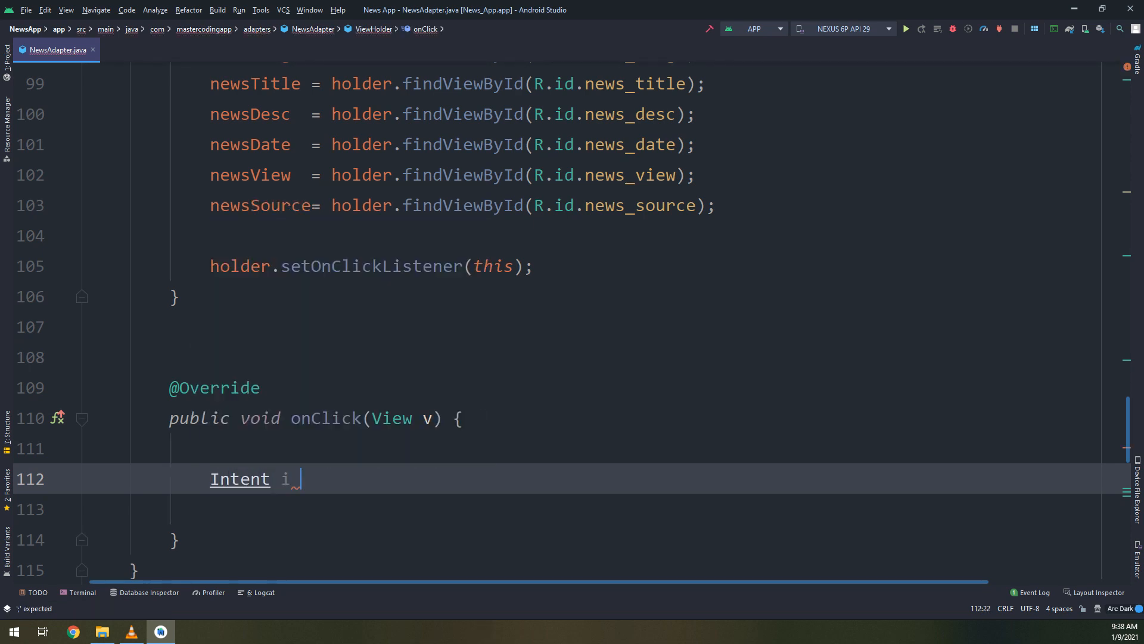
text(=)
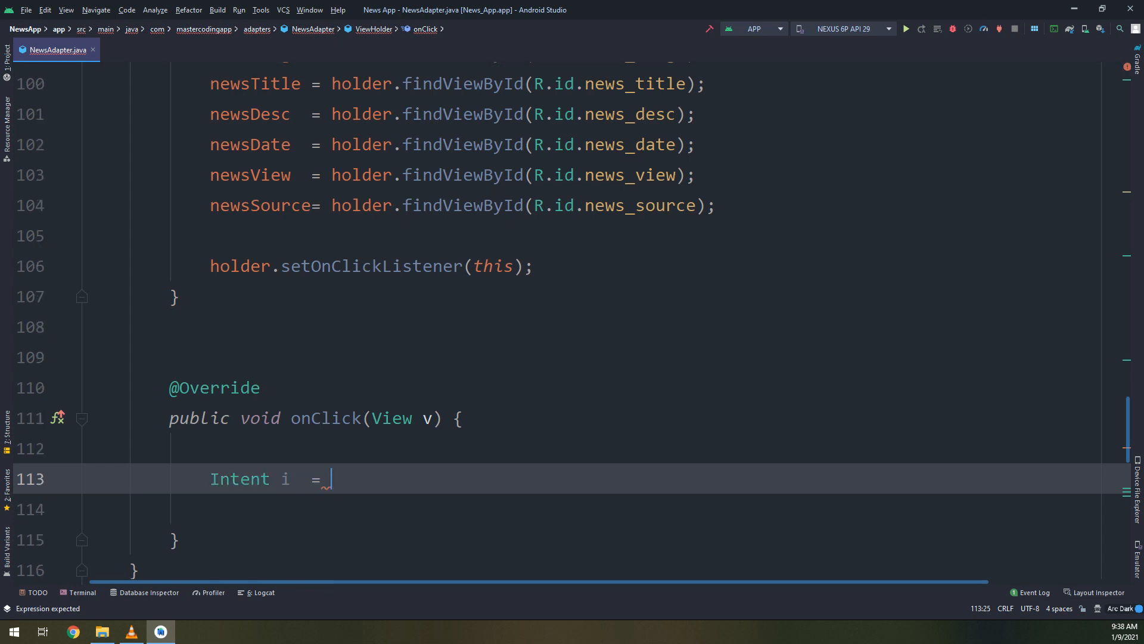
text(i)
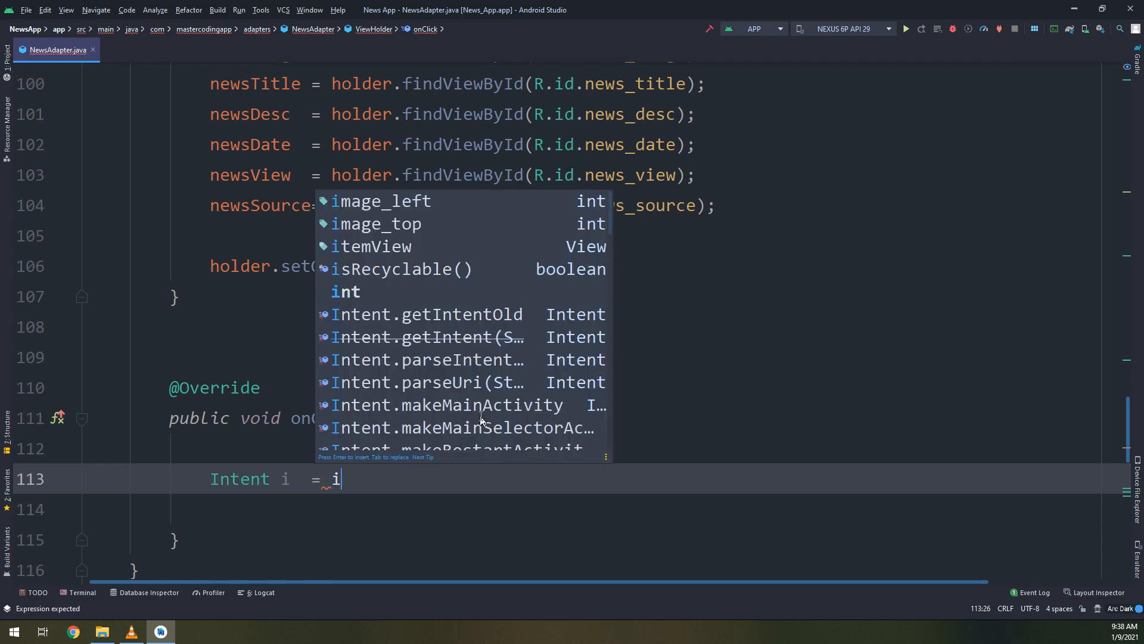
text(new Intent(context, N)
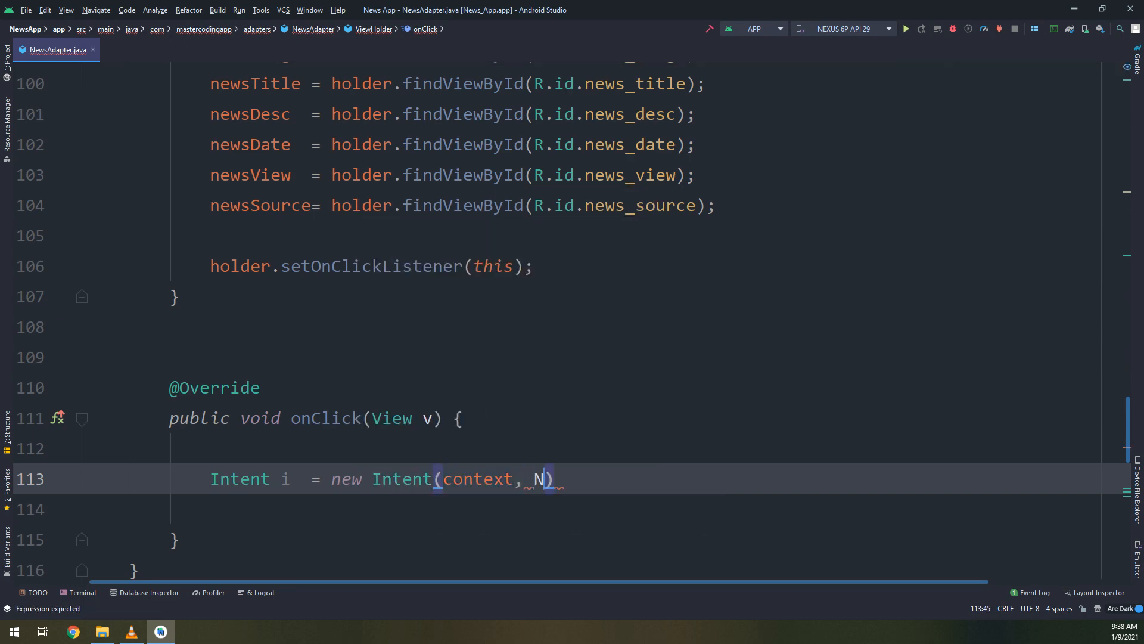
text(ewsDat)
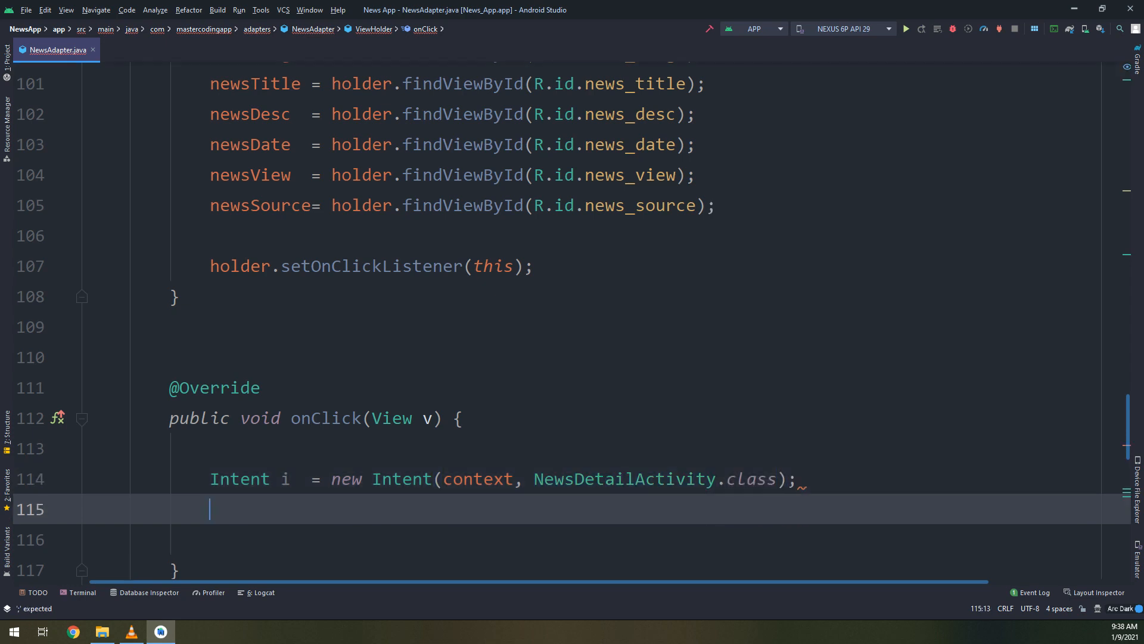
text(.putExtra("pid", bnew)
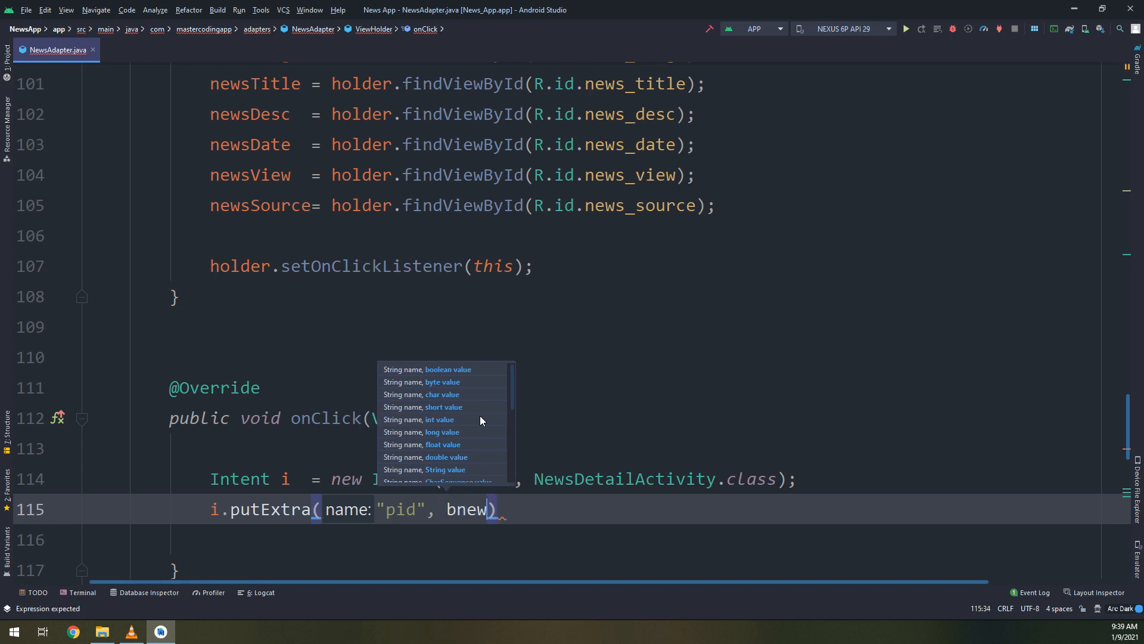
Pass "pid" with news.get(getAdapterPosition()).getPid() as the intent extra
text(news)
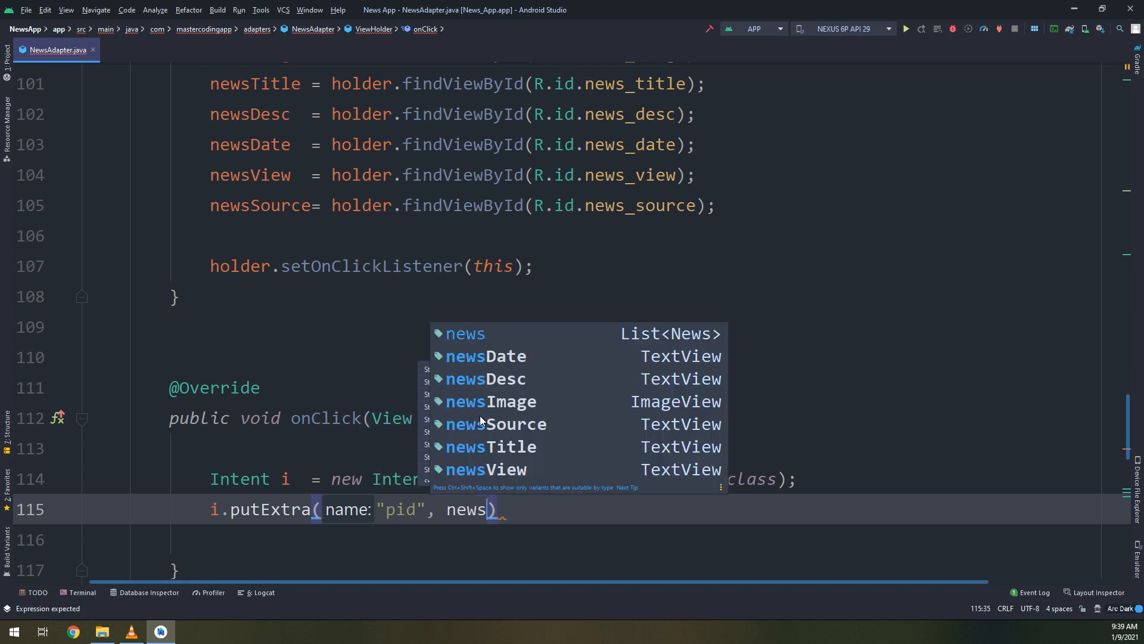
key(Escape)
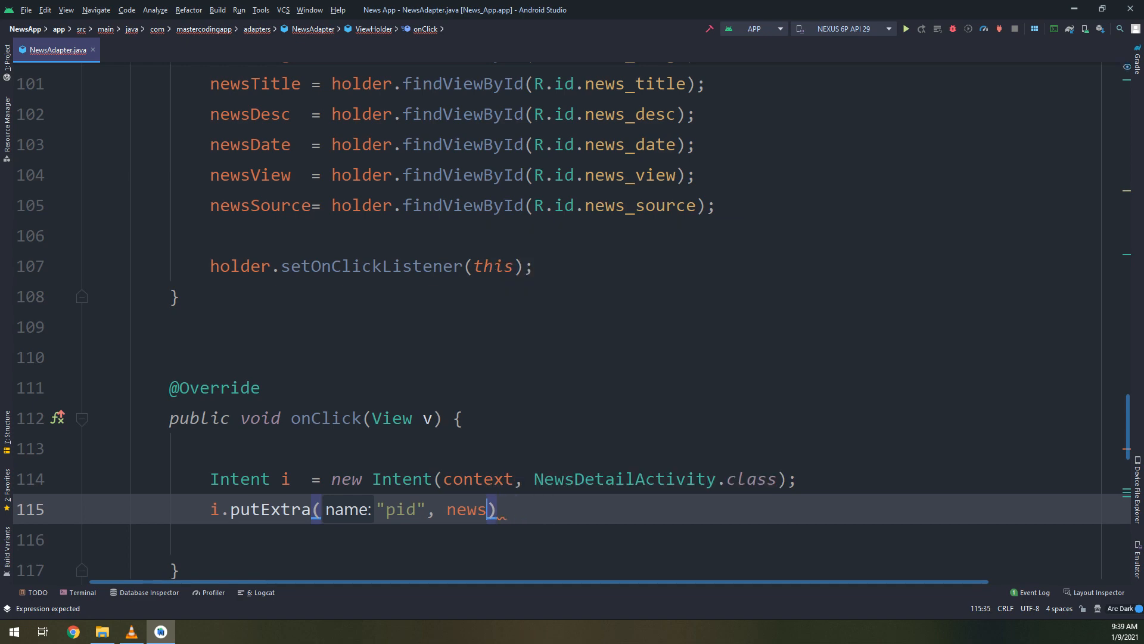
text(.get)
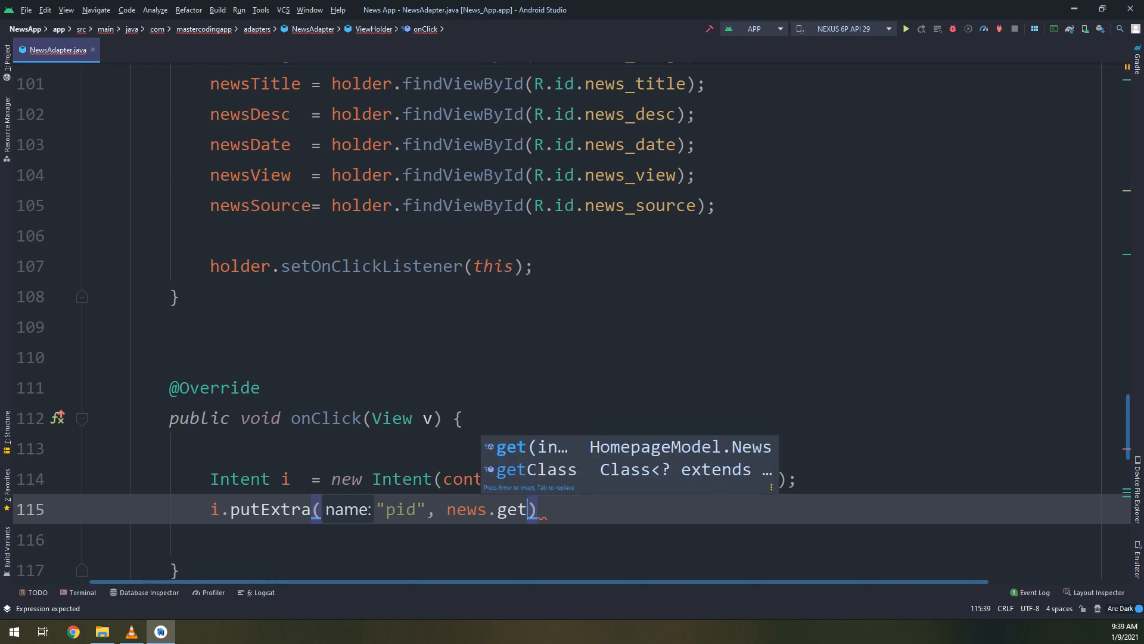
click(525, 447)
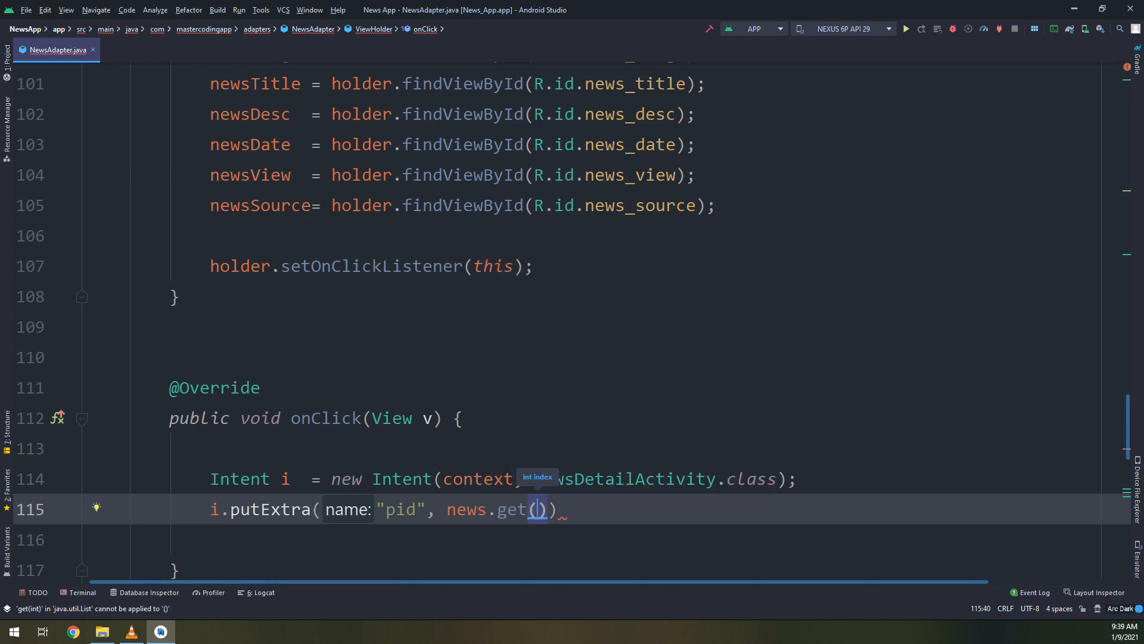
text(getAdapterPosition().getPi)
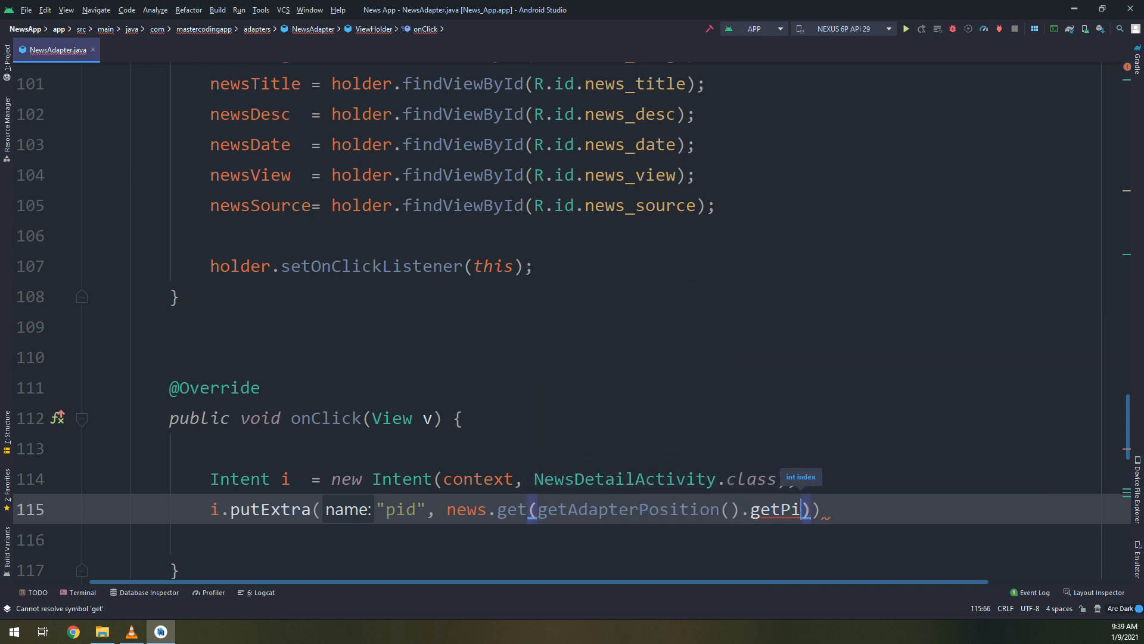
key(Backspace)
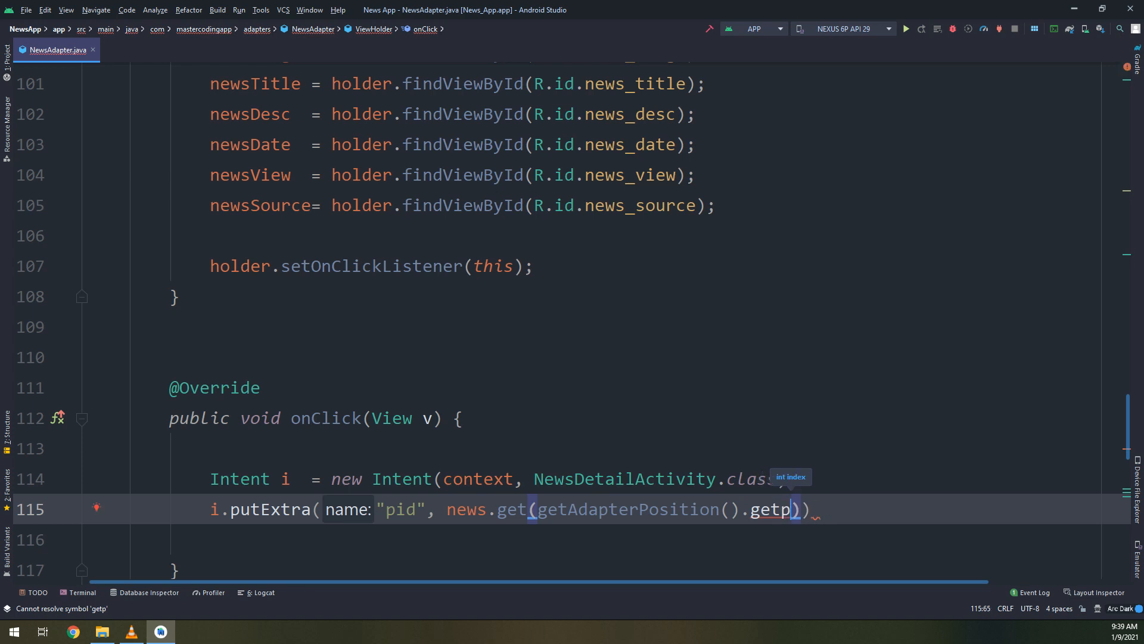
text(Pi)
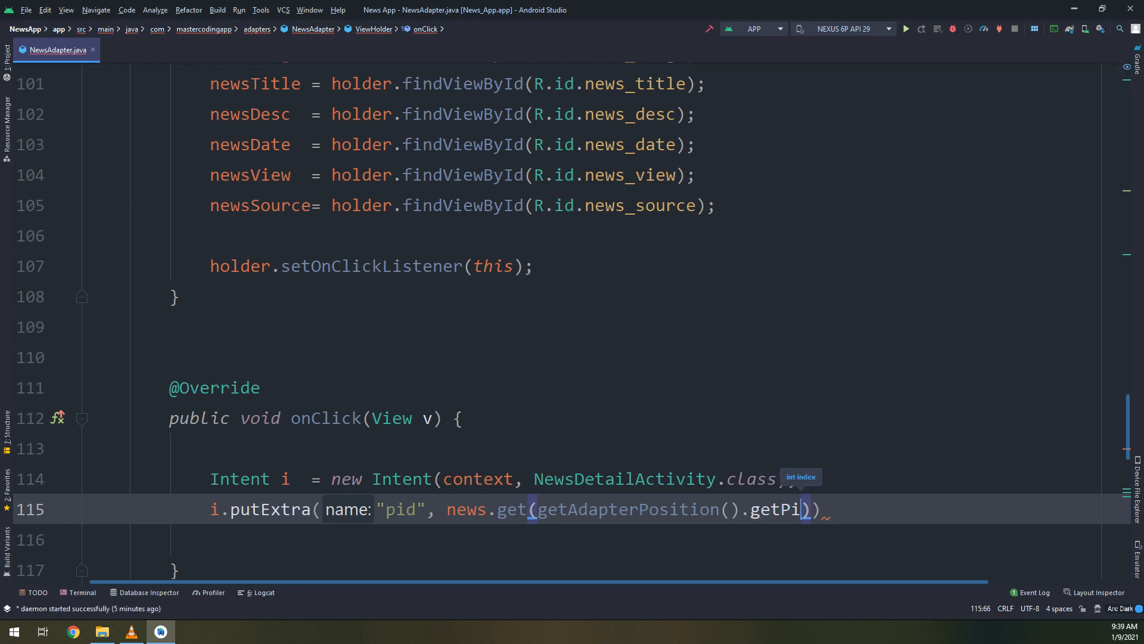
text(d()
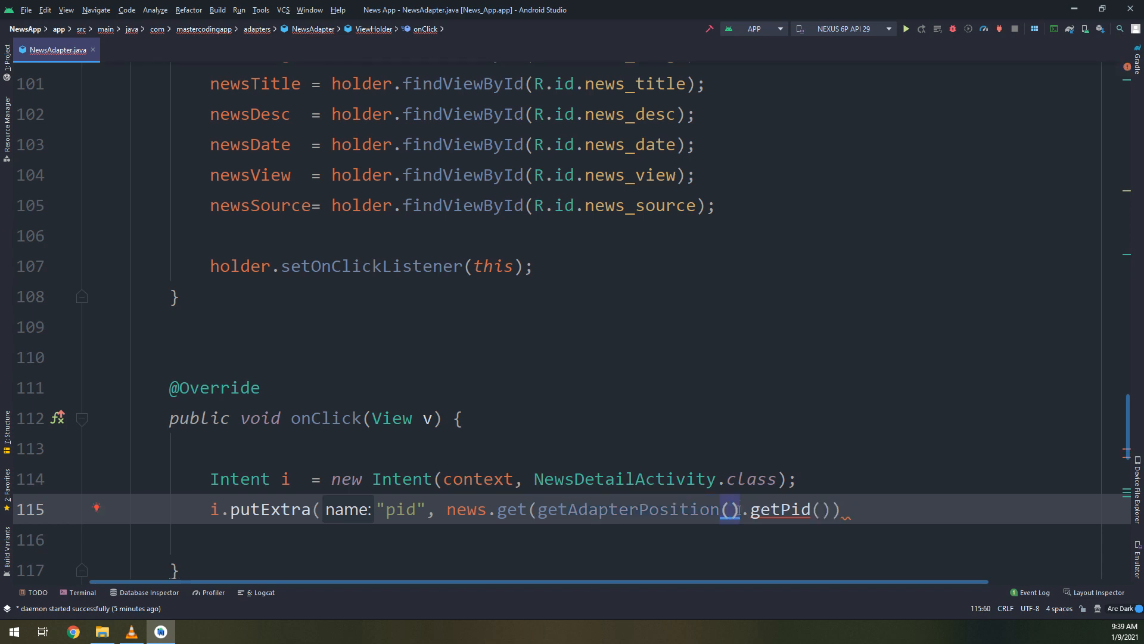
Finish the putExtra line and call context.startActivity(i) to launch the detail screen
text())
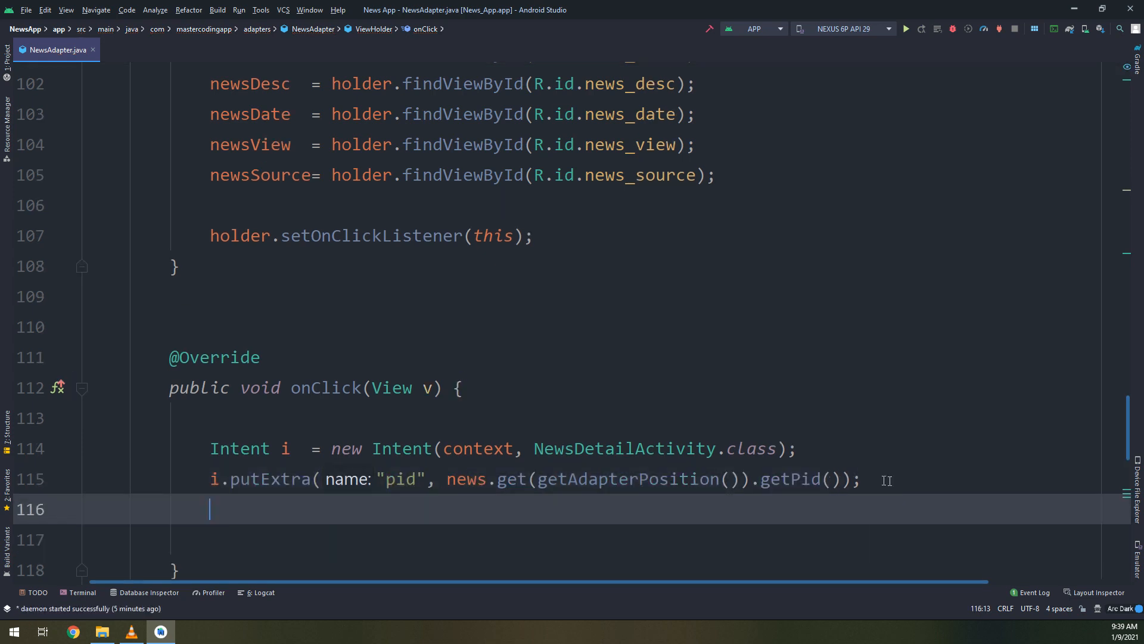
text(context.startActivity();)
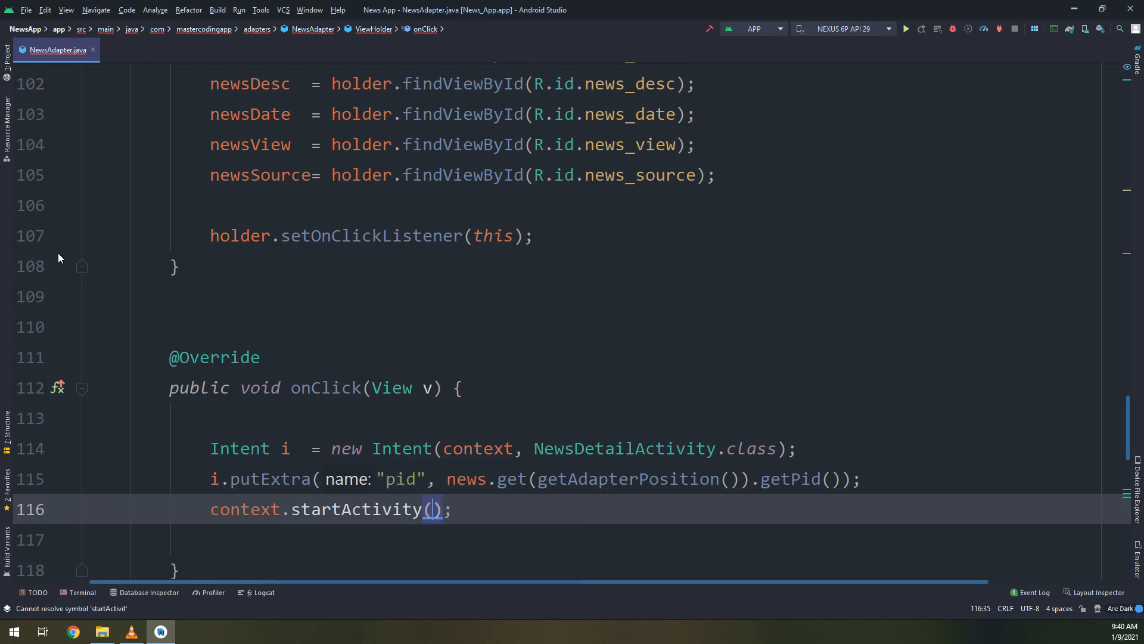
text(i)
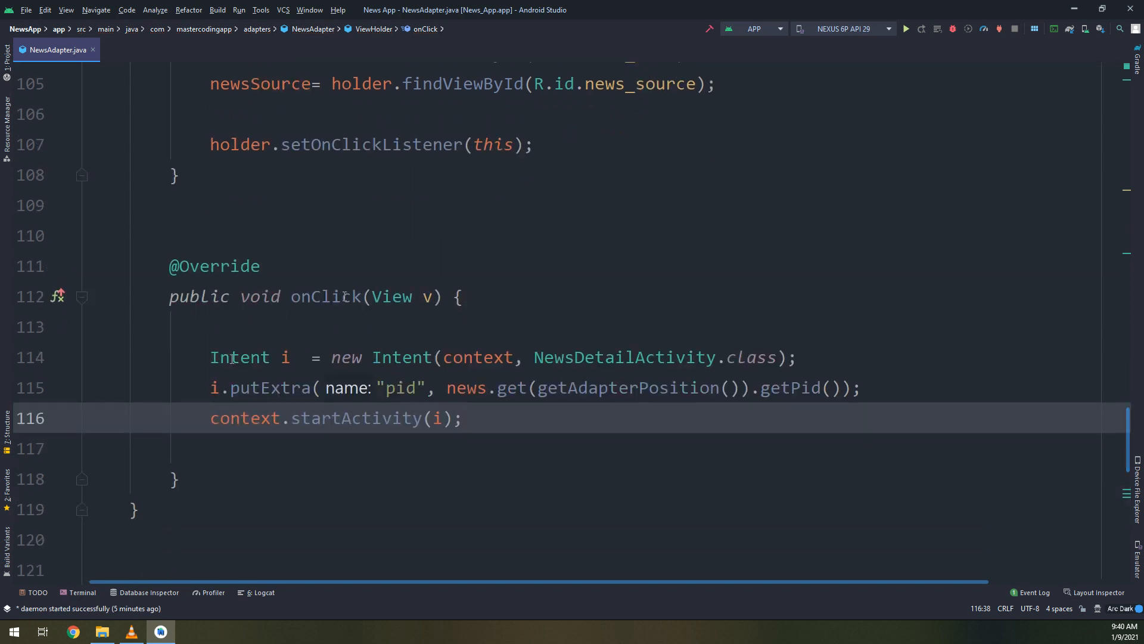
Run NewsApp on the Nexus 6P API 29 emulator and show the Emulator panel
click(904, 29)
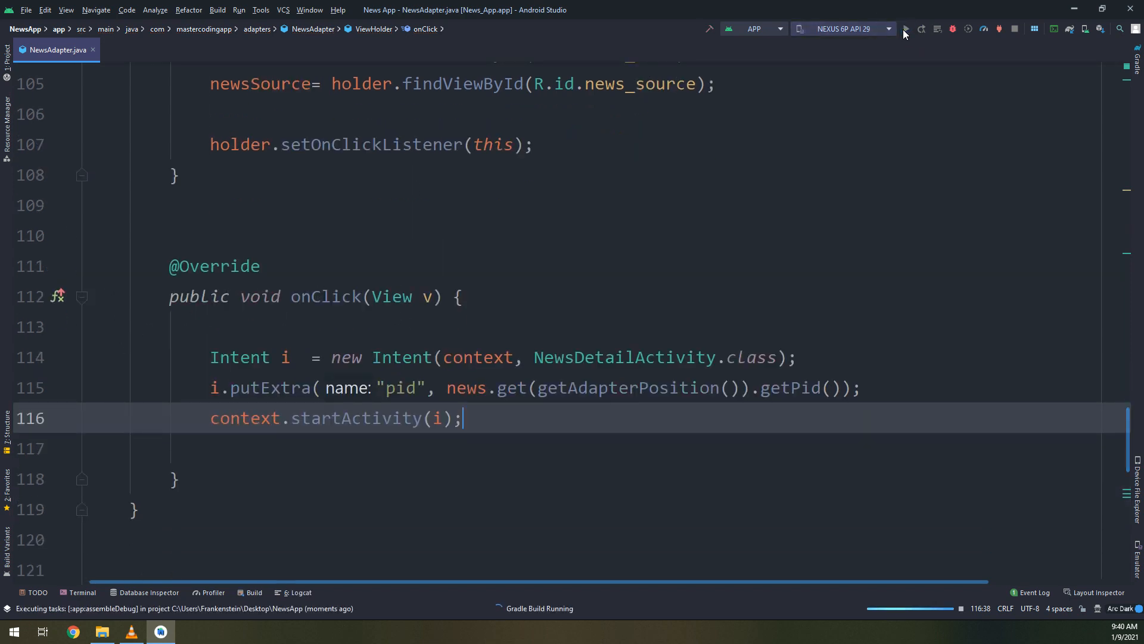
click(905, 29)
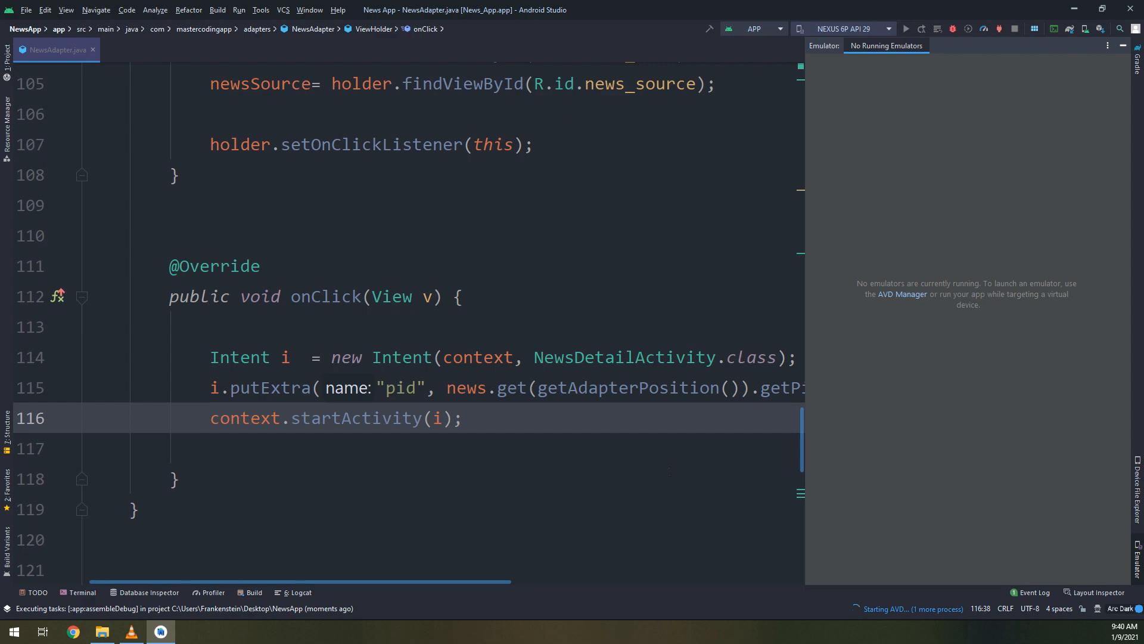
mouse_move(669, 471)
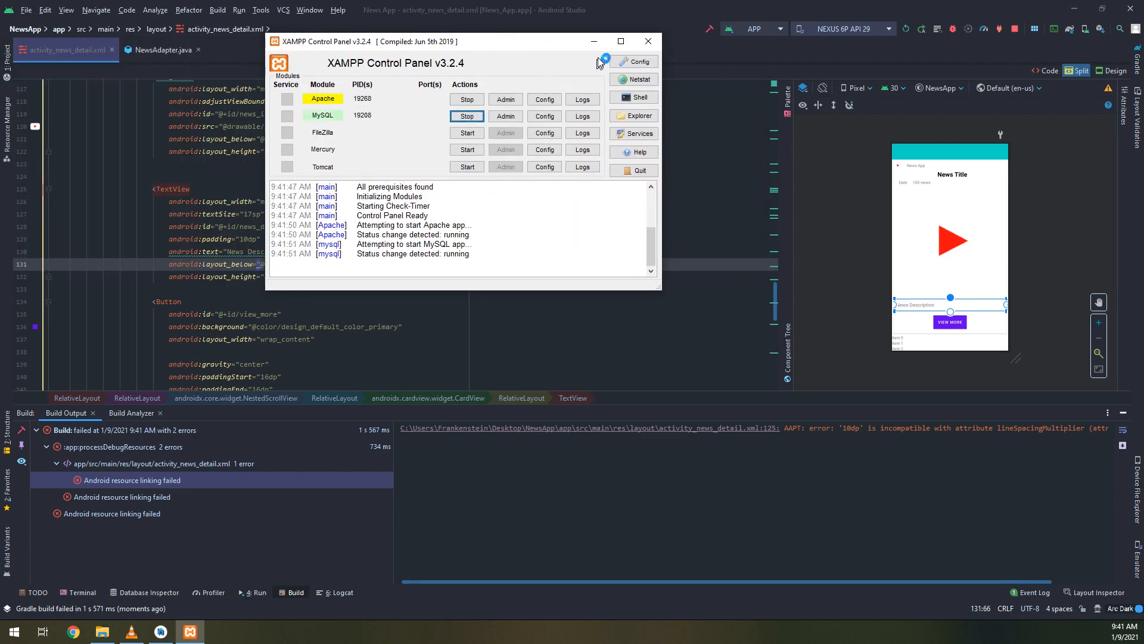
Dismiss the XAMPP Control Panel and switch the layout editor to Code view
click(646, 41)
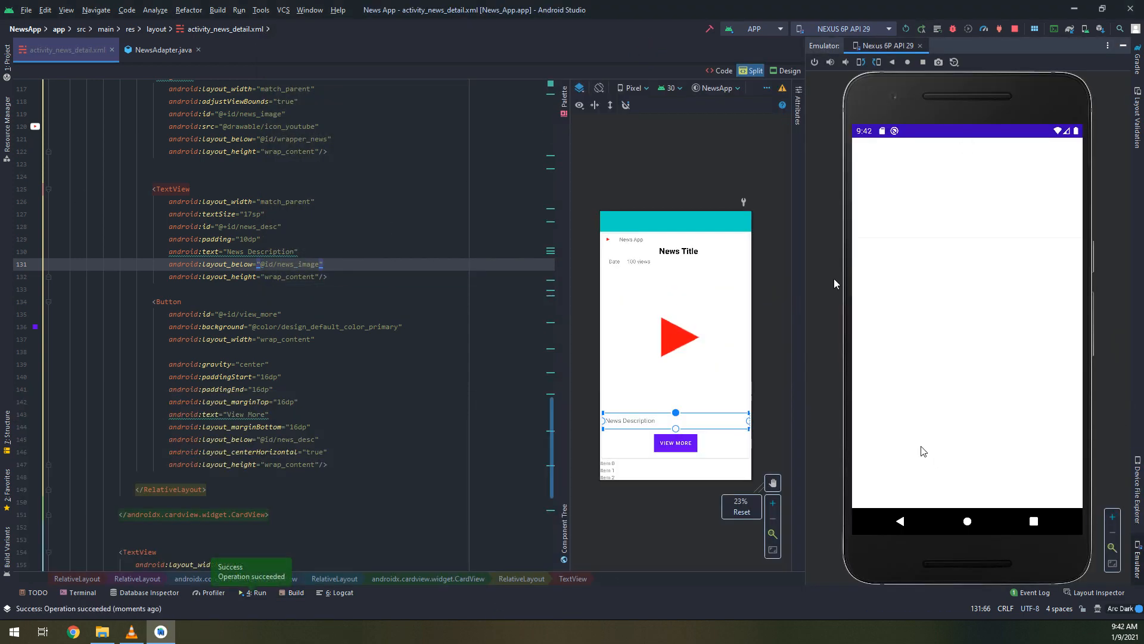
click(722, 70)
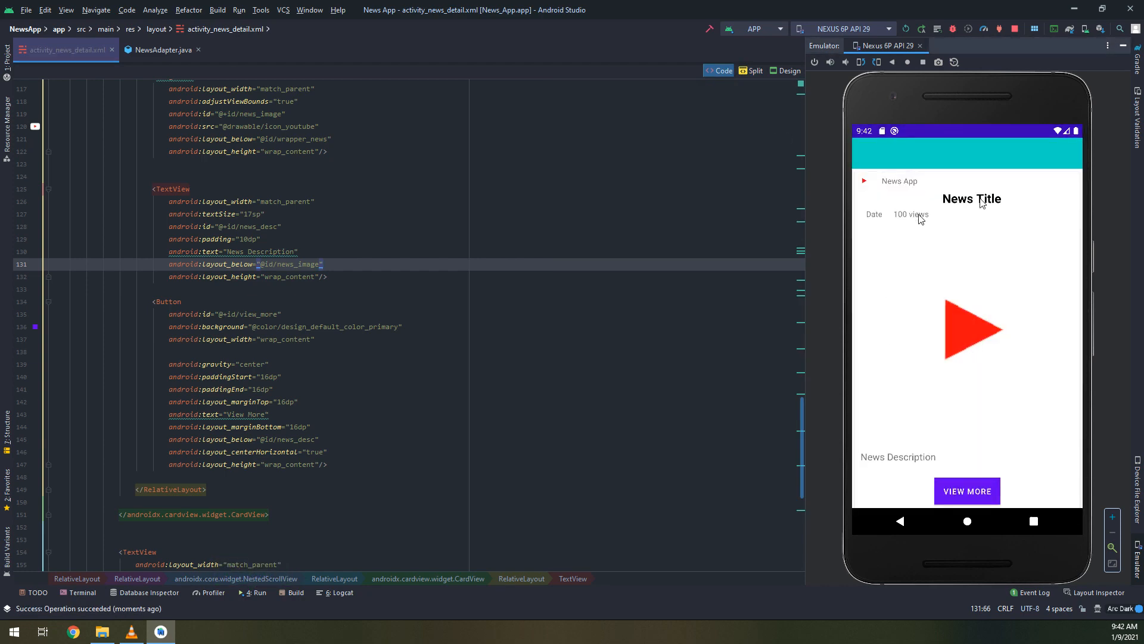
mouse_move(1126, 317)
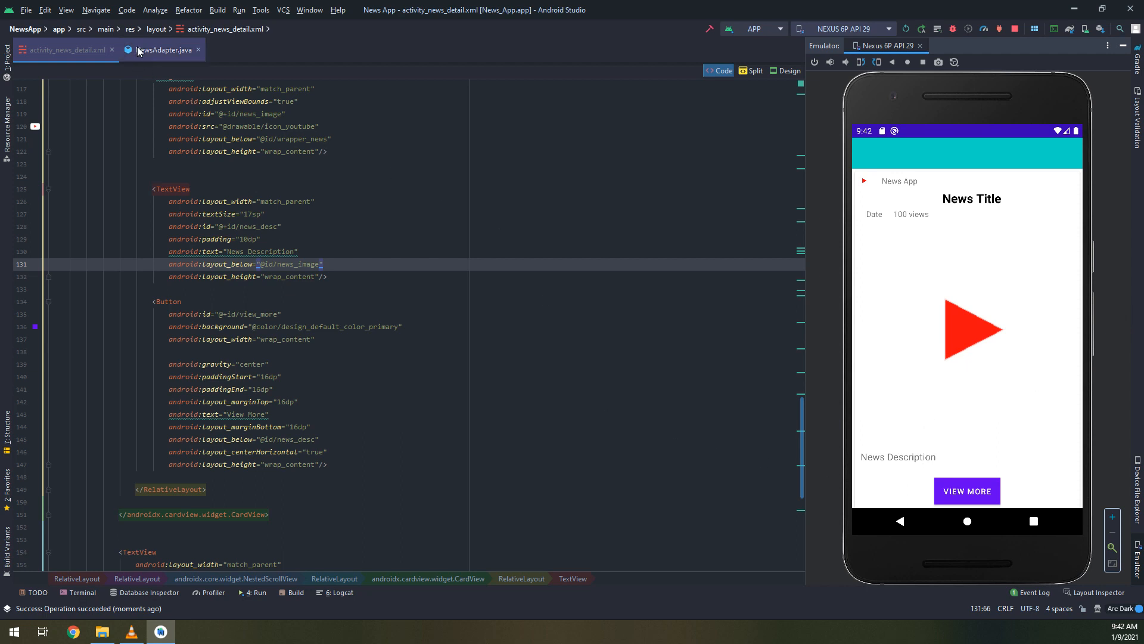
In NewsAdapter, add comments: everything is working fine, now details for every news
click(163, 50)
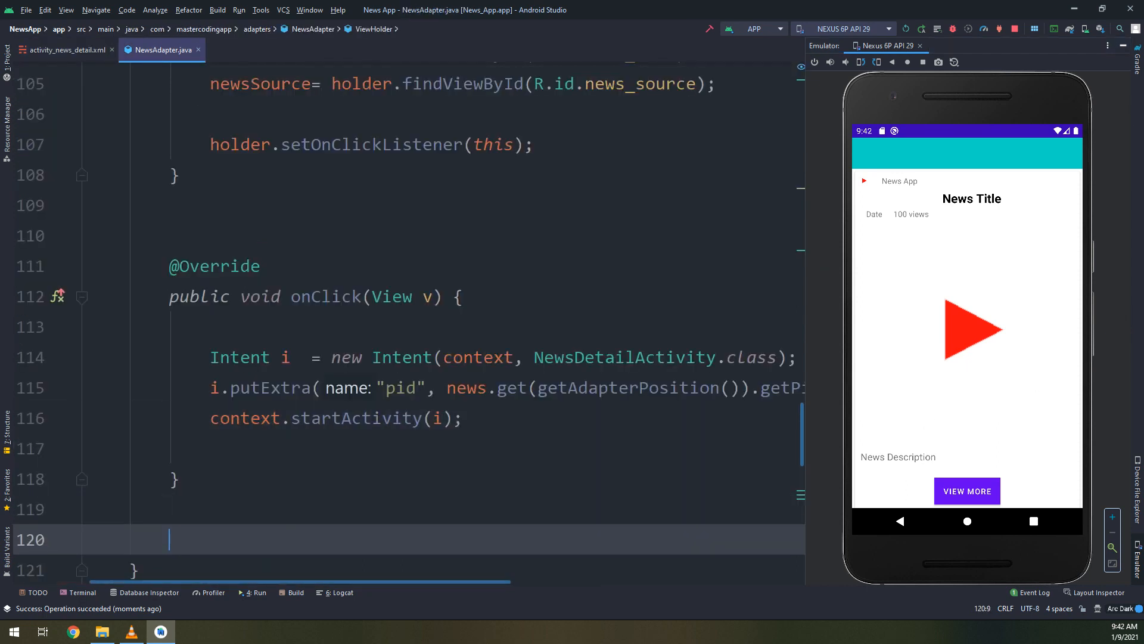
text(// Let's)
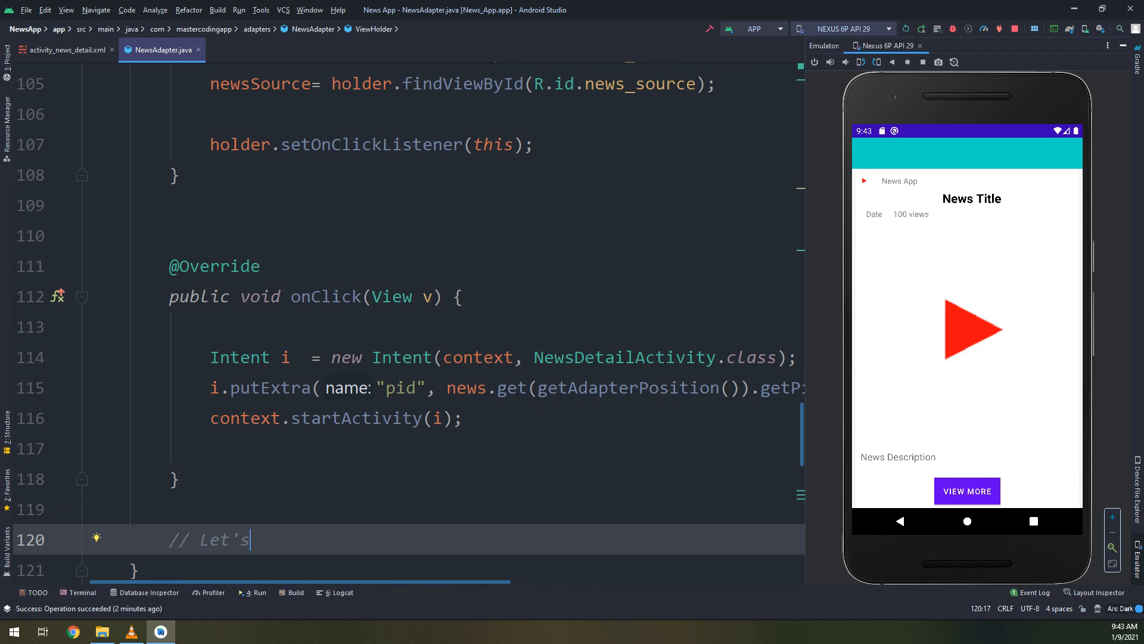
text(Every)
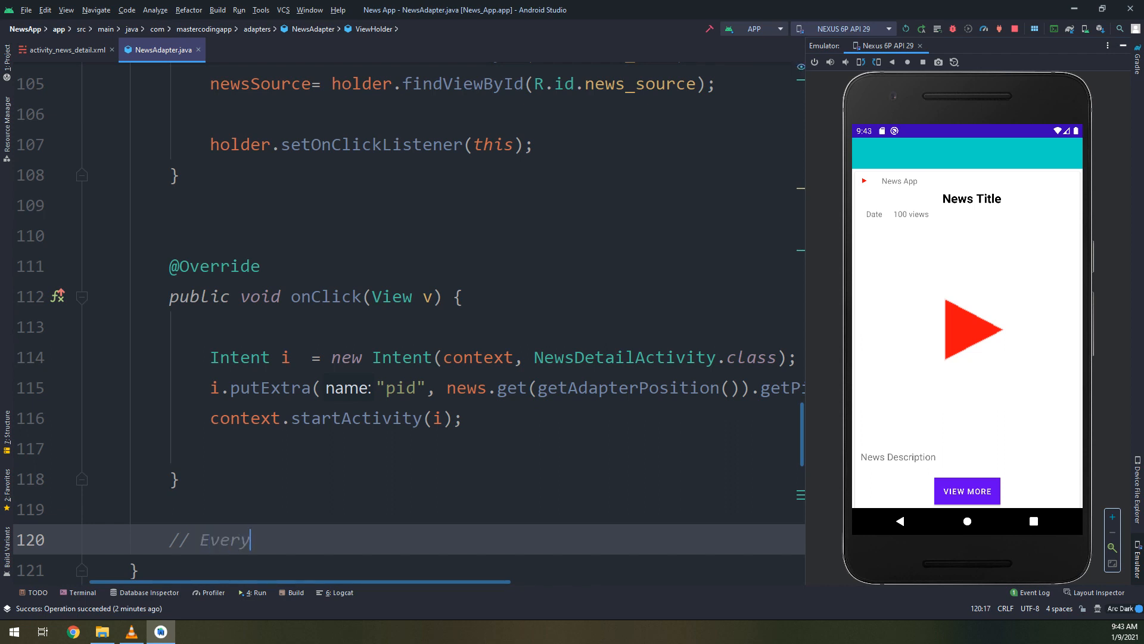
text(thing is w)
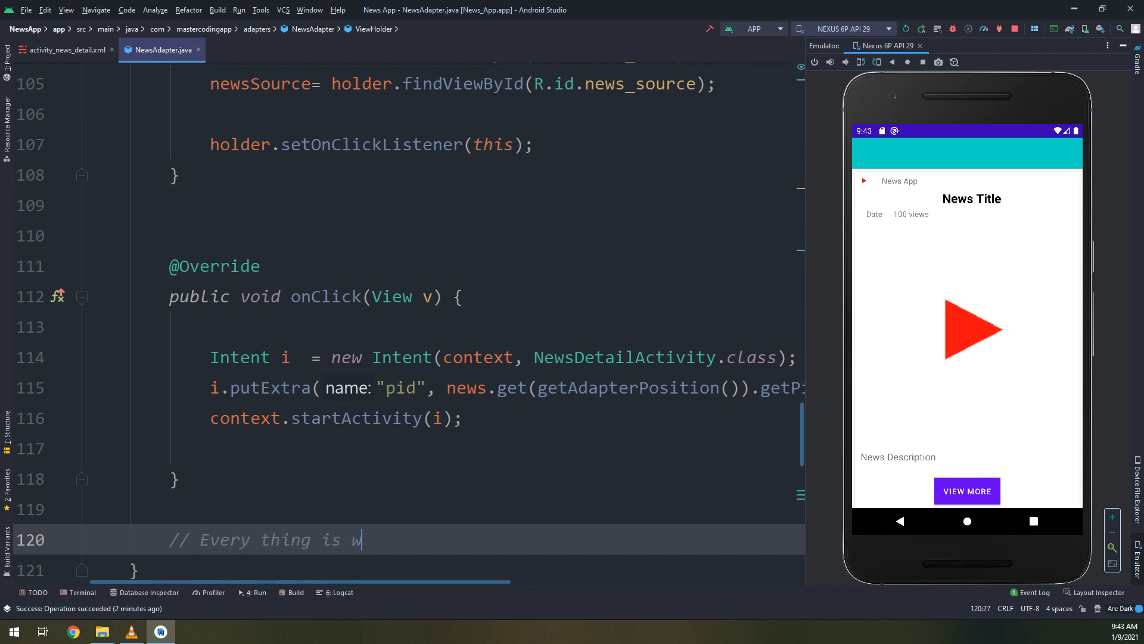
text(orking fine...)
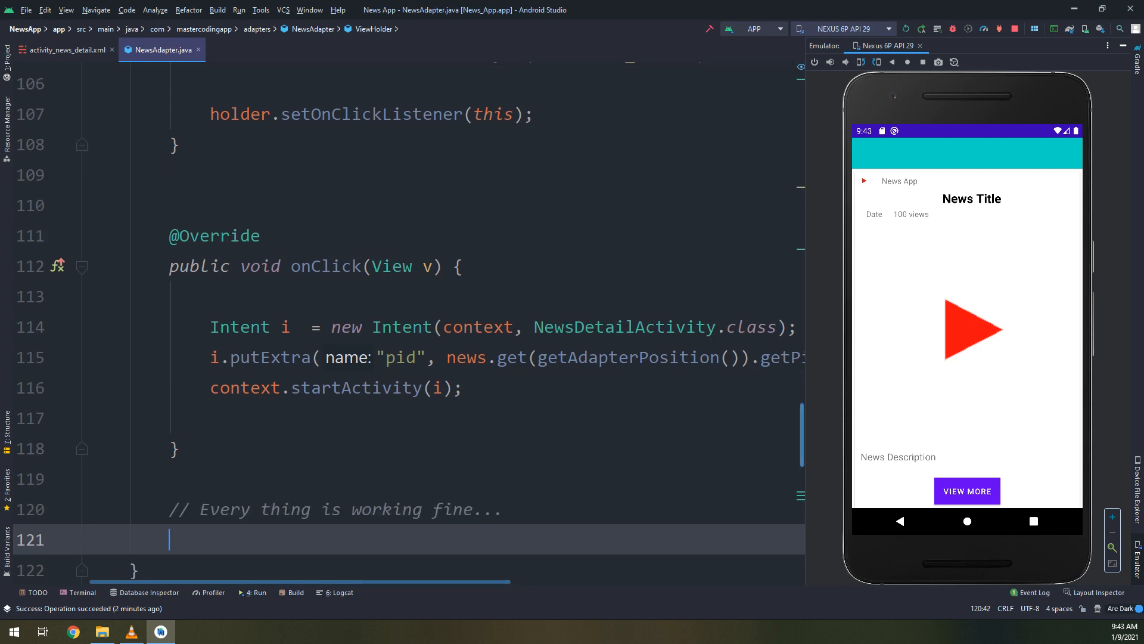
text(// Now, let;'s add the d)
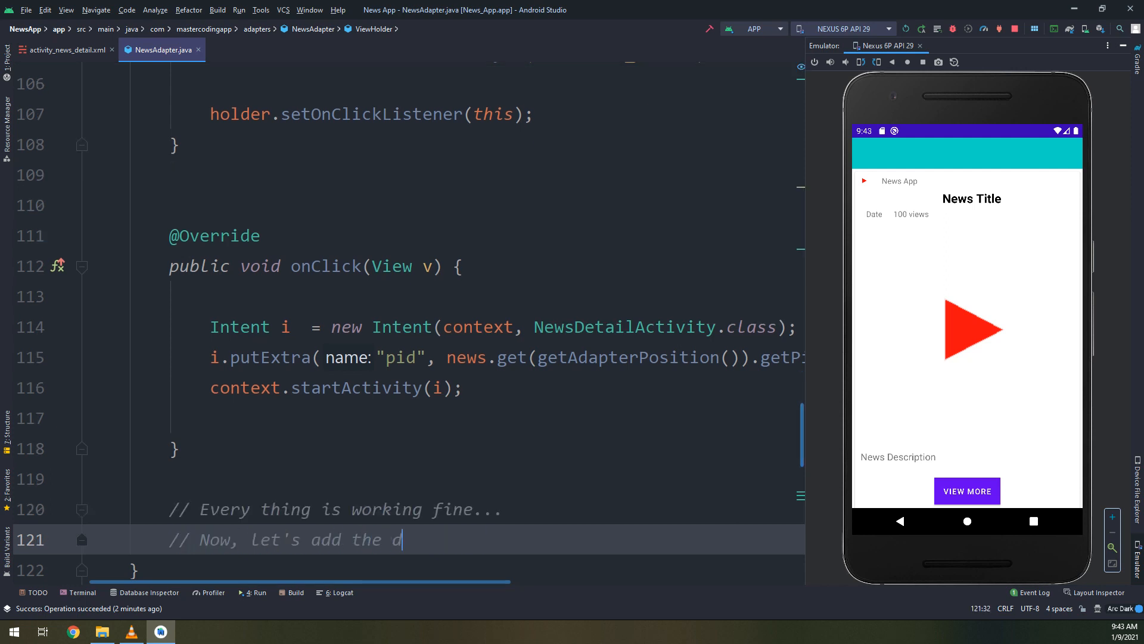
text(etails for every n)
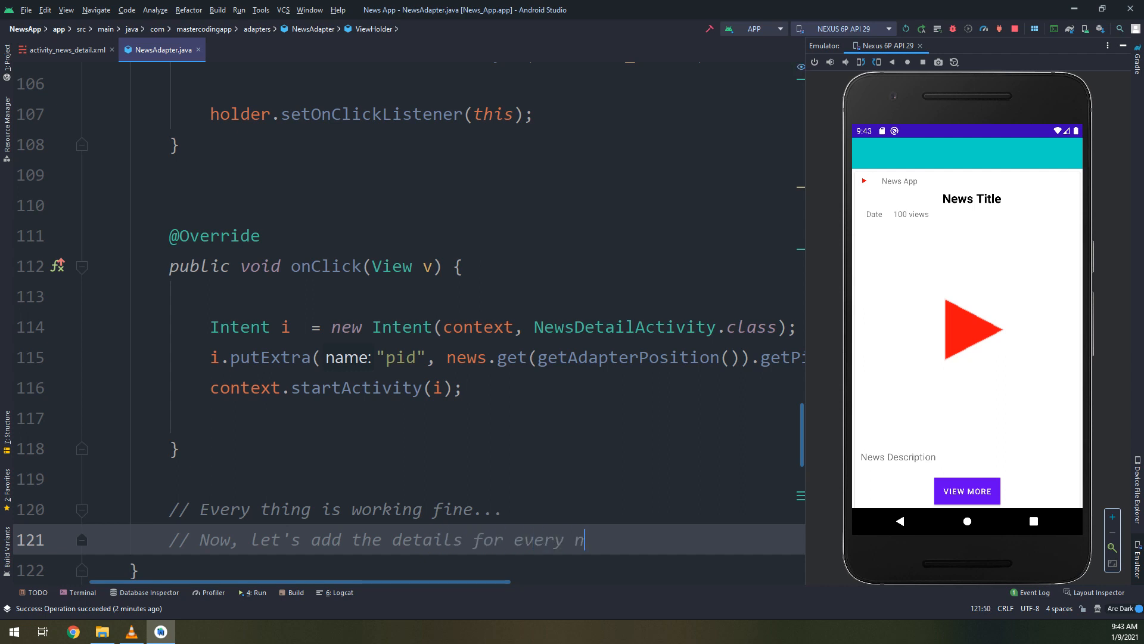
text(ews)
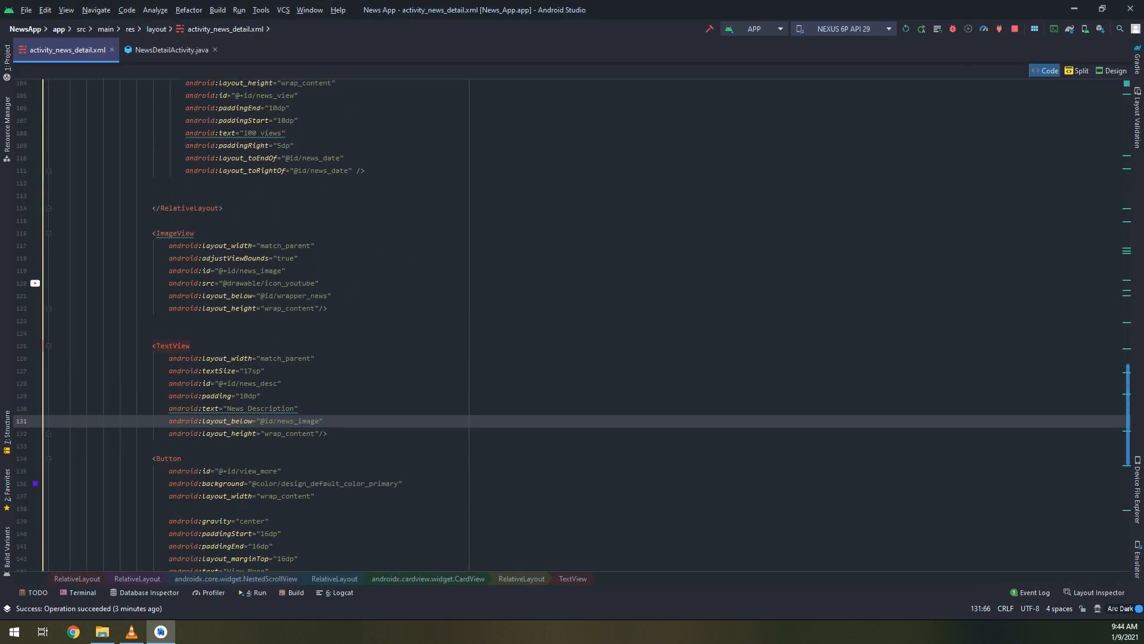
Give the NestedScrollView android:scrollbars="none" and android:overScrollMode="never"
scroll(up, 3)
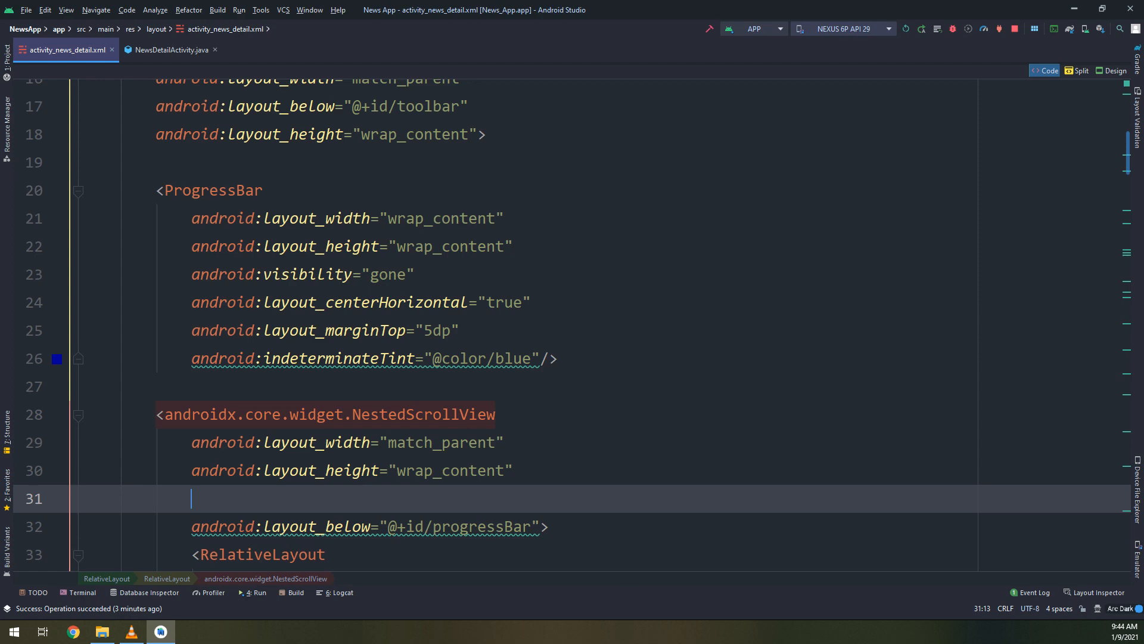
text(scr)
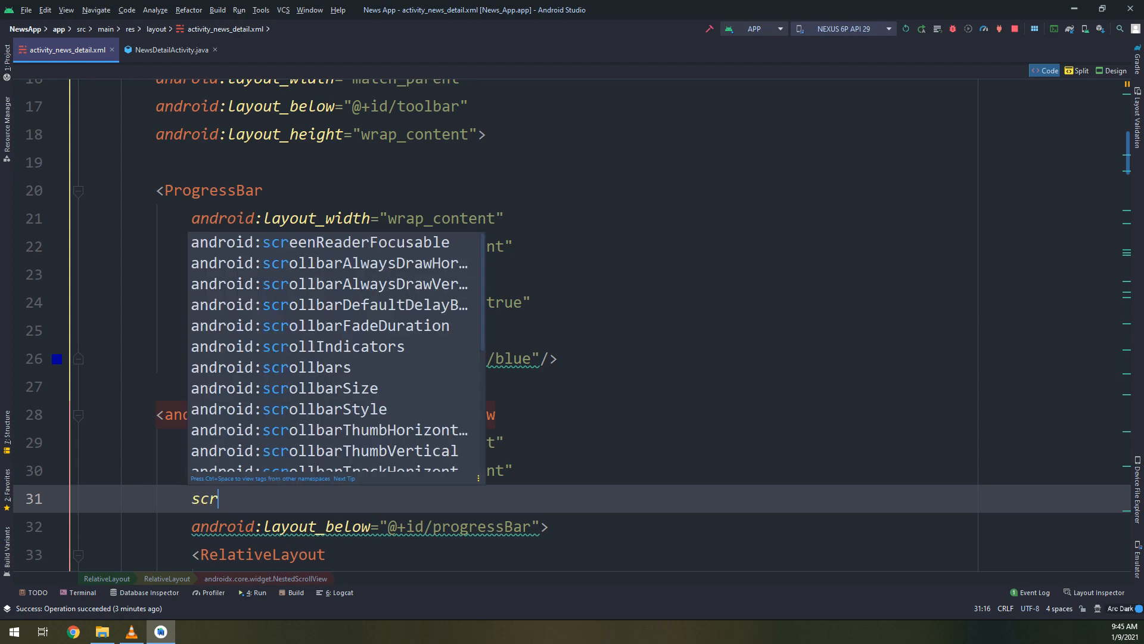
text(ollbars=")
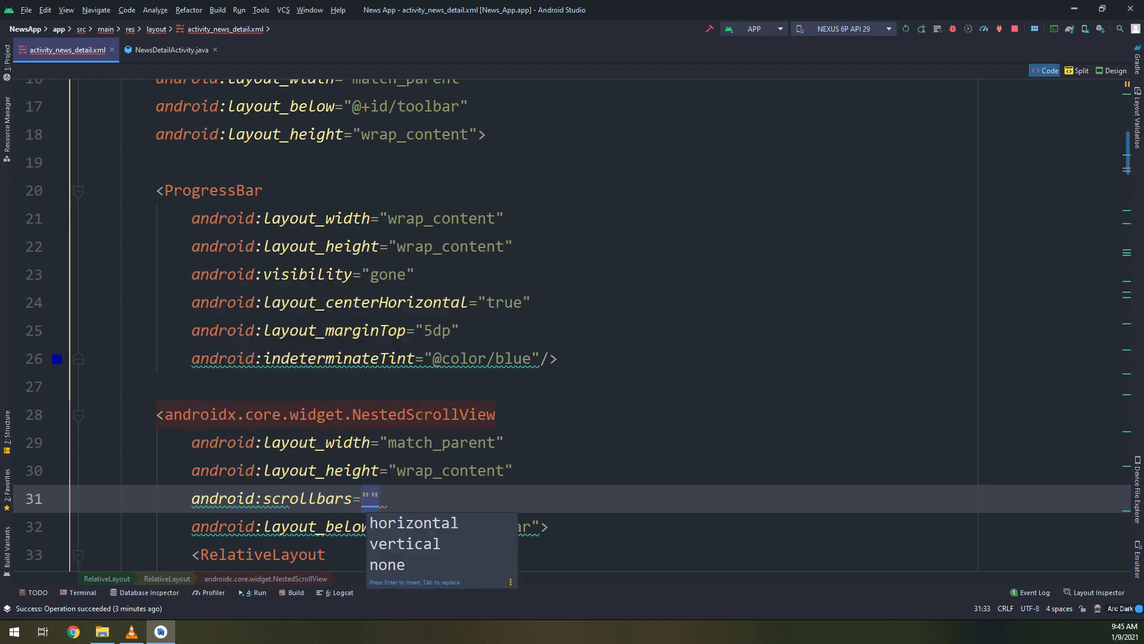
key(Escape)
text(s)
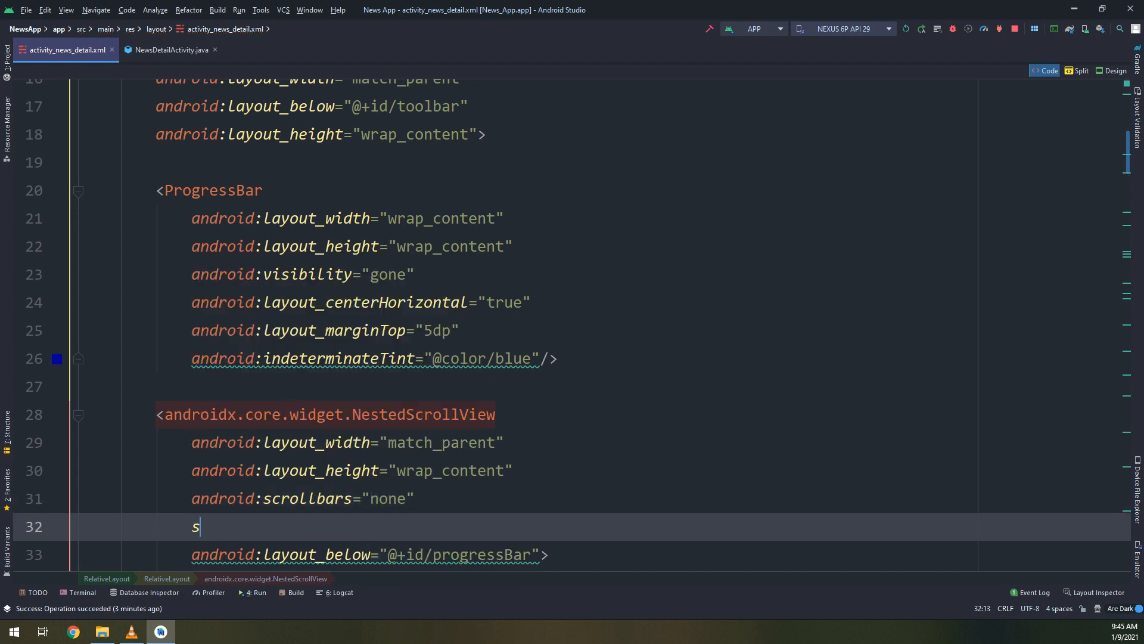
text(android:overScrollMode="never)
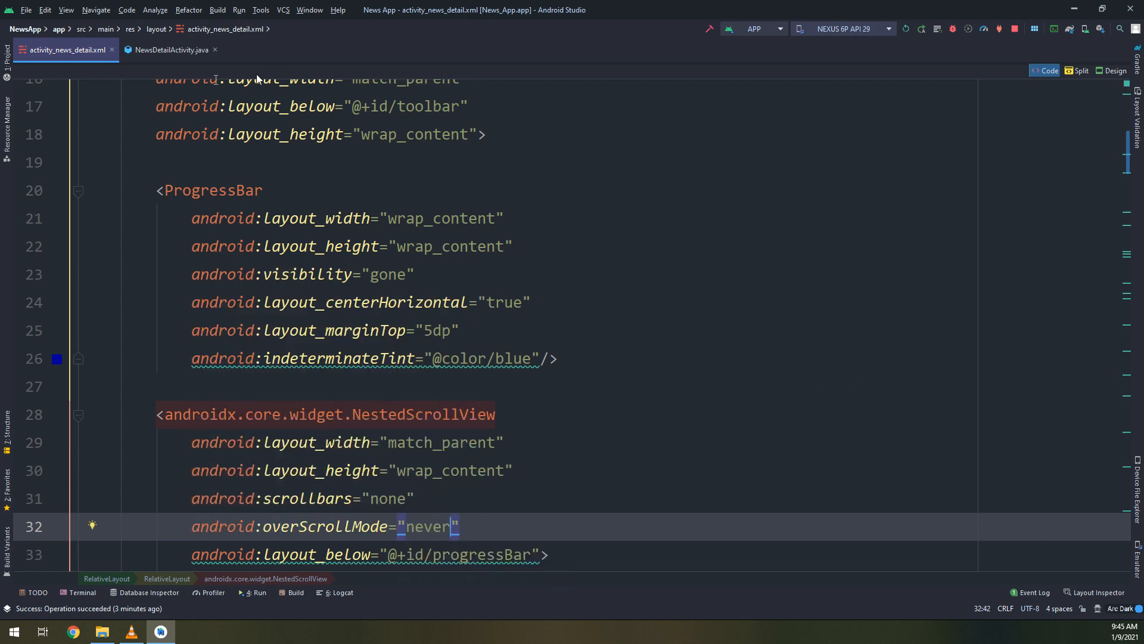
click(171, 50)
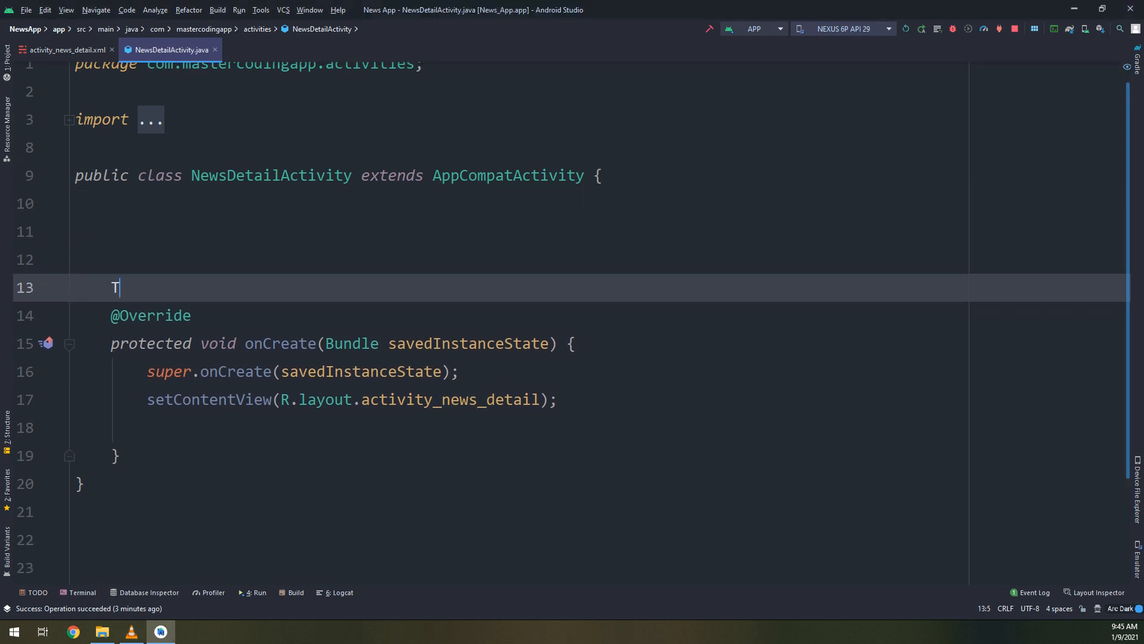
Find the toolbar, set it as support action bar and setNavigationIcon(R.drawable.icon_arrow_back_white)
text(oolbar toolbar;)
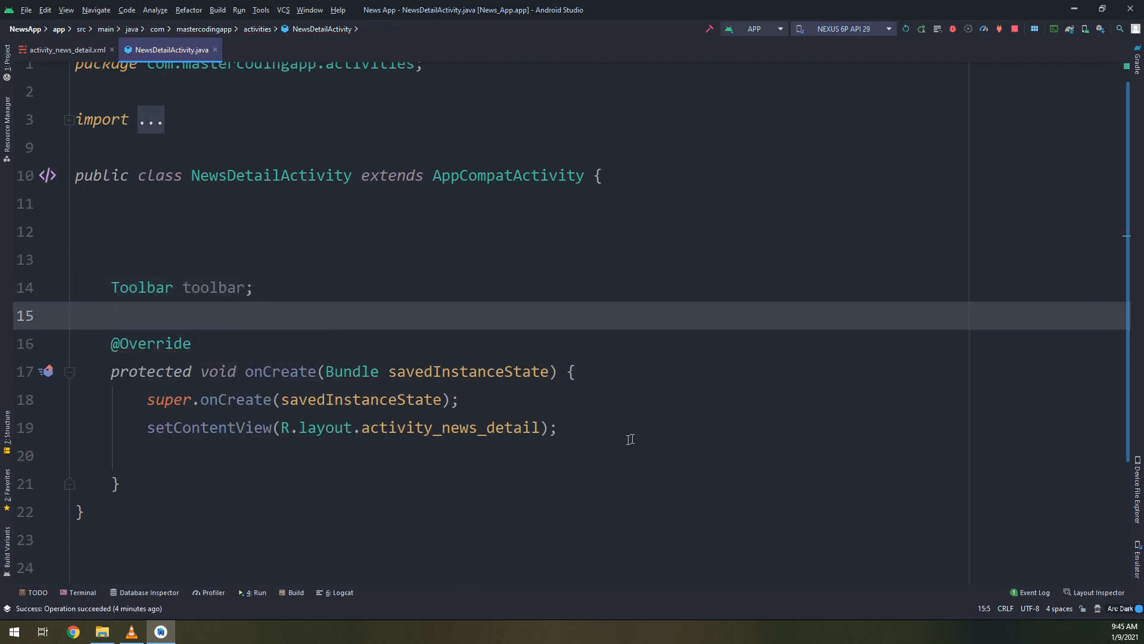
text(toolbar = findViewById()
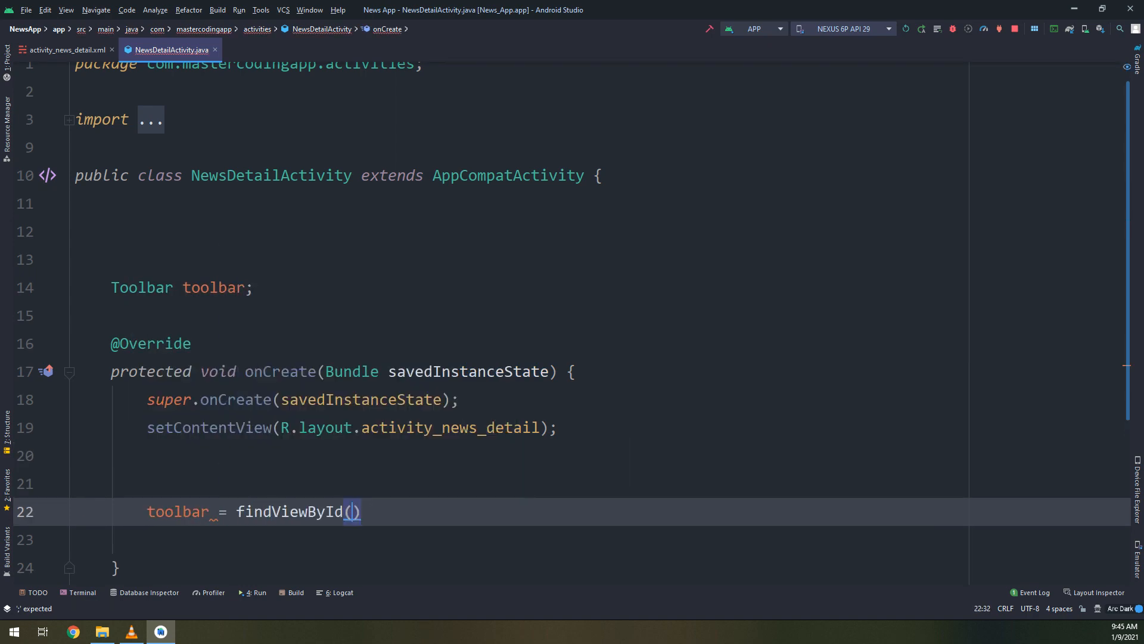
text(R.id.toolbar)
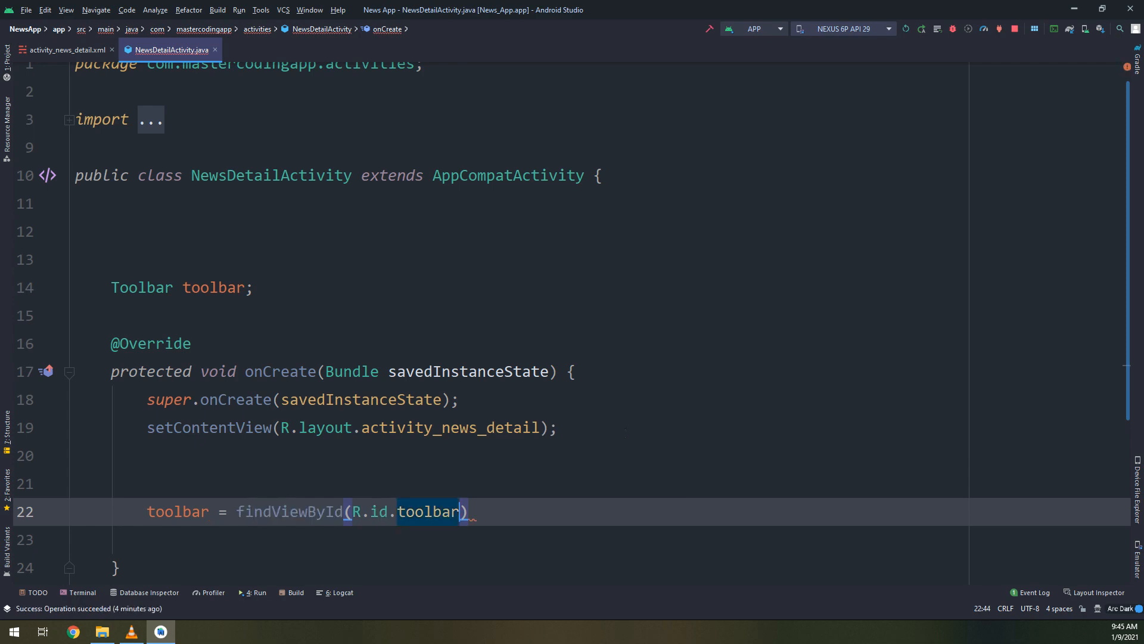
text(setSupportActionBar(toolbar);)
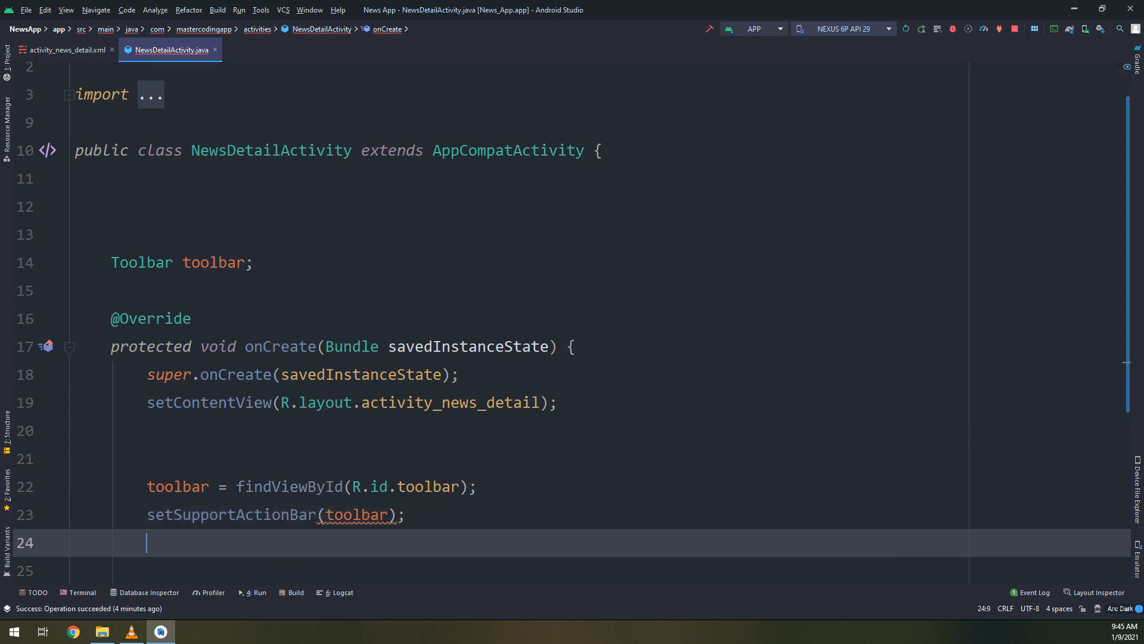
text(t)
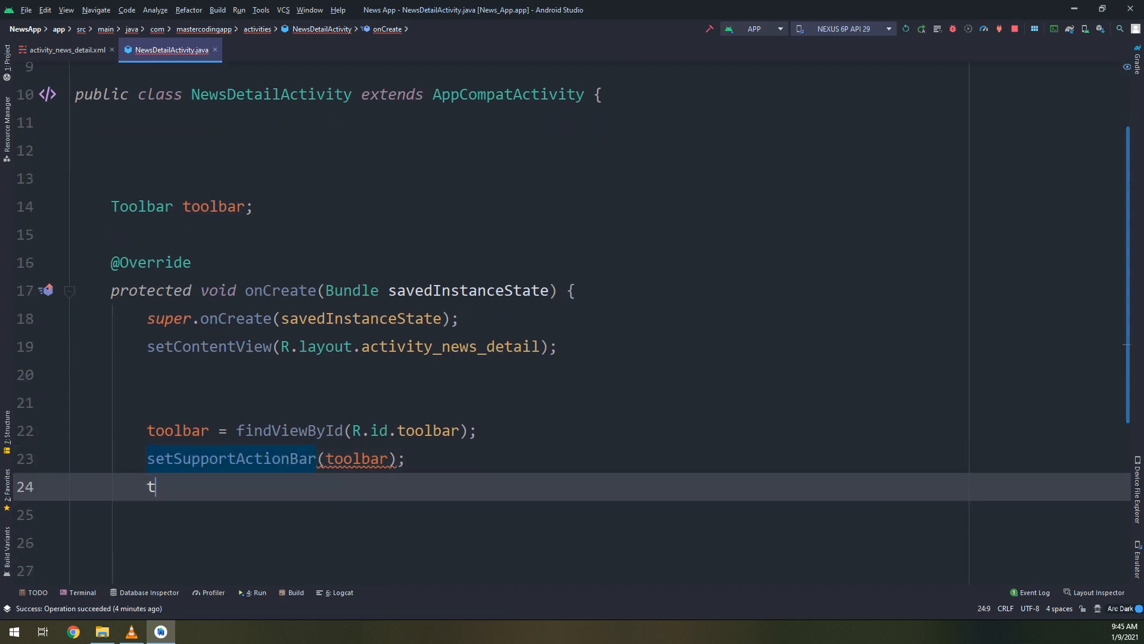
text(oolbar.set)
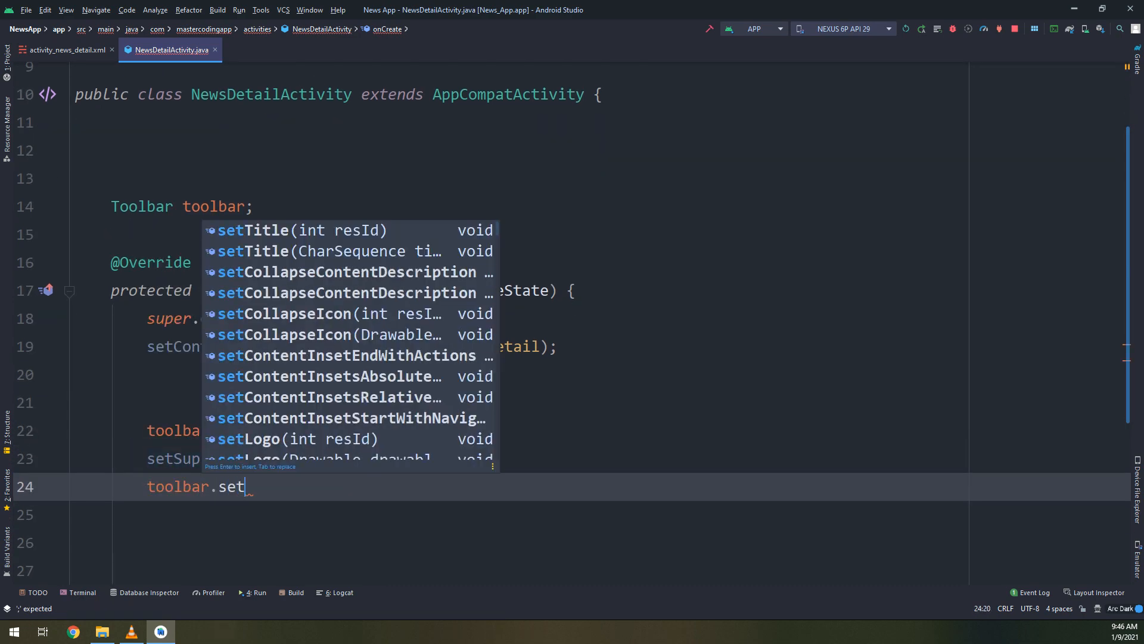
text(NavigationIcon();)
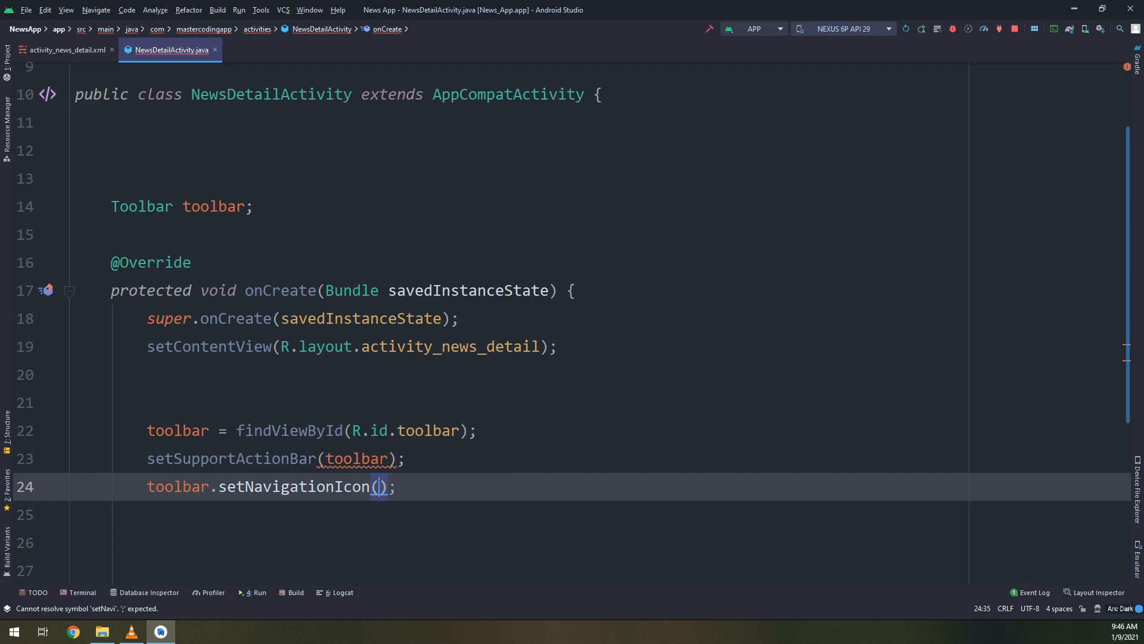
text(new Z)
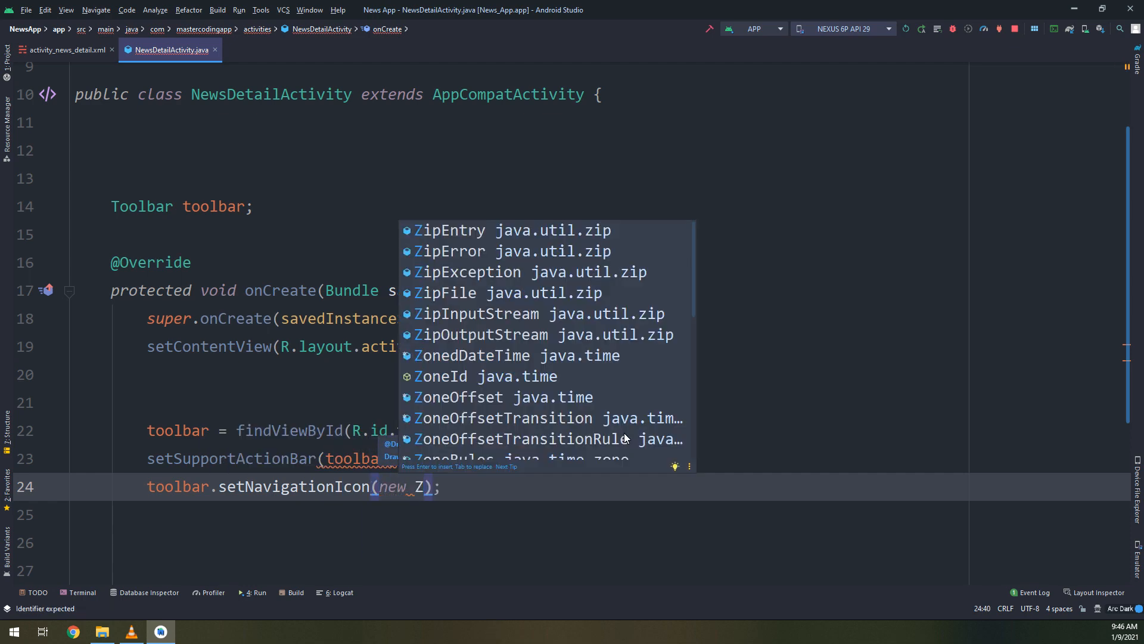
text(R.drawabl)
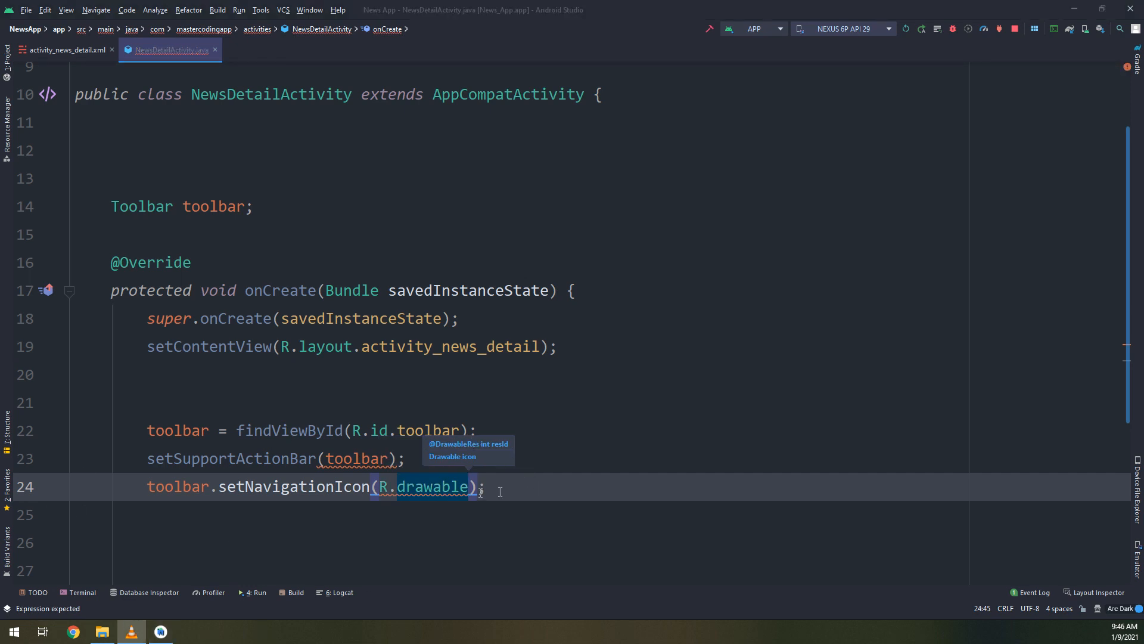
text(.i)
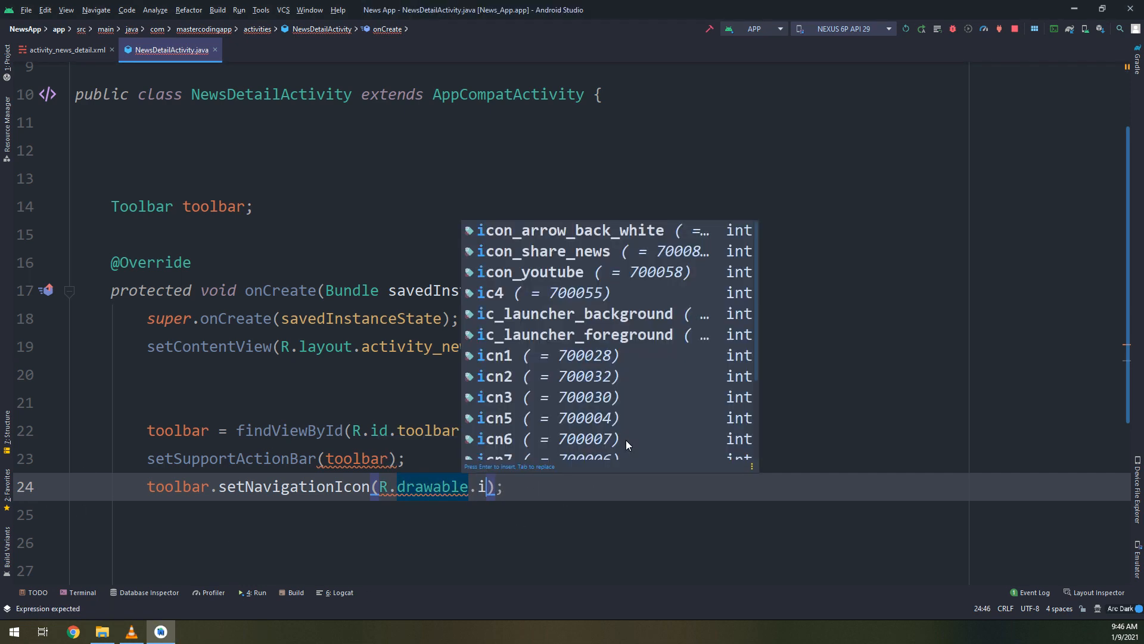
click(571, 230)
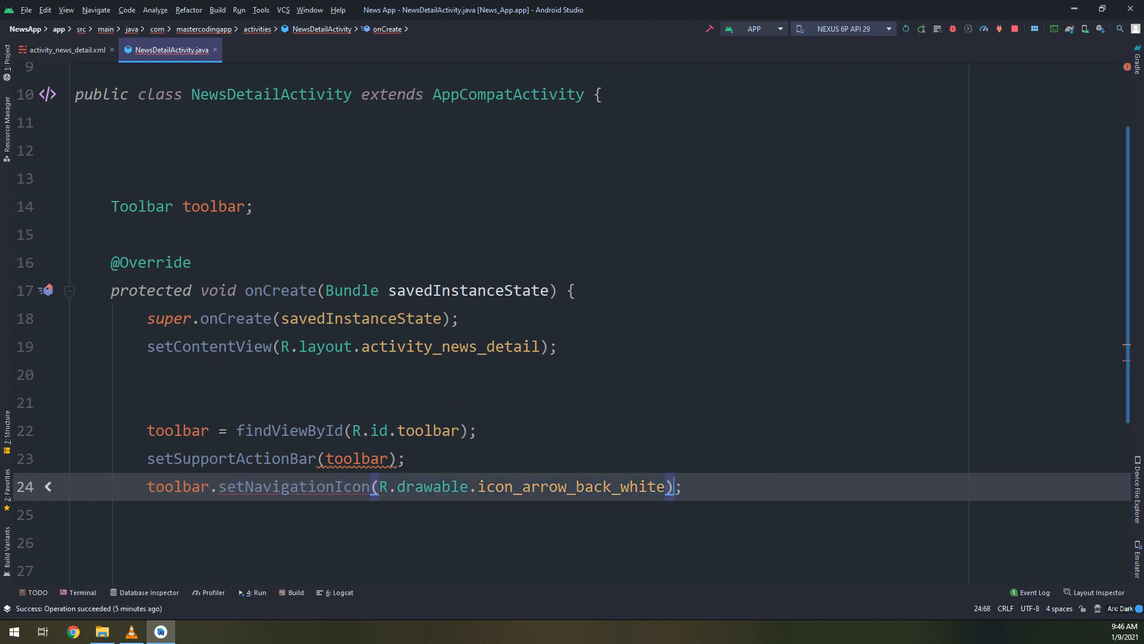
Wrap the icon call in a Lollipop SDK_INT check and add a navigation click listener calling onBackPressed()
click(145, 515)
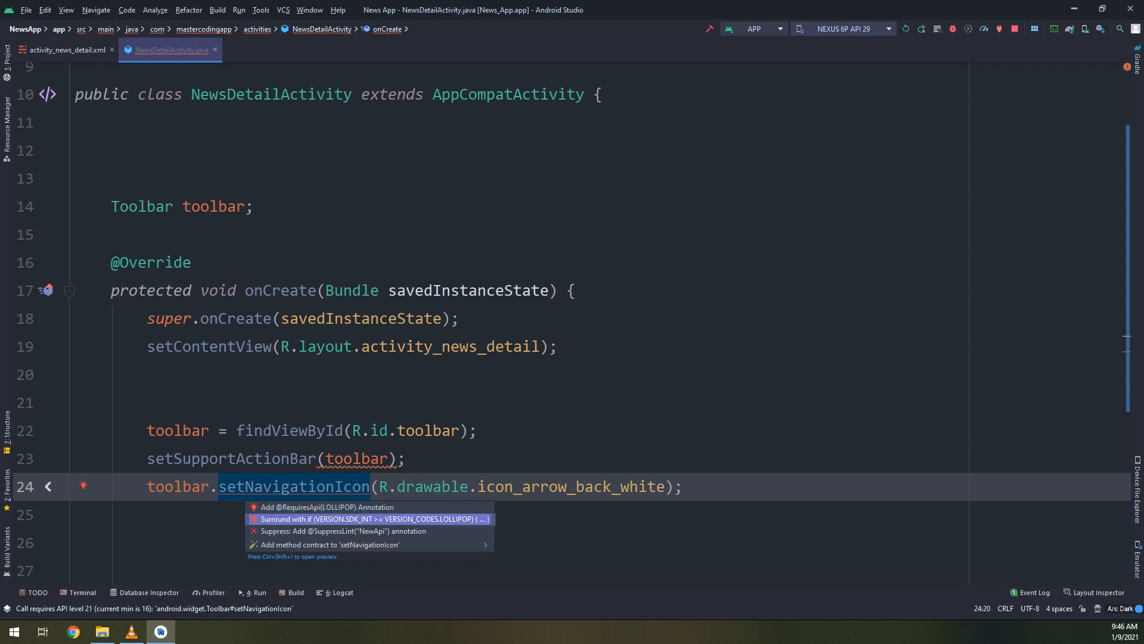
click(372, 518)
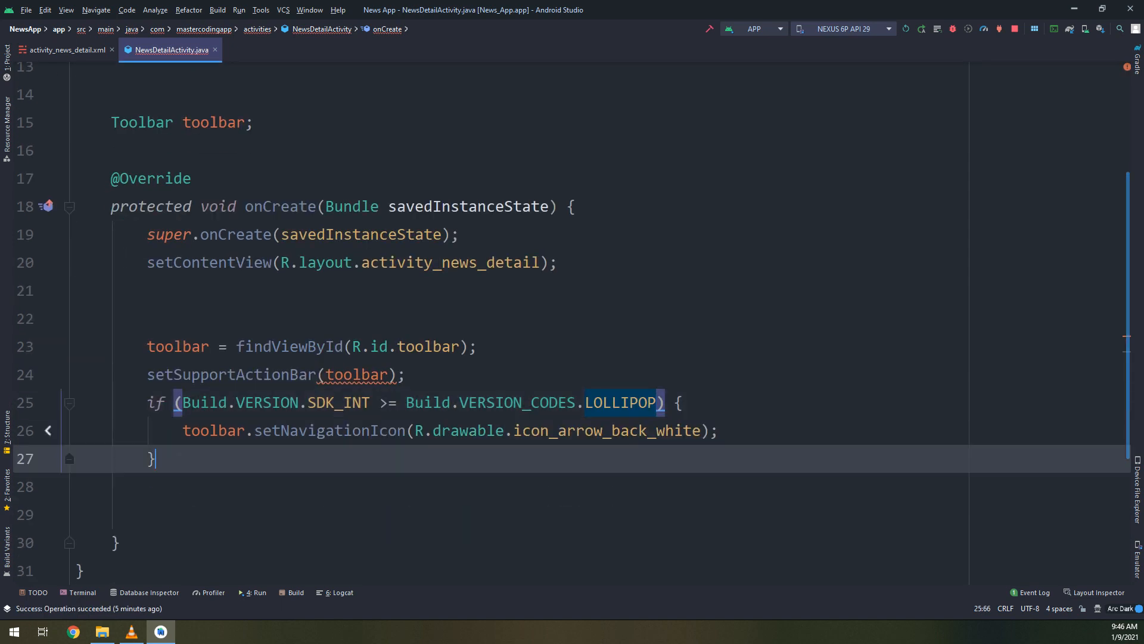
text(toolbar)
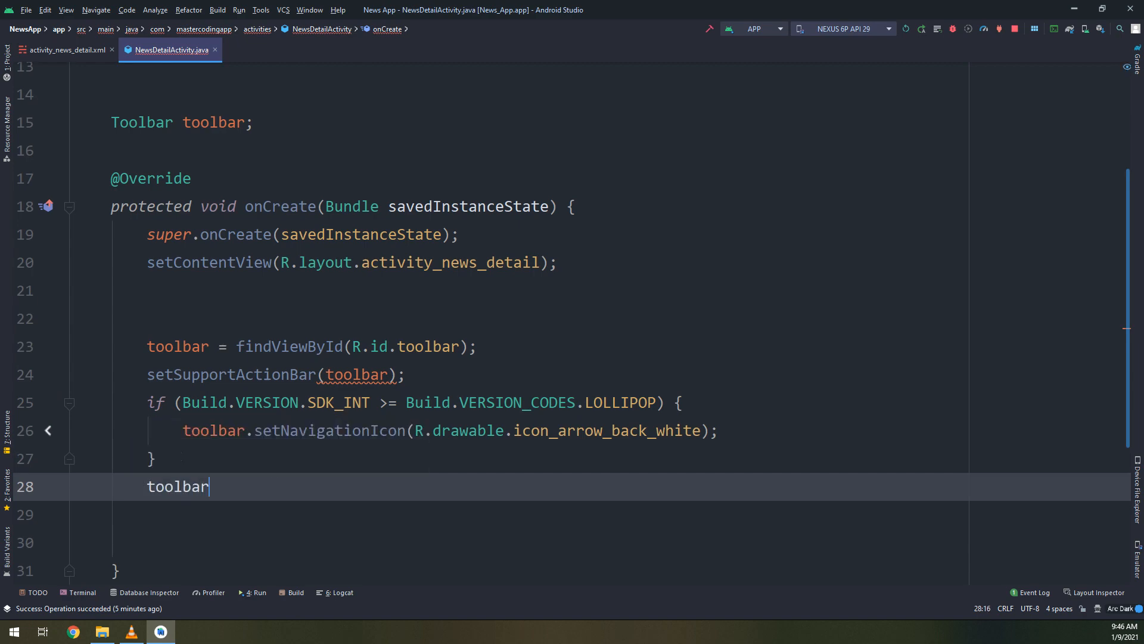
text(.setNavigationOnClickListener(new View.OnClickListener() {)
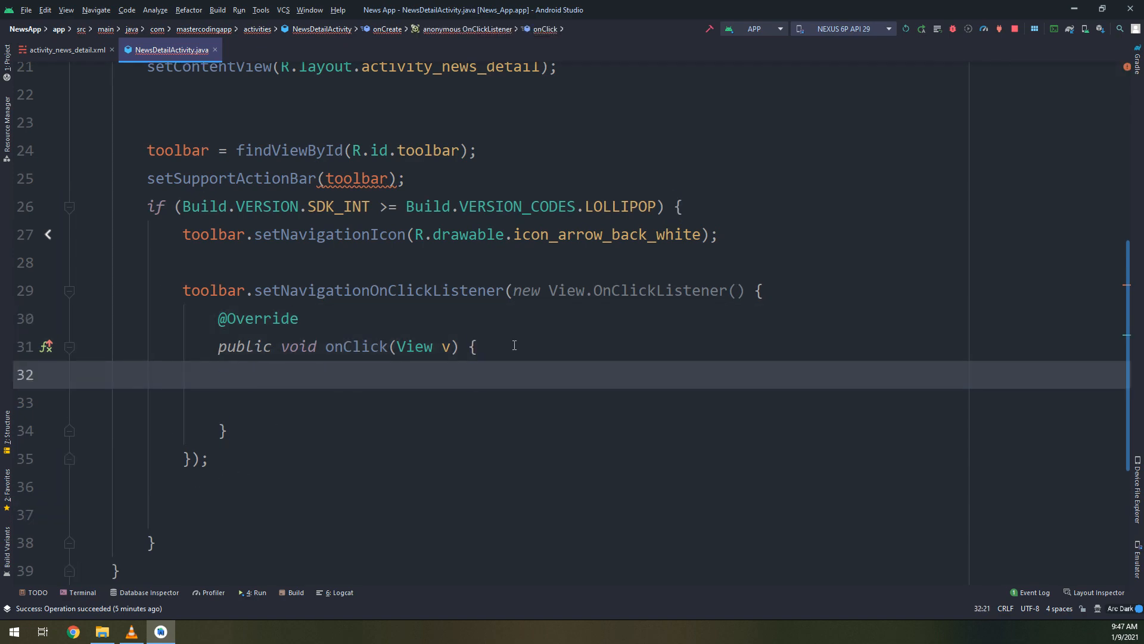
mouse_move(414, 346)
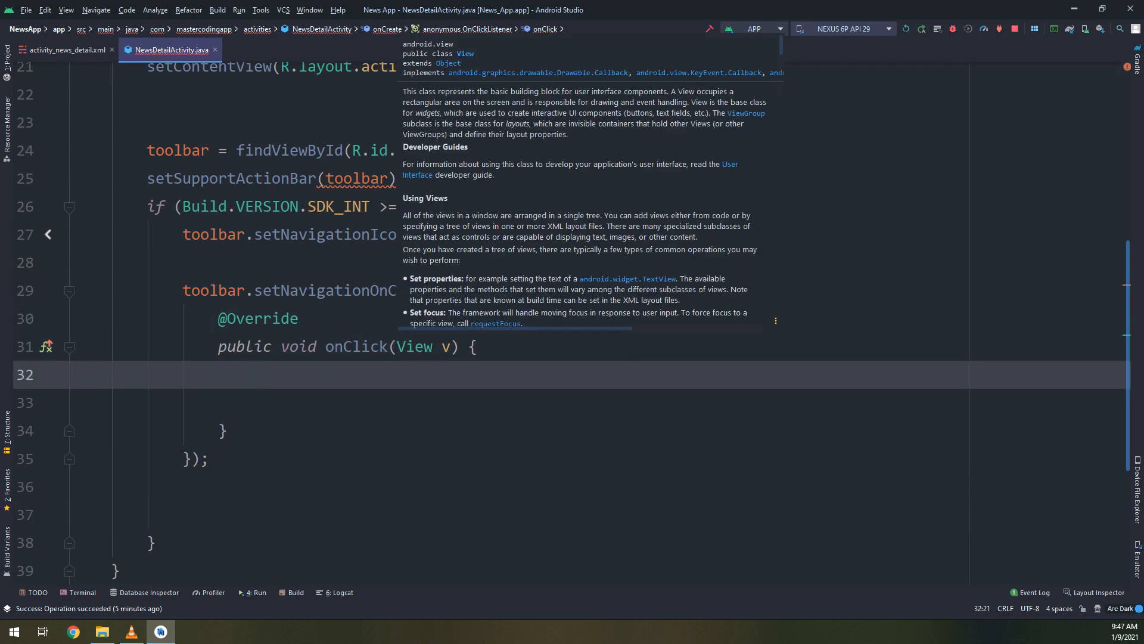
text(onBackPressed();)
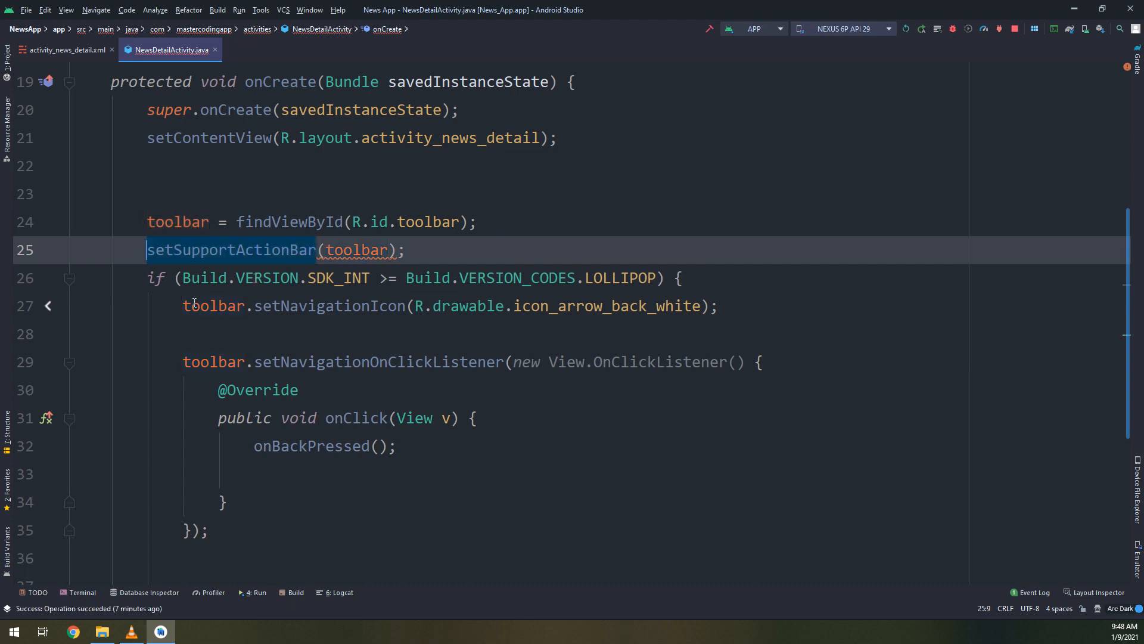
Create a new Android Resource Directory of type menu under res
click(82, 249)
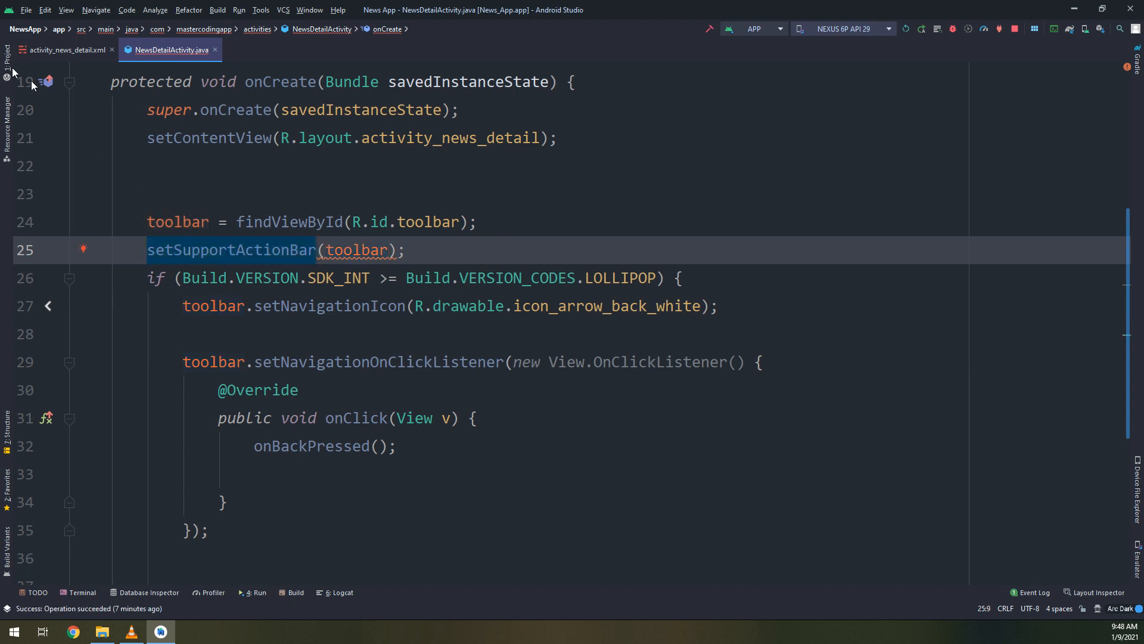
click(7, 69)
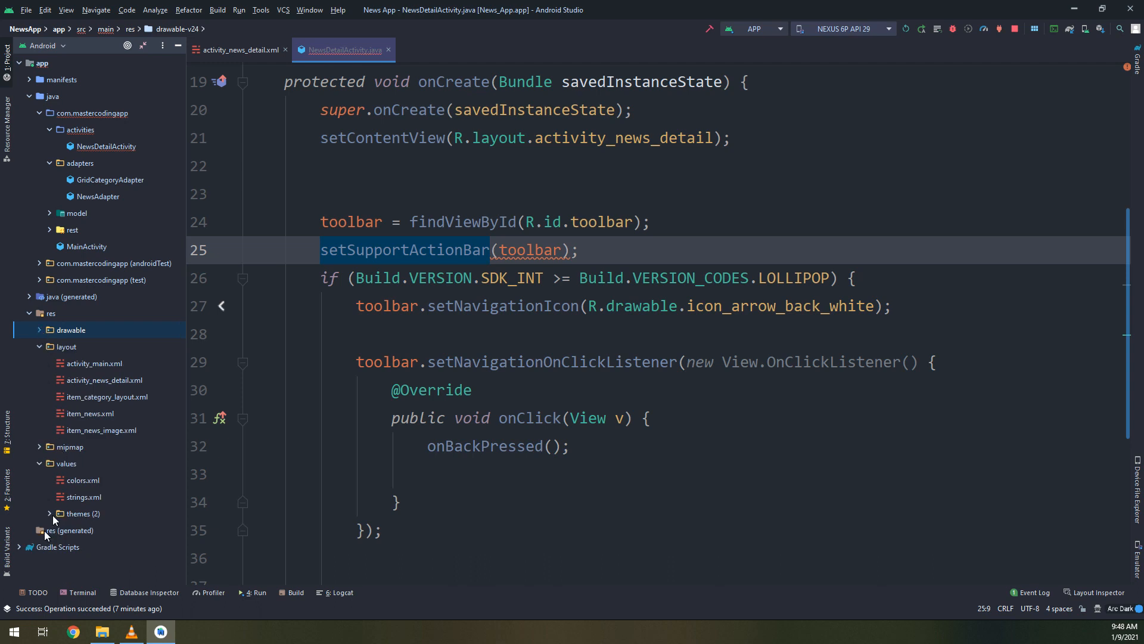
click(50, 313)
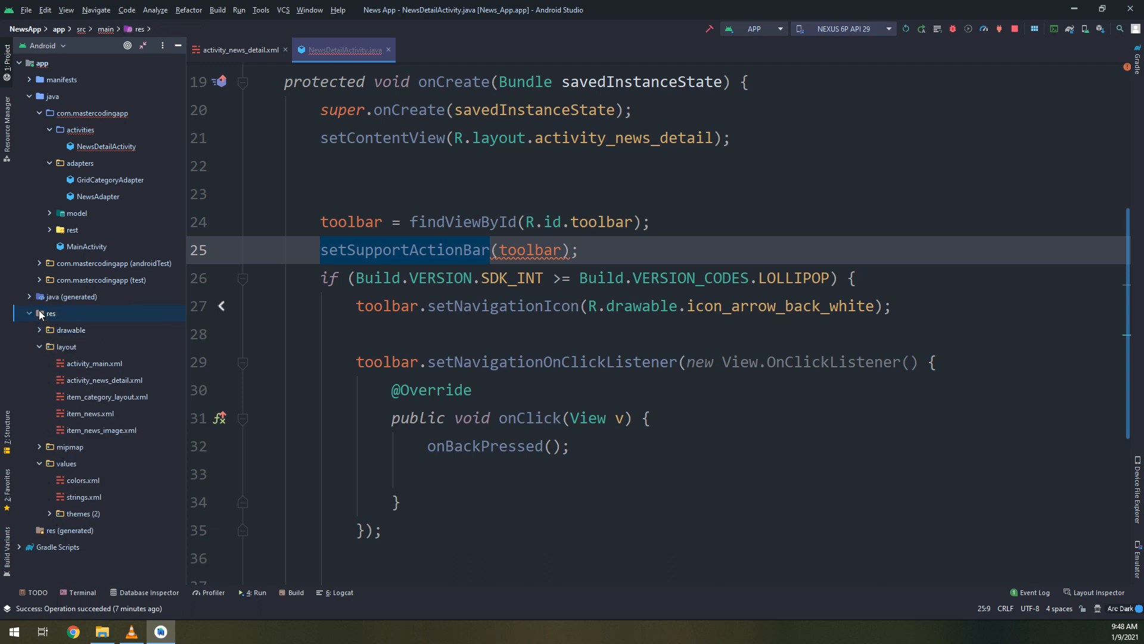
click(66, 464)
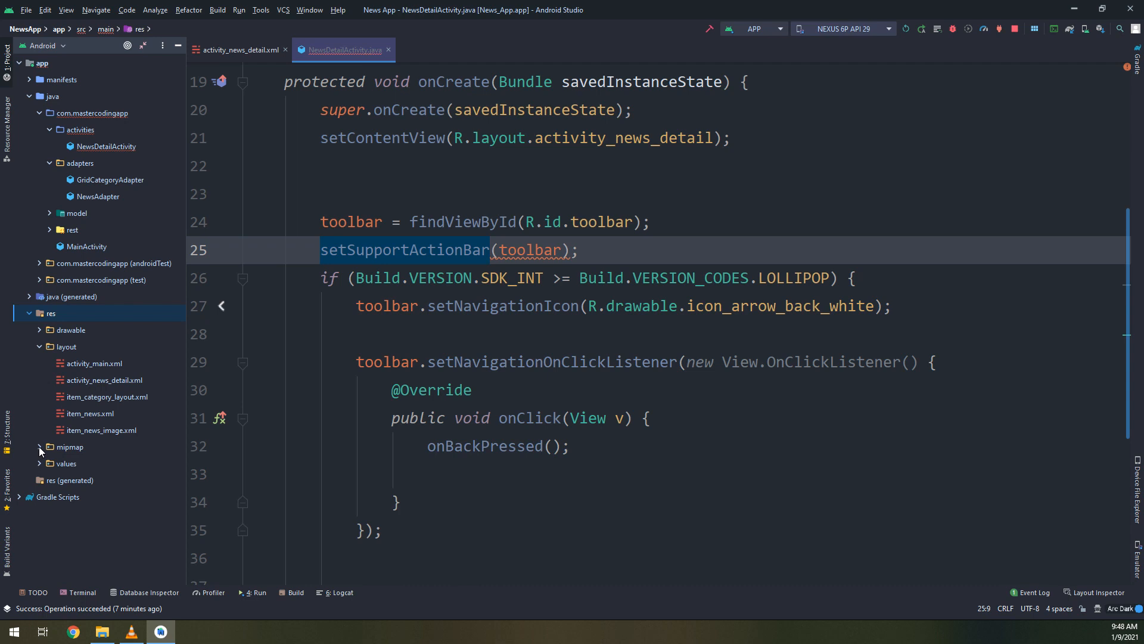
click(66, 379)
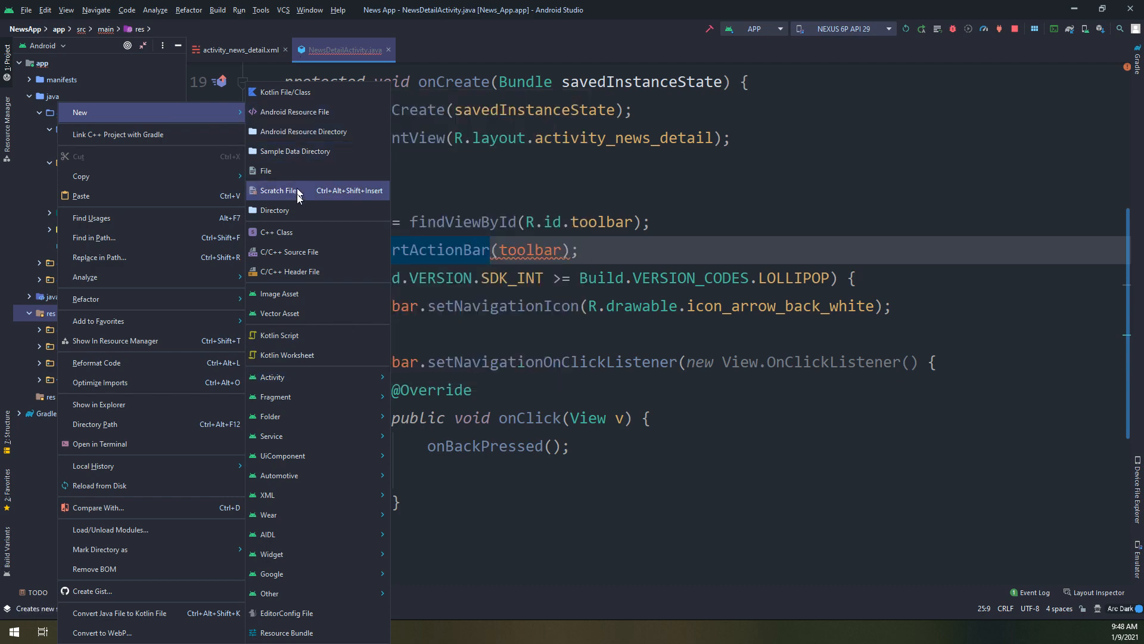
click(298, 131)
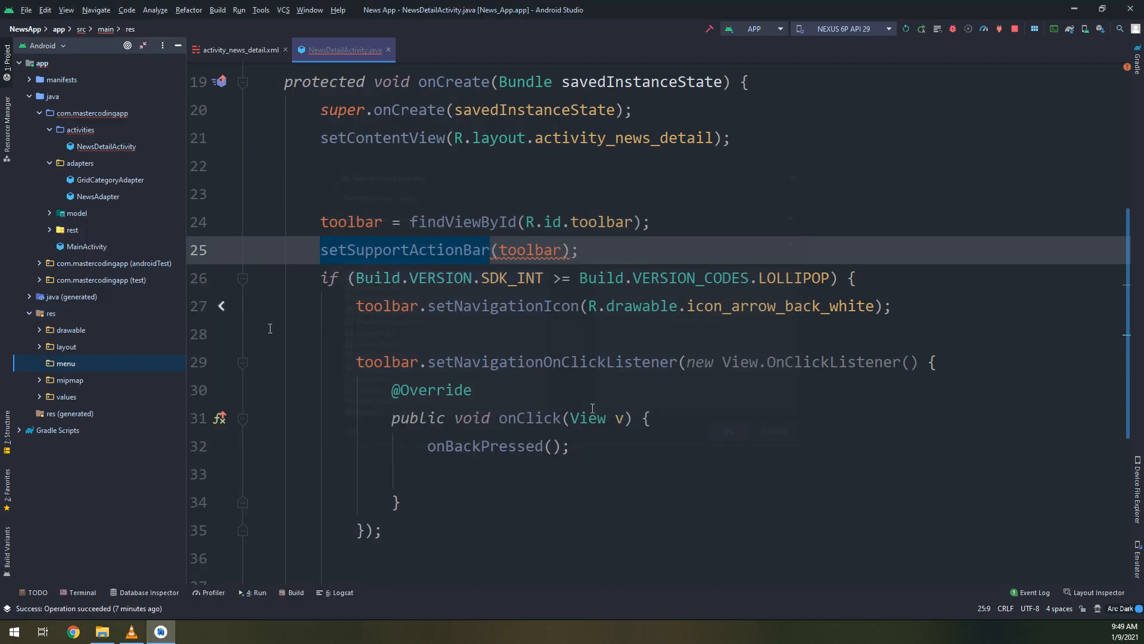
Create a new Menu Resource File named news_details_menu in the res/menu folder
right_click(64, 362)
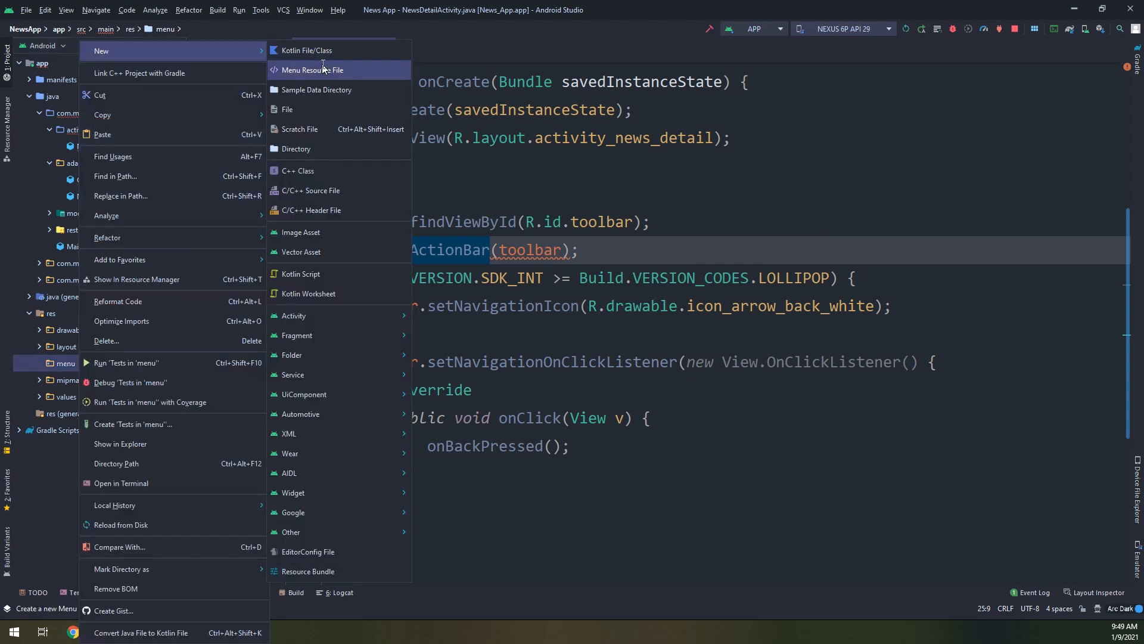
click(311, 69)
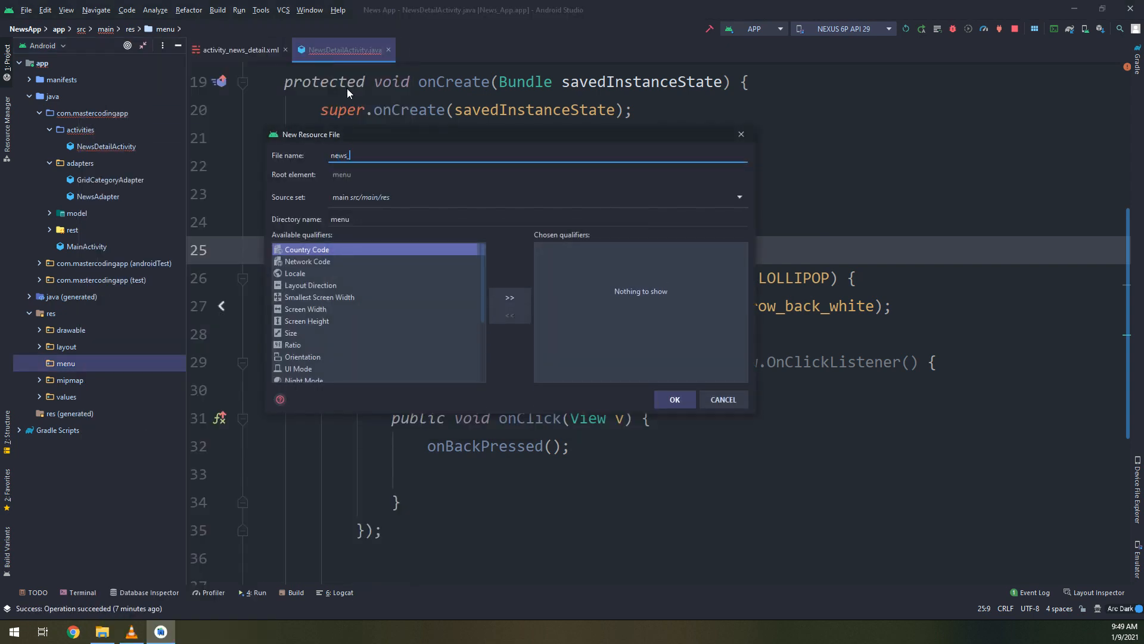
text(details)
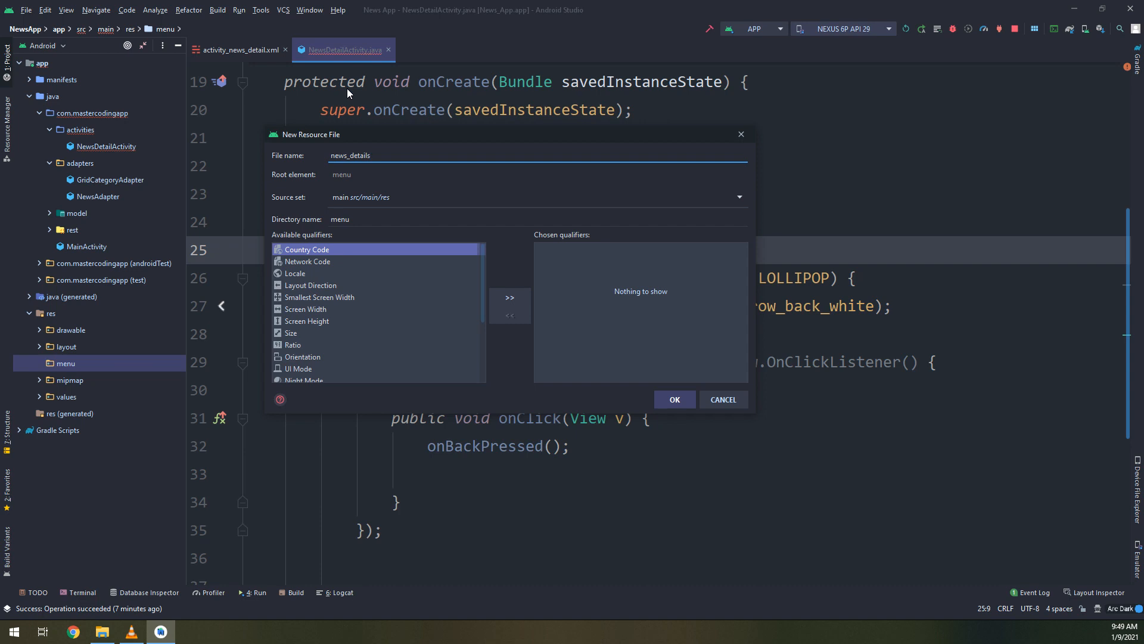
text(_menu)
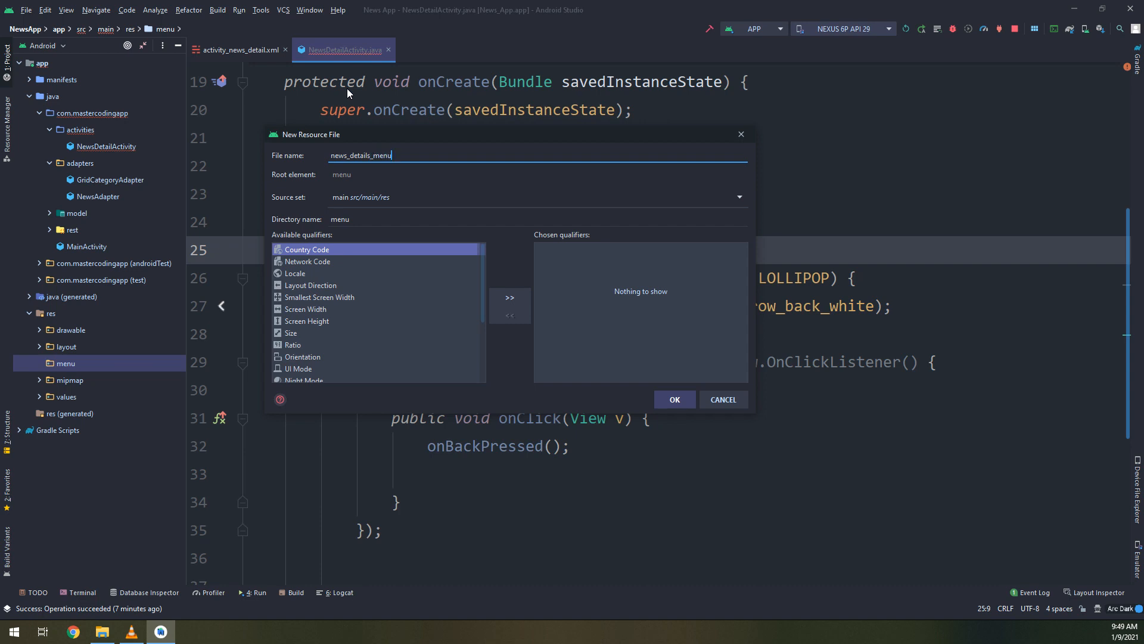
click(673, 400)
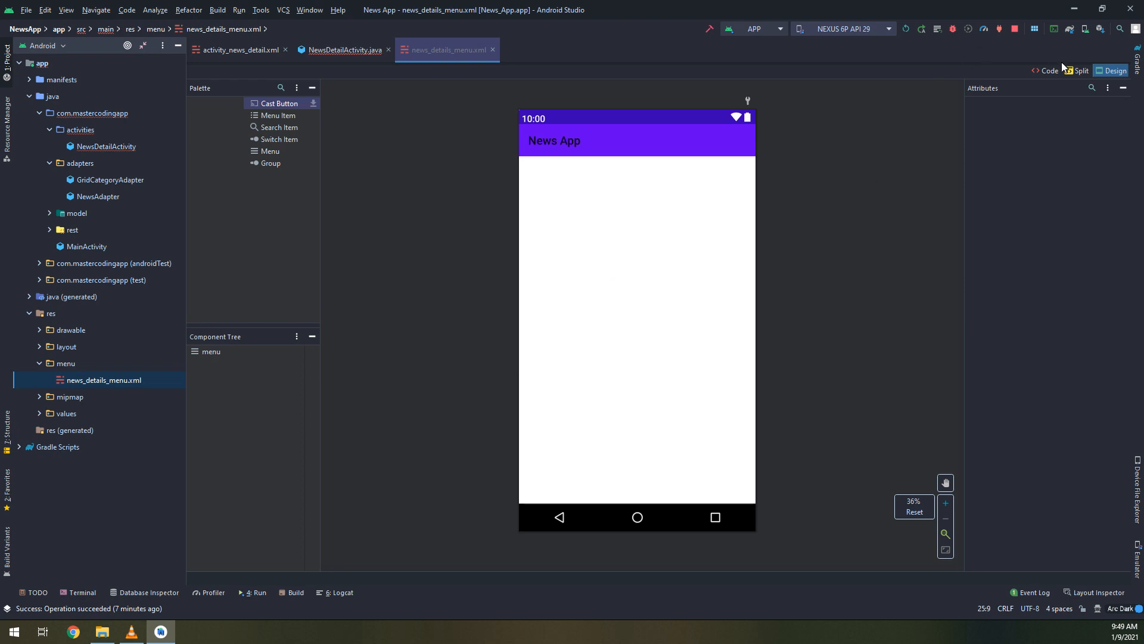
Add an <item> with android:id="@+id/share" and declare the xmlns:app namespace via quick-fix
click(1047, 70)
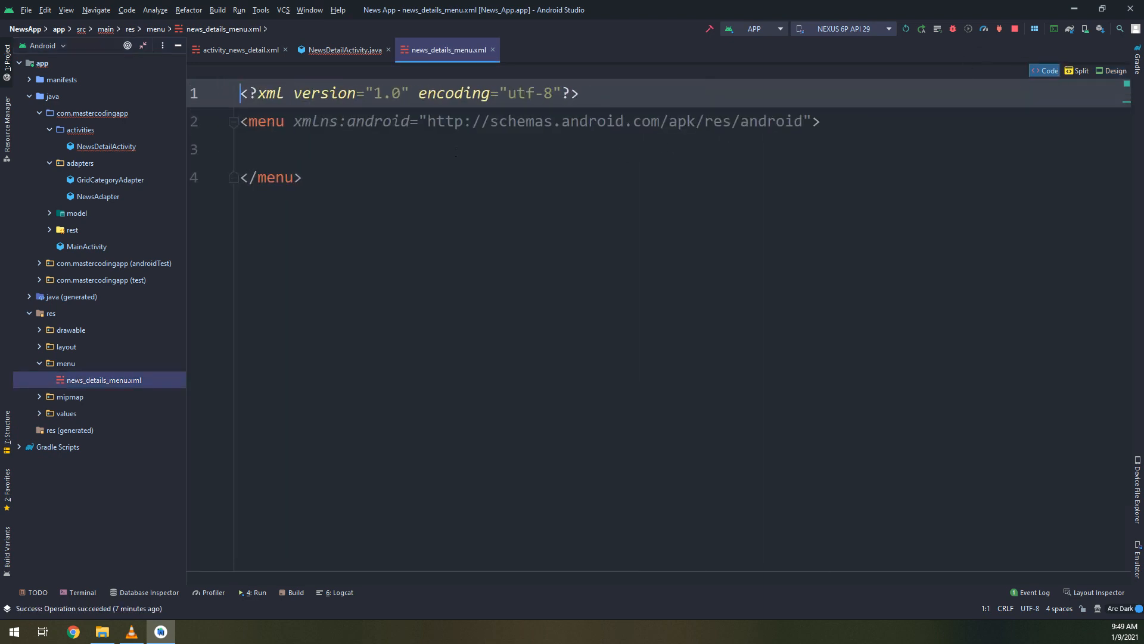
click(302, 178)
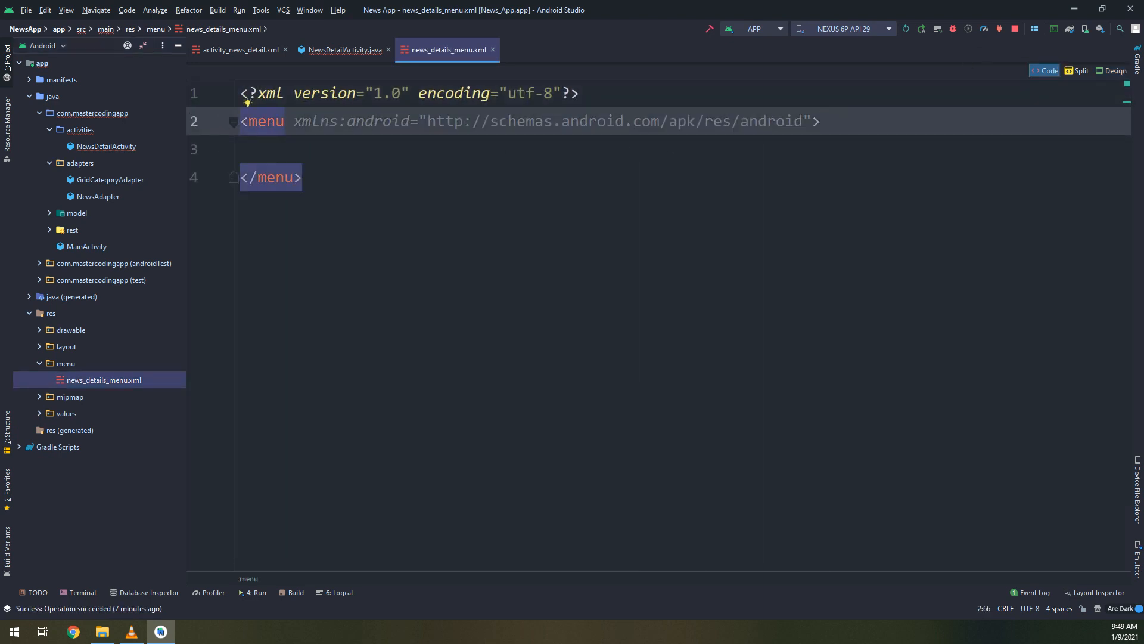
text(<itemn)
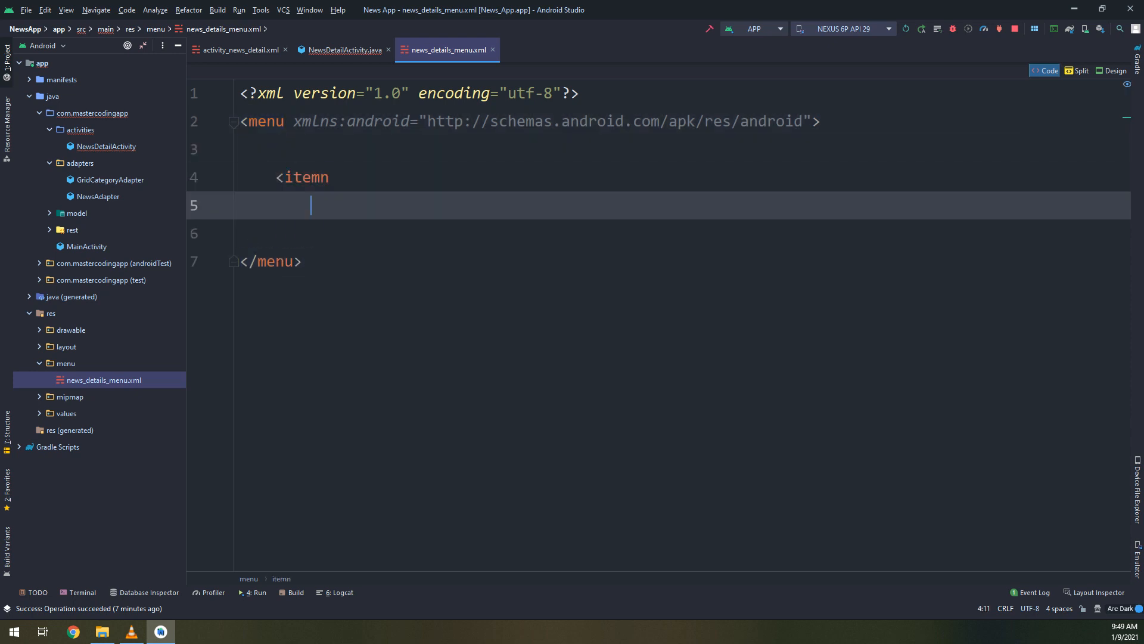
text(android:id="@+id/)
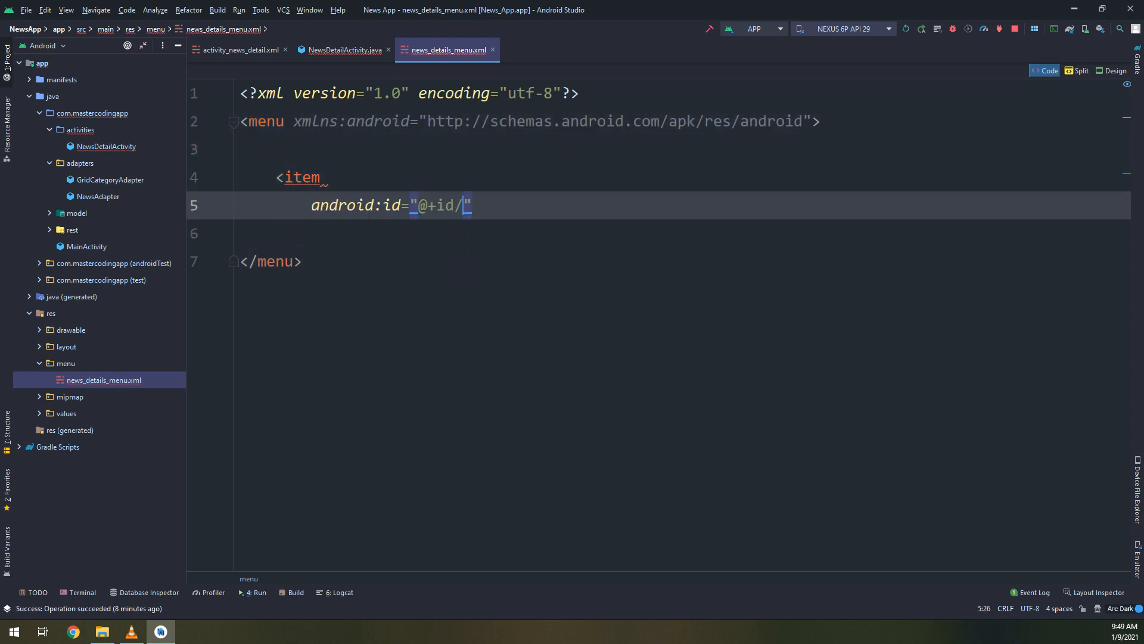
text(share)
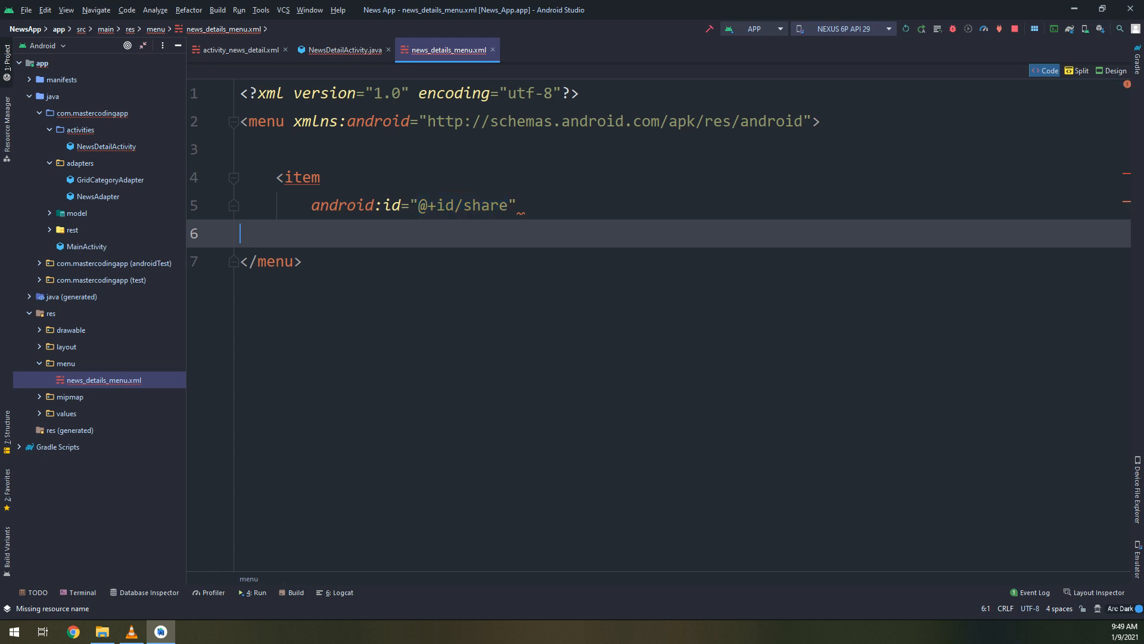
text(app)
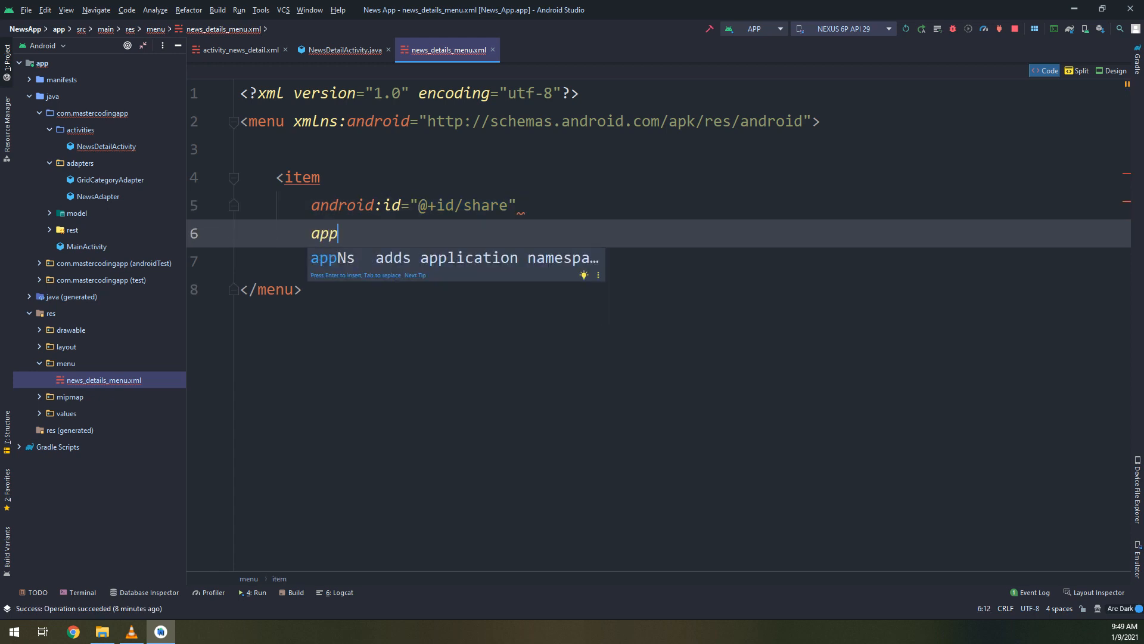
text(:showAs)
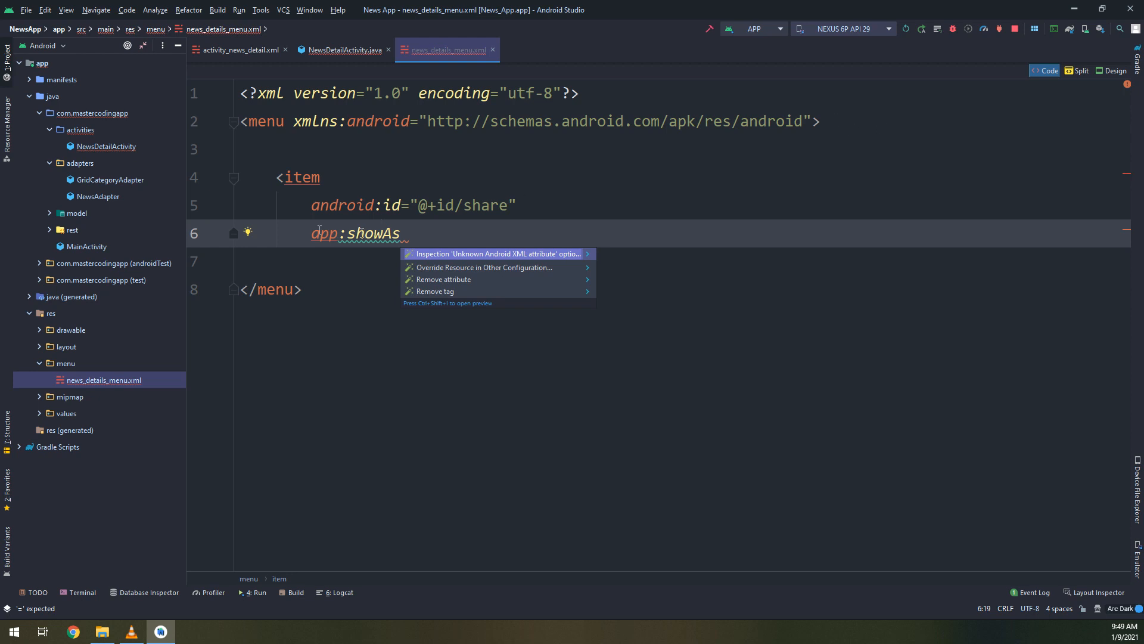
click(498, 254)
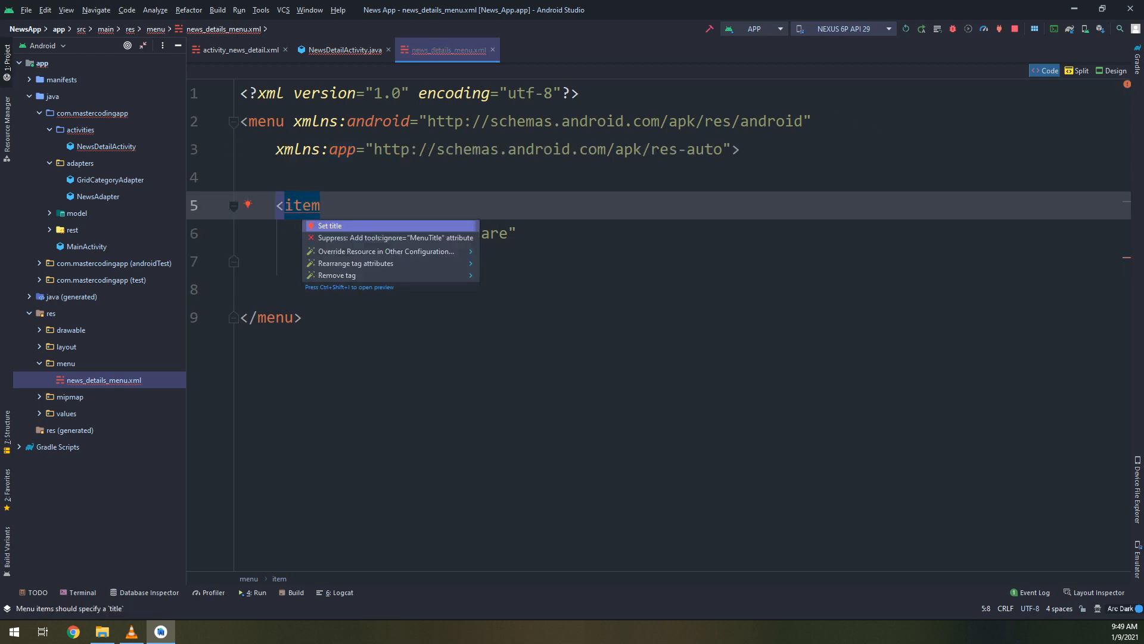
Give the item android:title="Share News" and app:showAsAction="always"
click(330, 225)
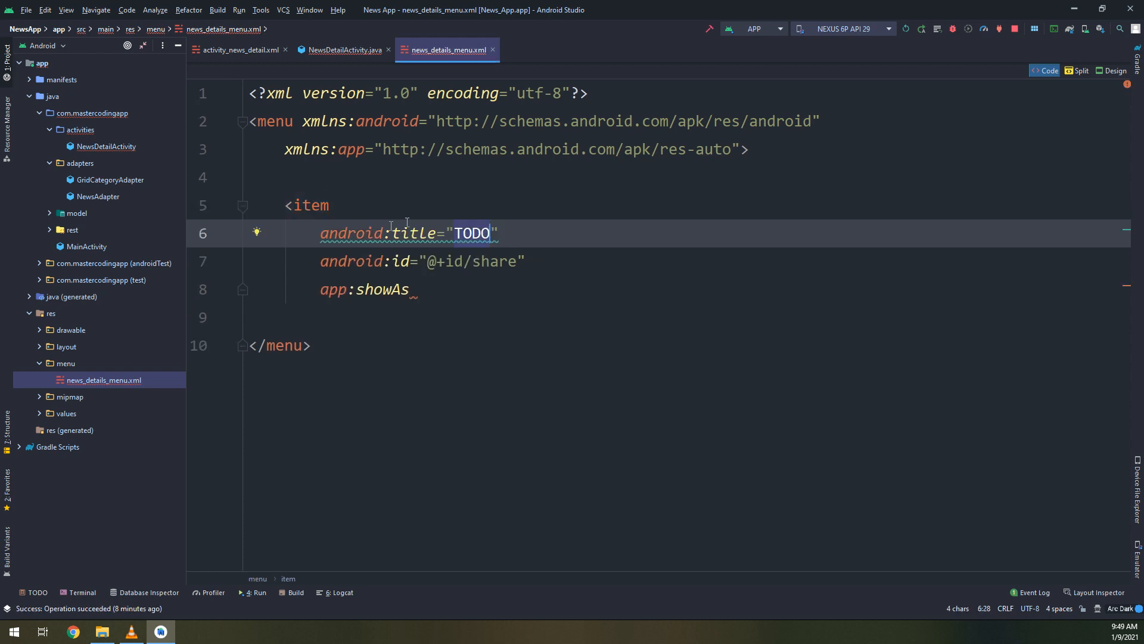
text(S)
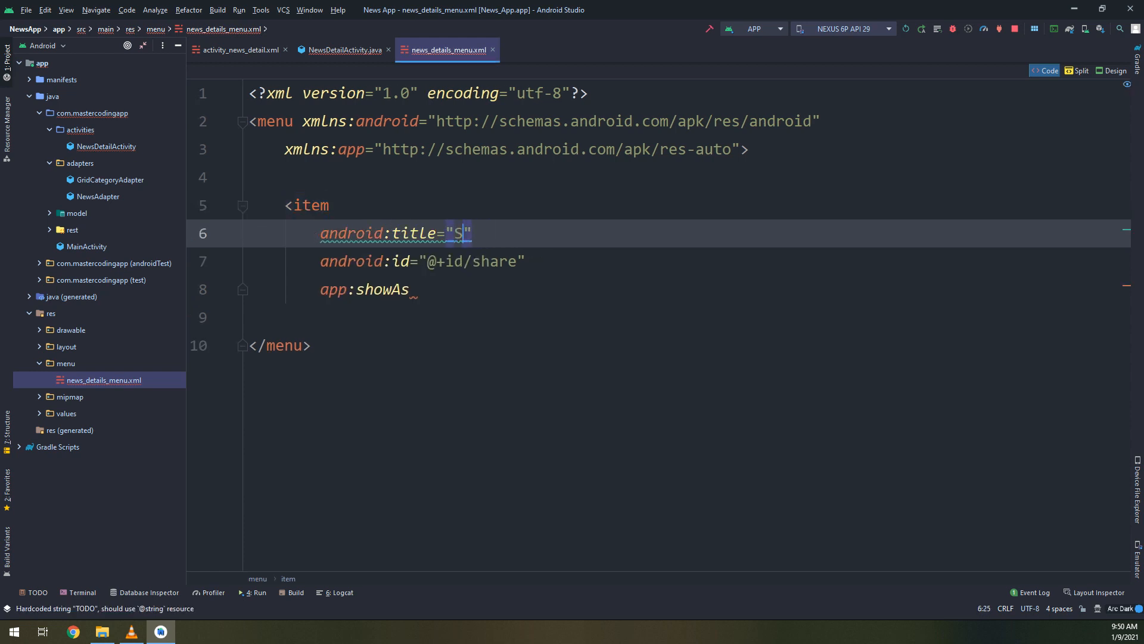
text(hare)
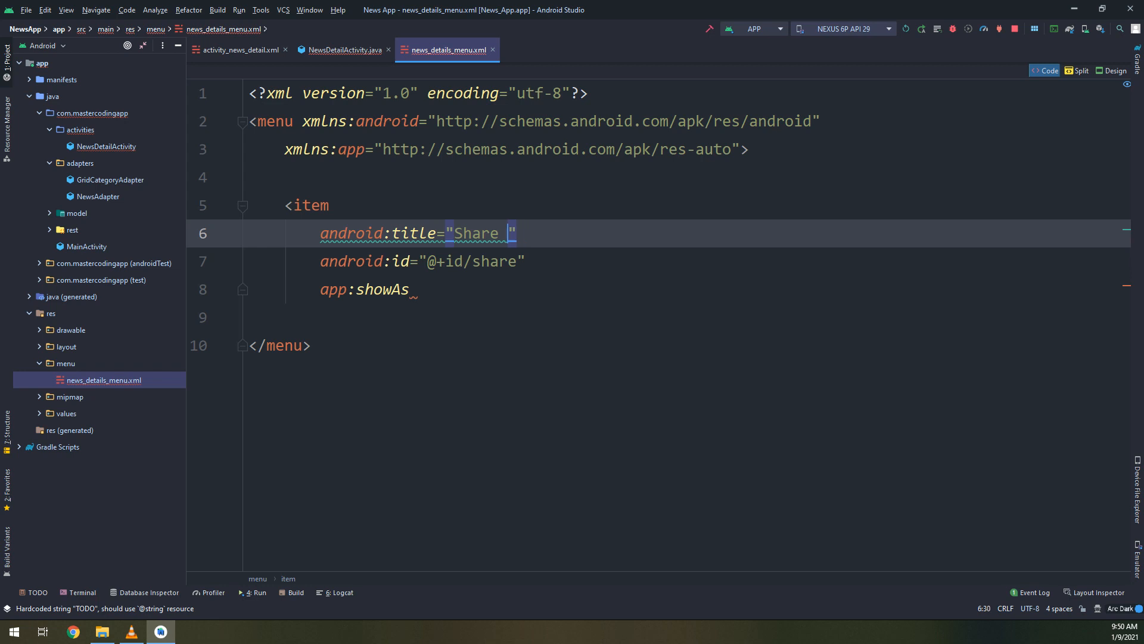
text(News)
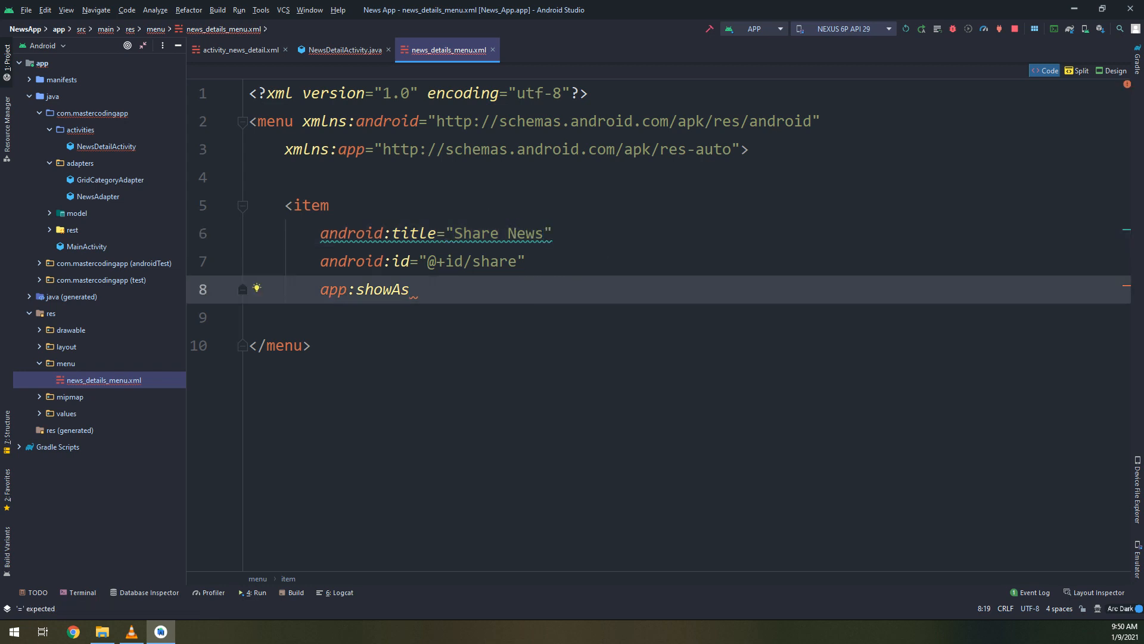
text(Action)
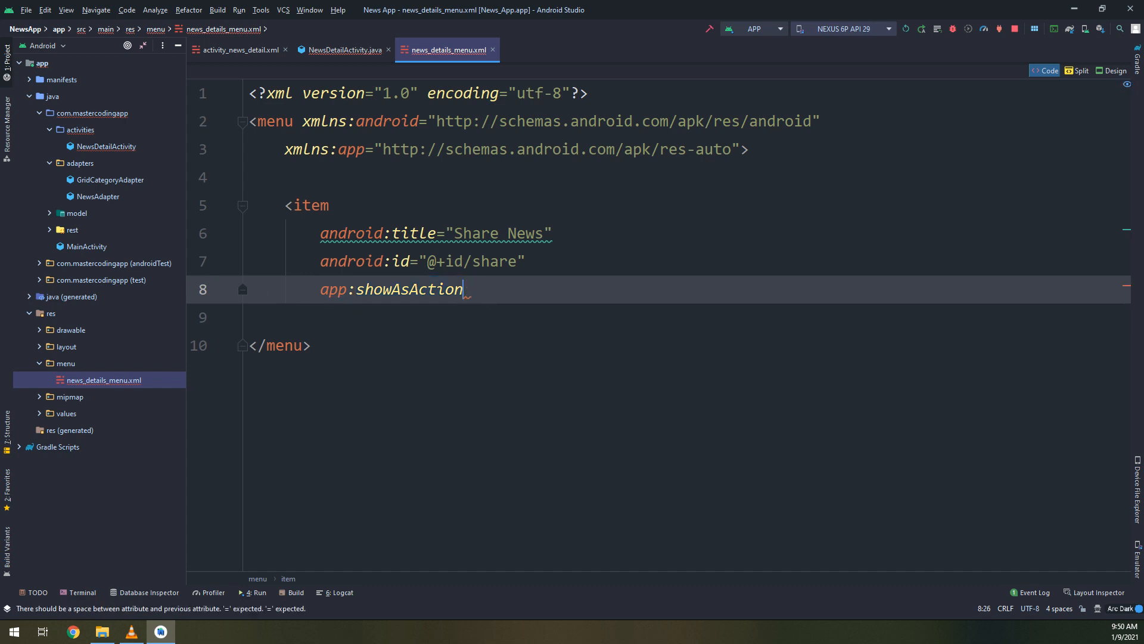
text(="A")
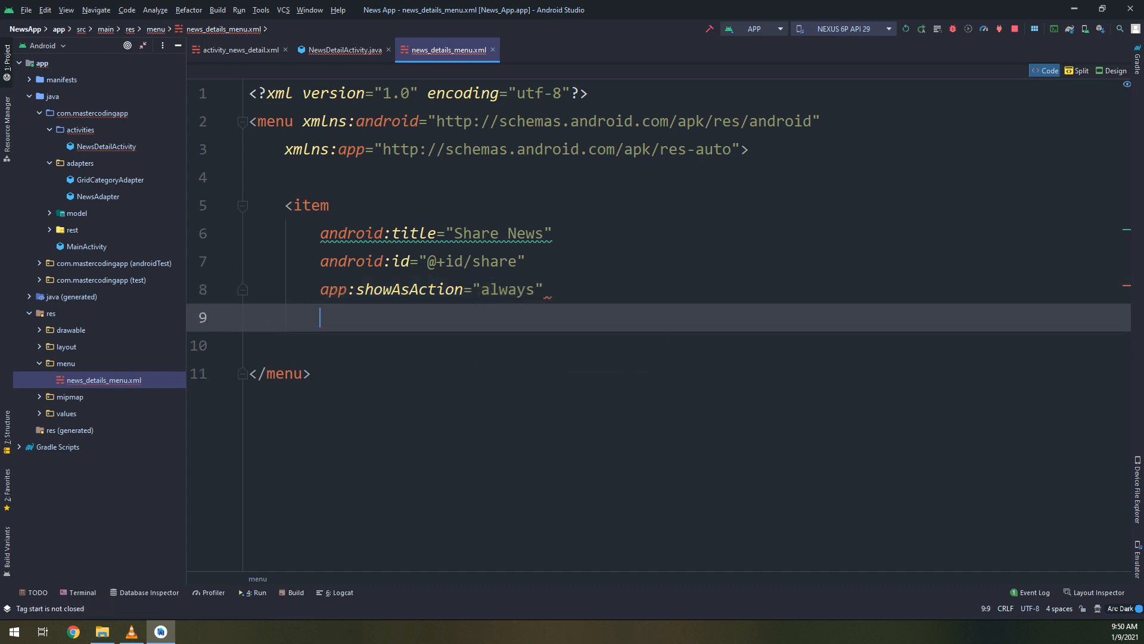
Set android:icon to a drawable, close the item tag and view it in Split mode
text(android:icon=")
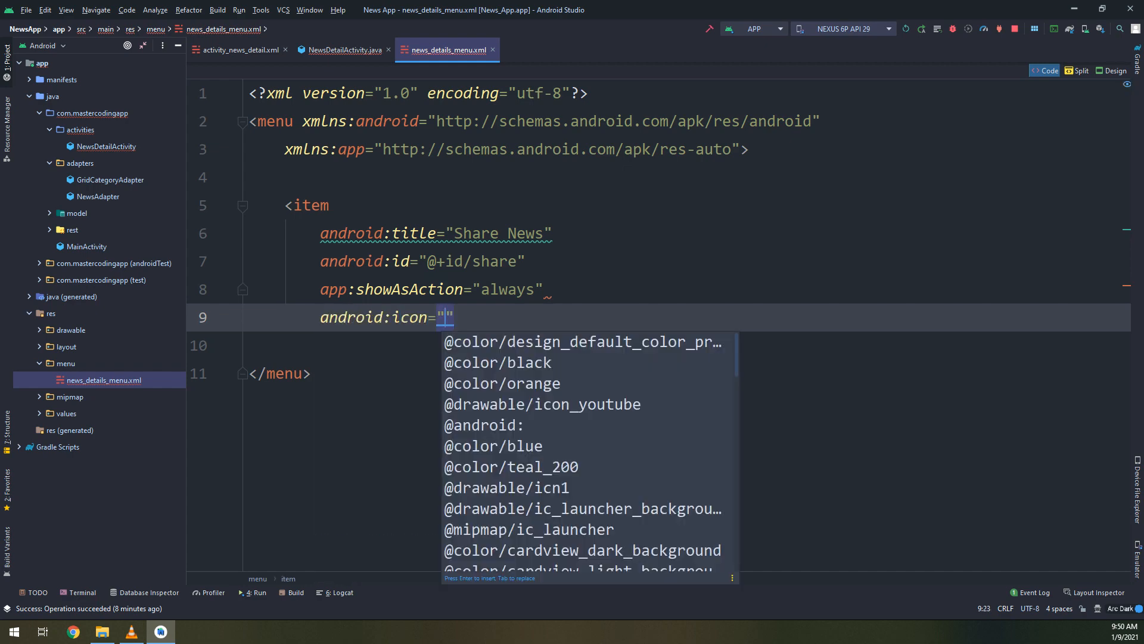
text(@draw)
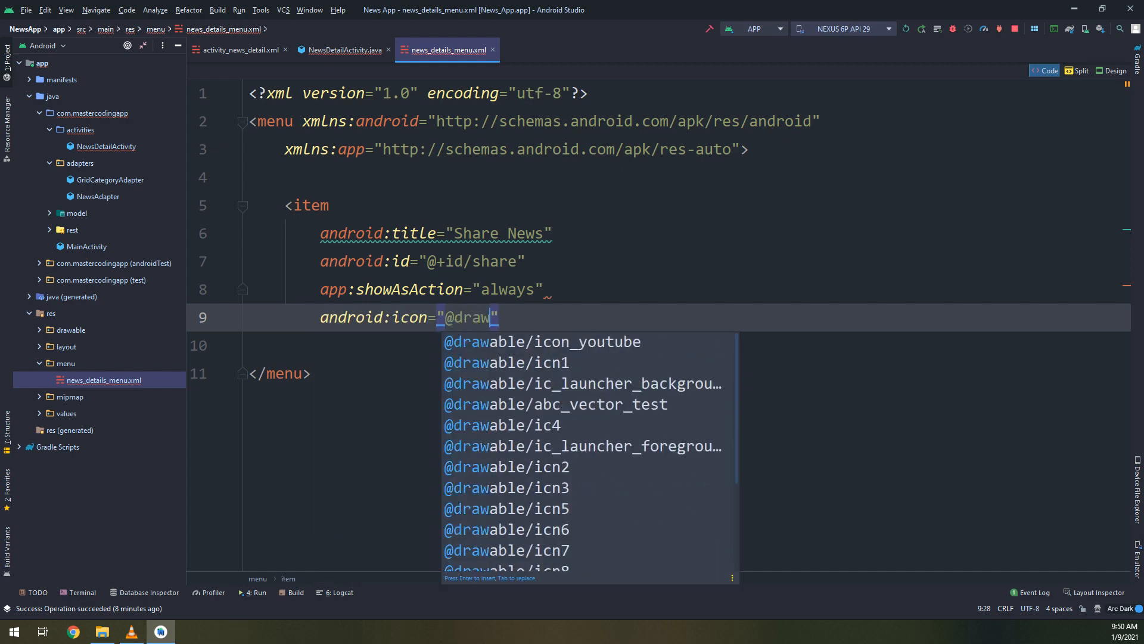
click(541, 341)
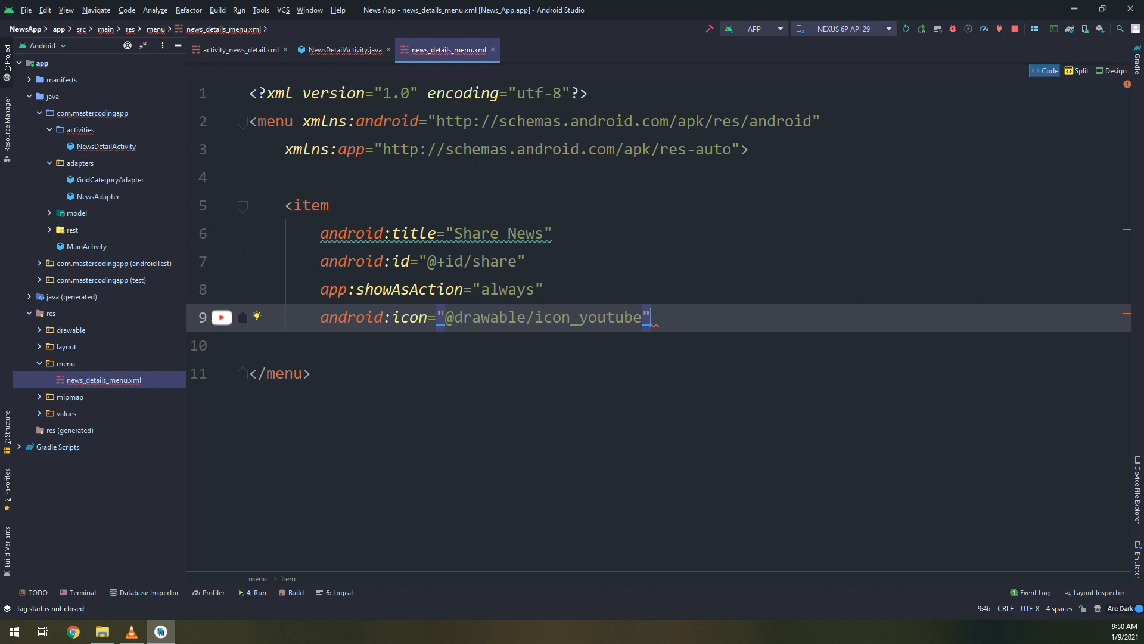
text(/>)
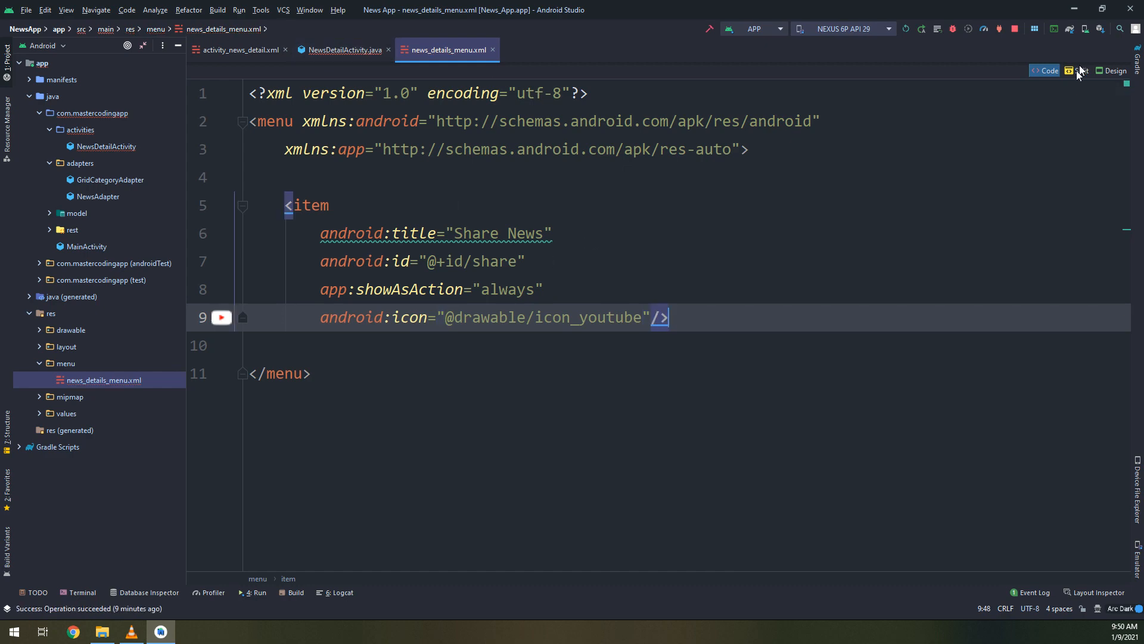
click(343, 50)
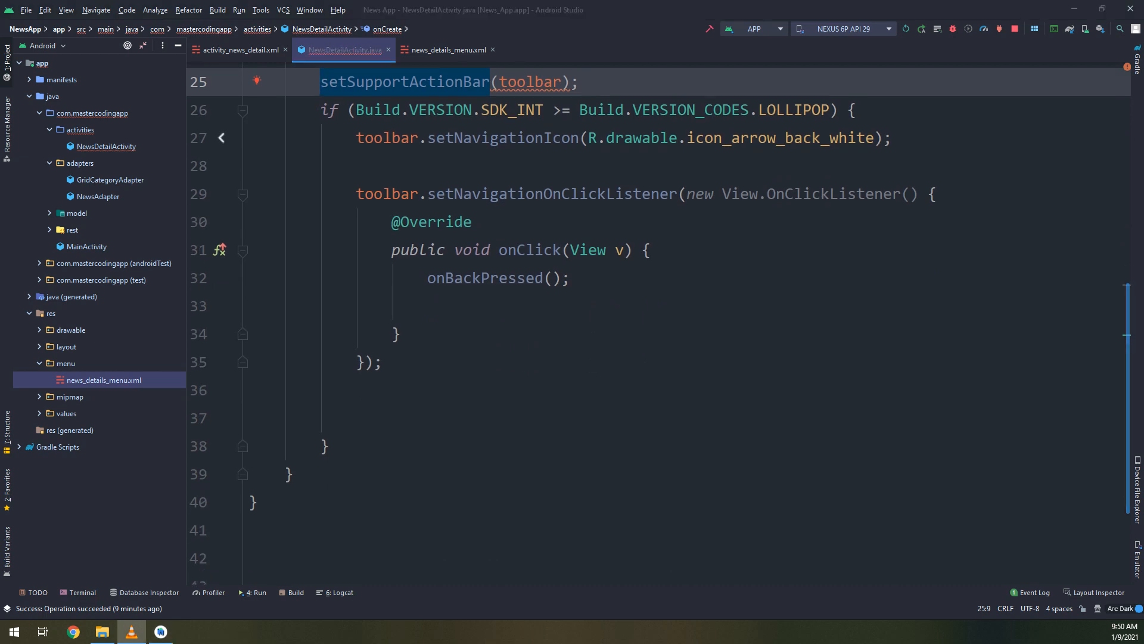
click(447, 50)
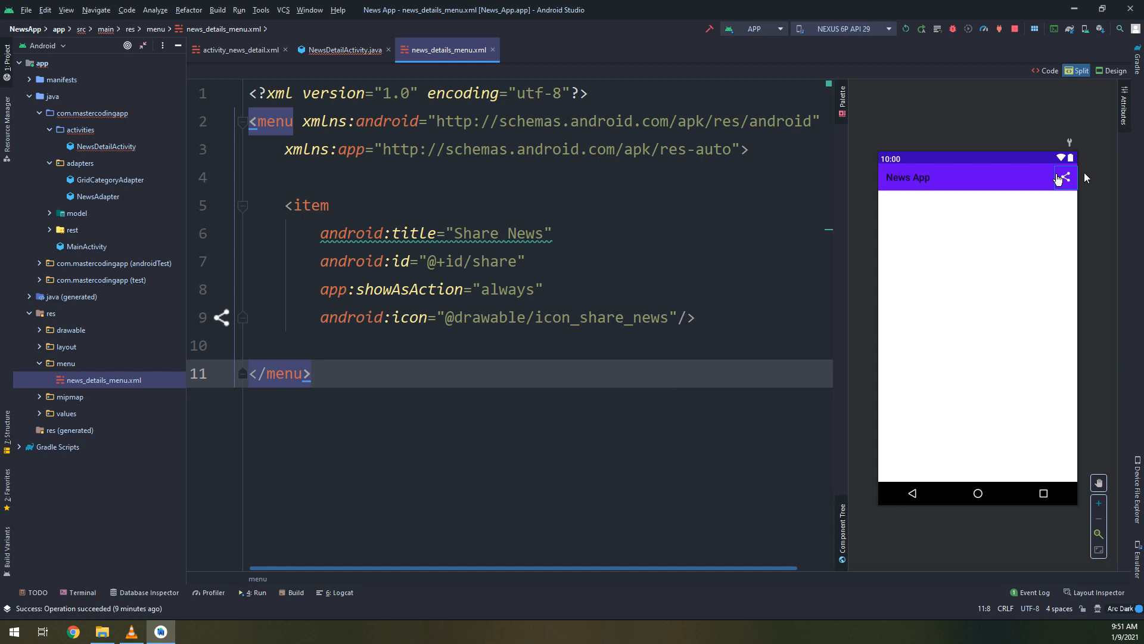
Close news_details_menu.xml and MainActivity.java, leaving a blank line after onCreate in NewsDetailActivity
click(343, 50)
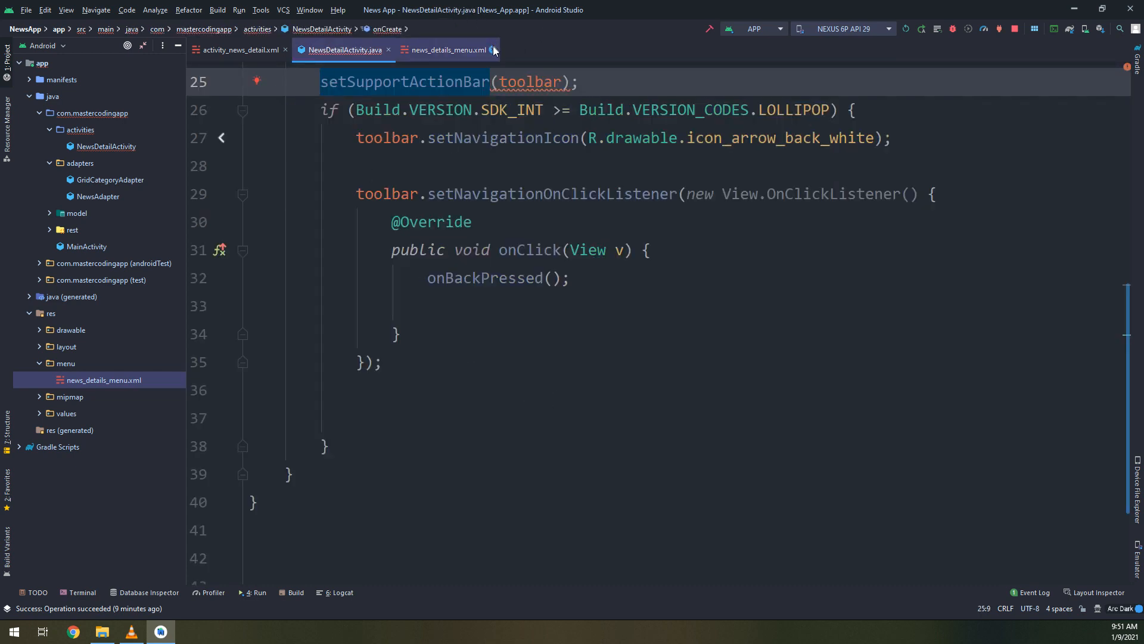
click(493, 50)
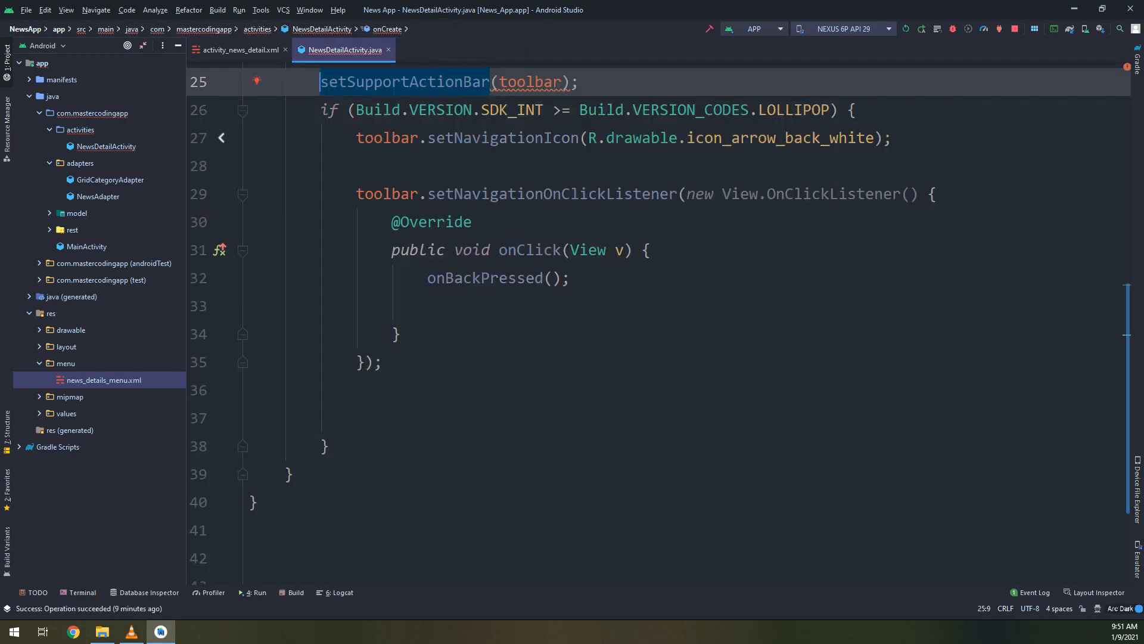
click(86, 246)
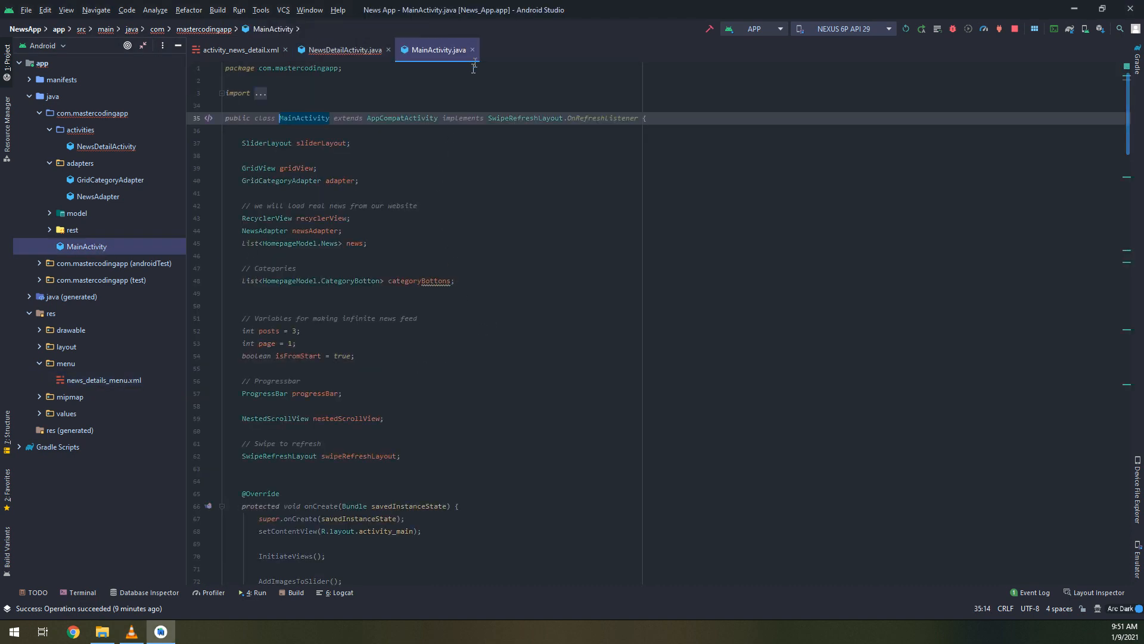
click(342, 50)
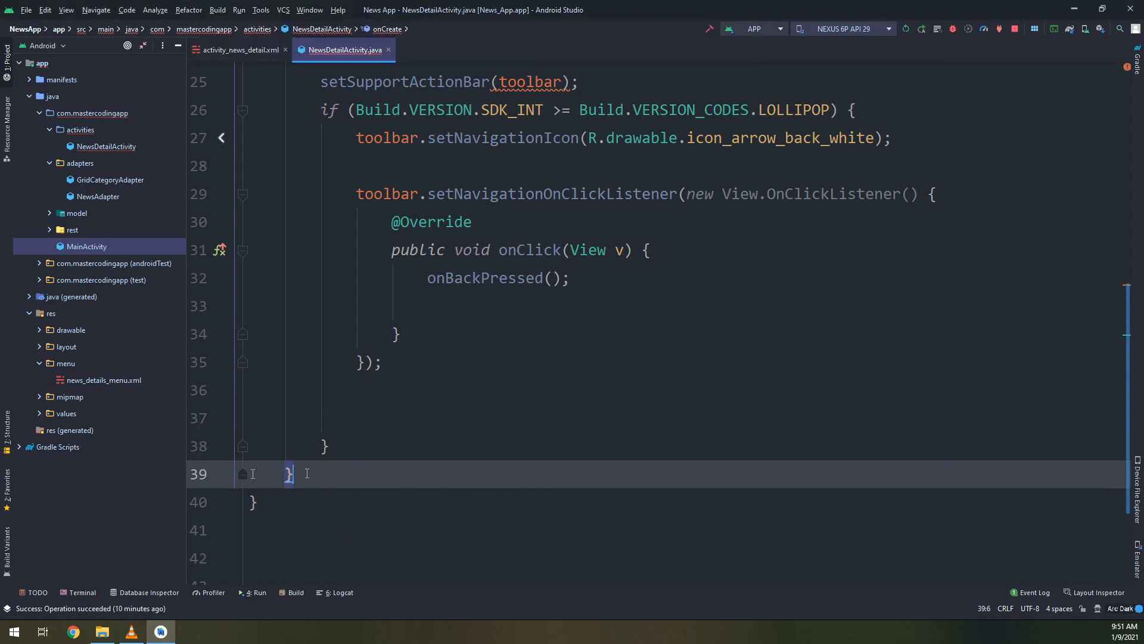
click(243, 383)
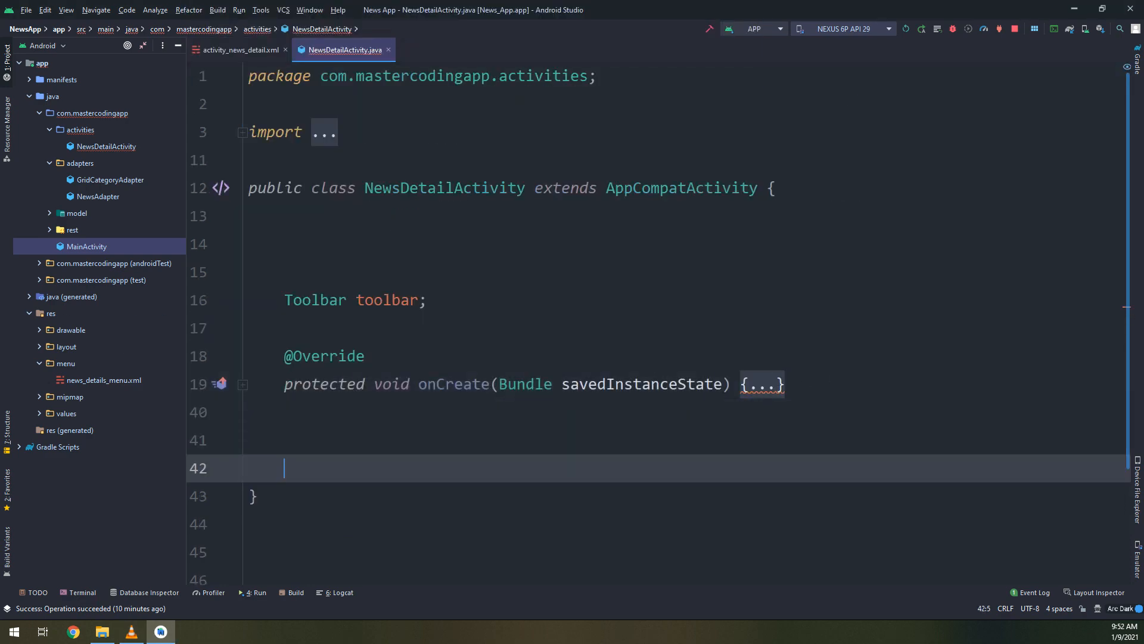
Override onCreateOptionsMenu to inflate R.menu.news_details_menu and return true, then begin onOptionsItemSelected
text(onCreateOptionsMenu(Menu menu) {)
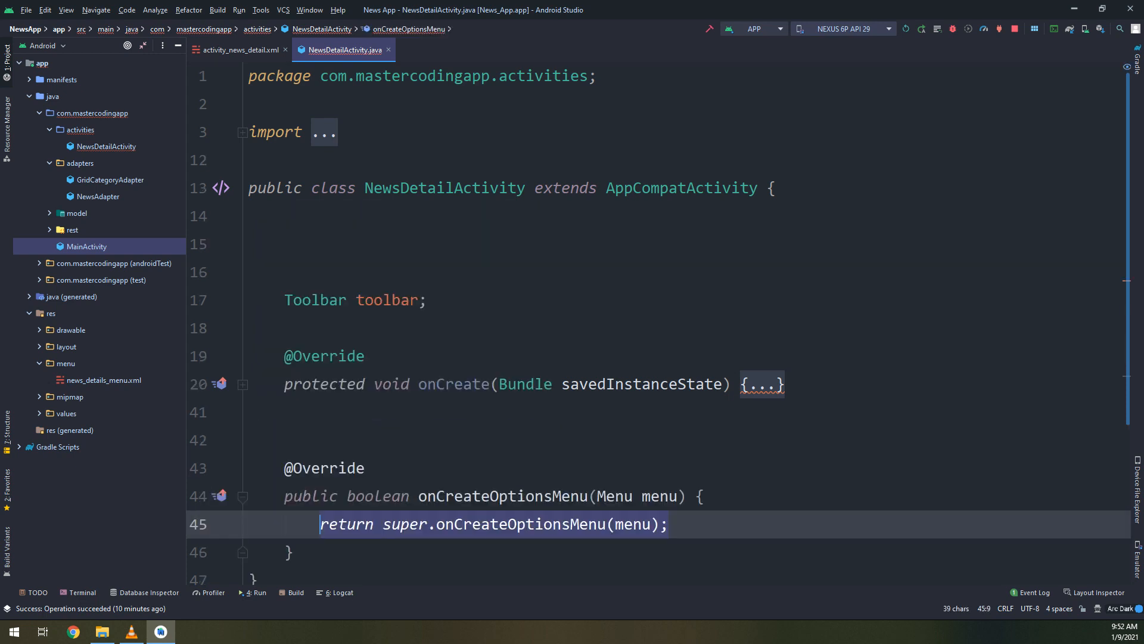
scroll(down, 3)
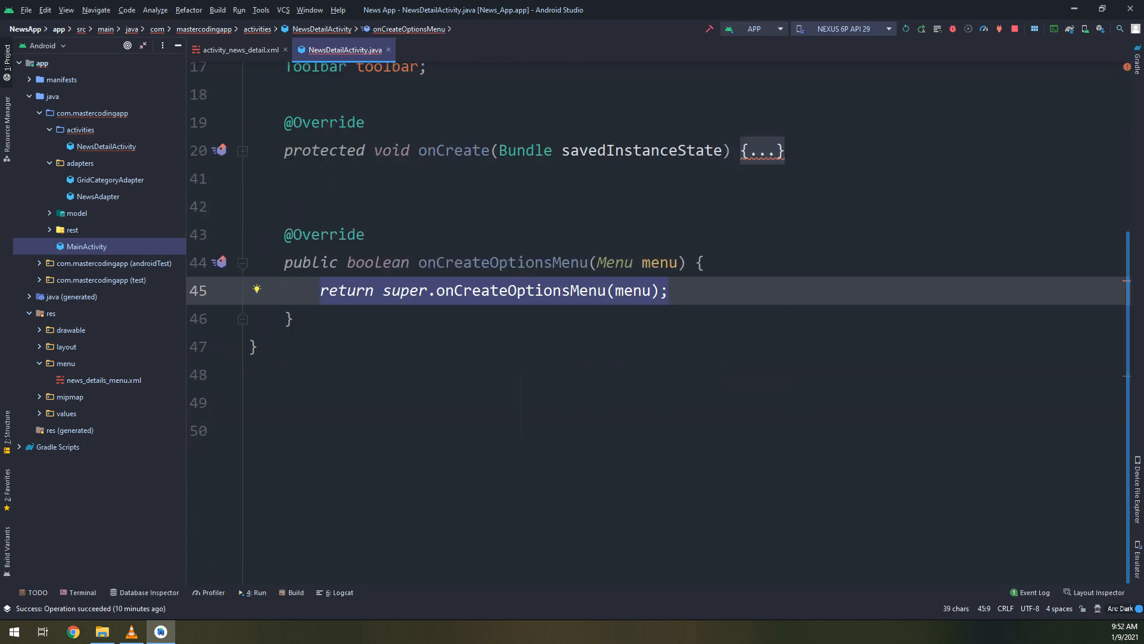
text(getMme)
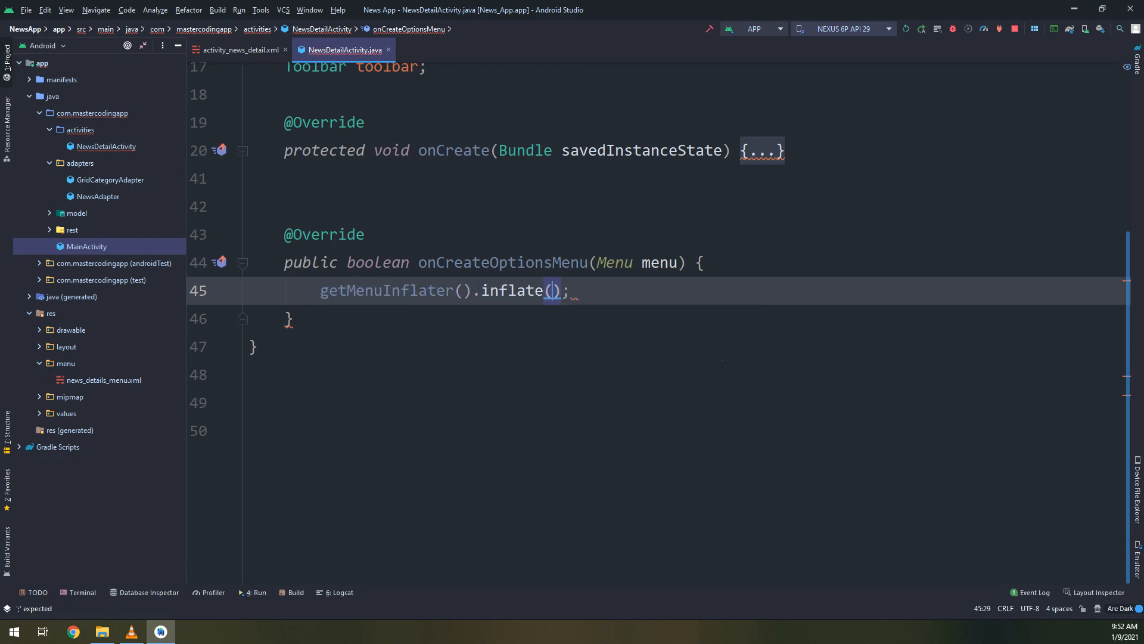
text(R.menu.news_details_menu, menu)
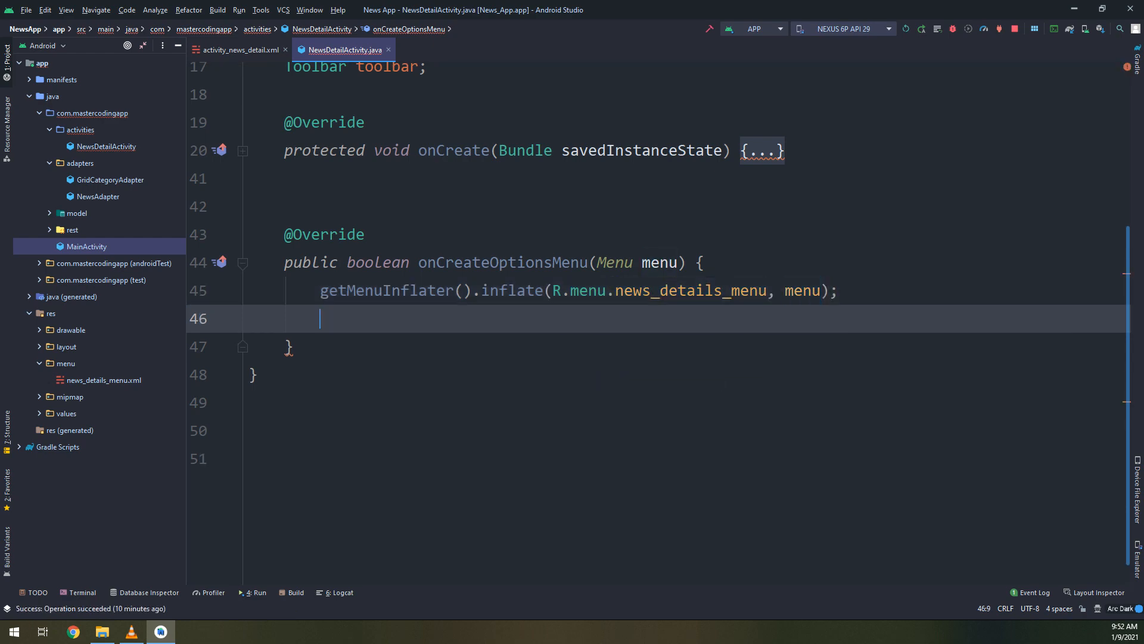
text(return turue;)
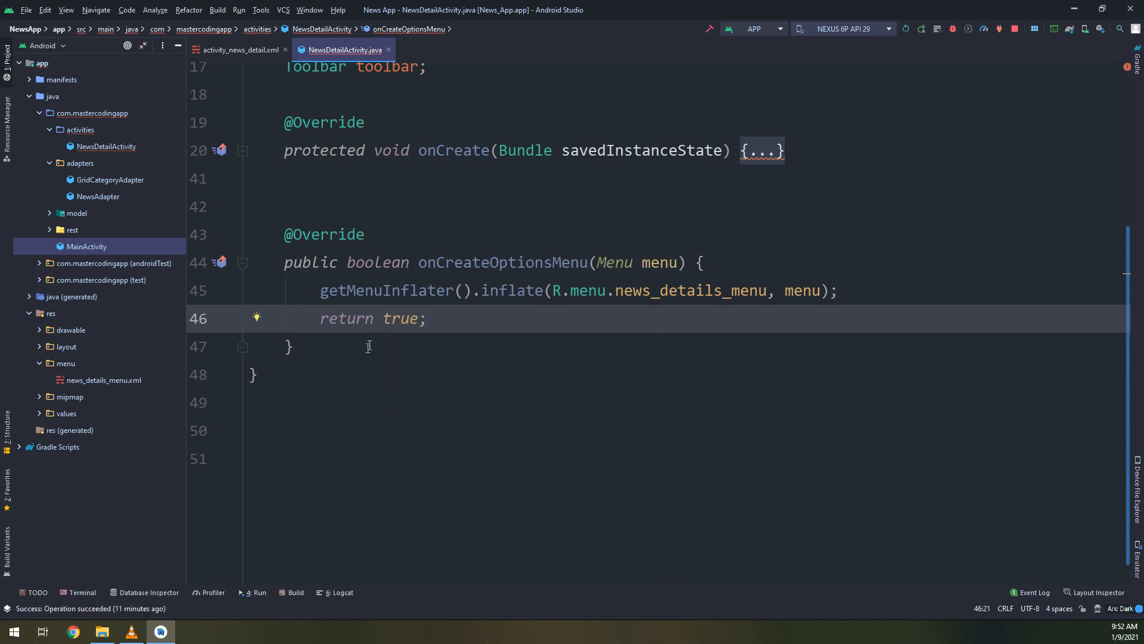
text(onP)
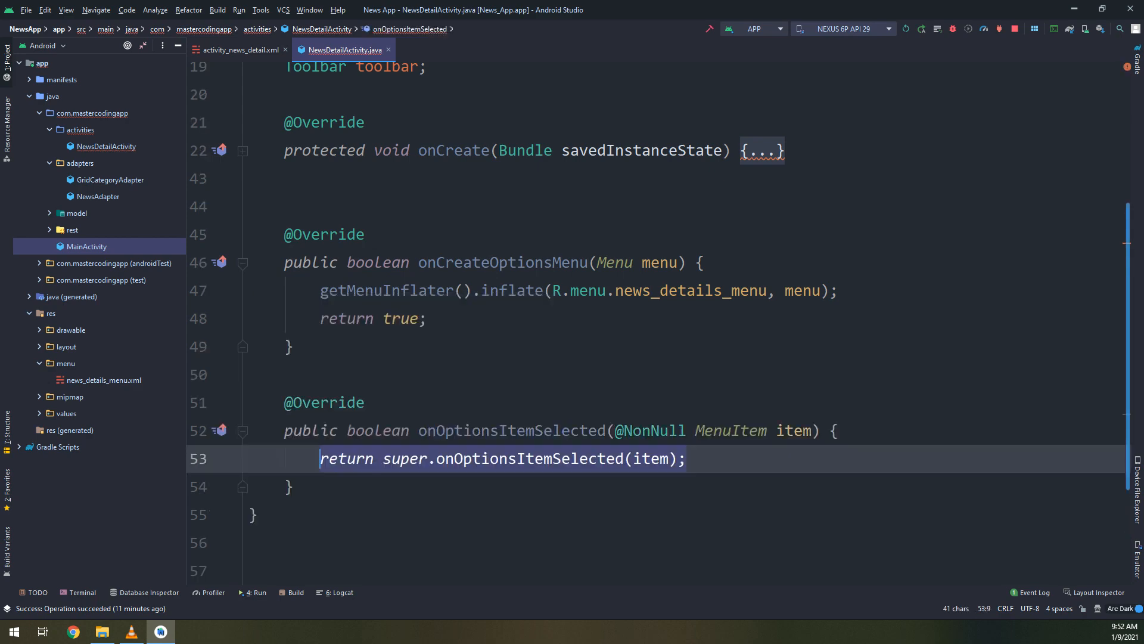
Add an if checking item.getItemId() against R.id.share instead of R.id.video
text(if)
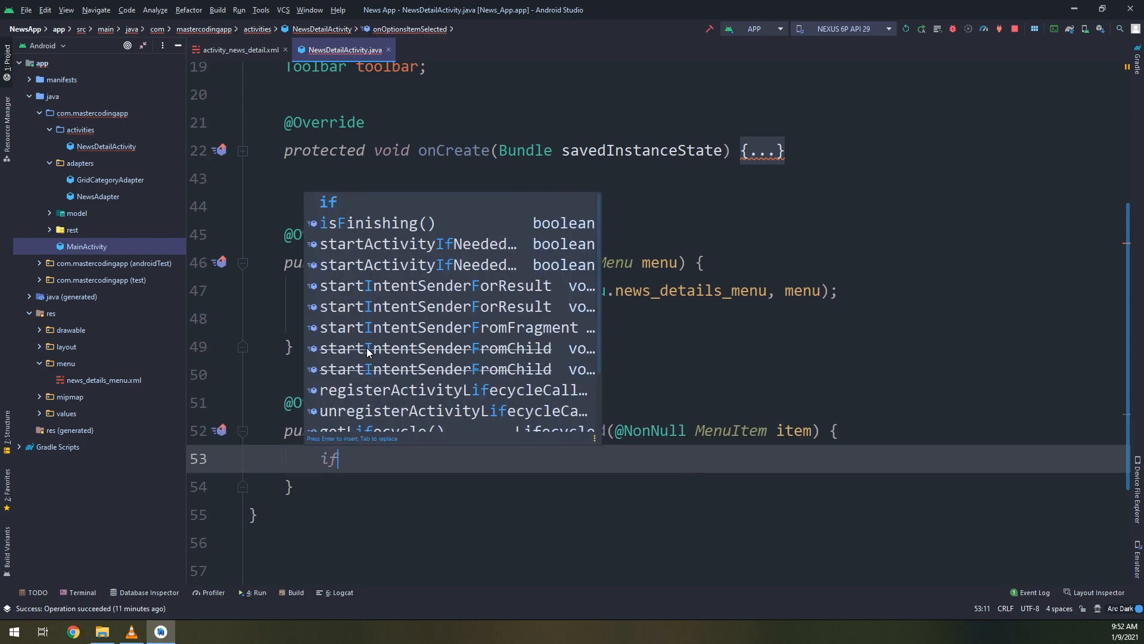
text((item.)
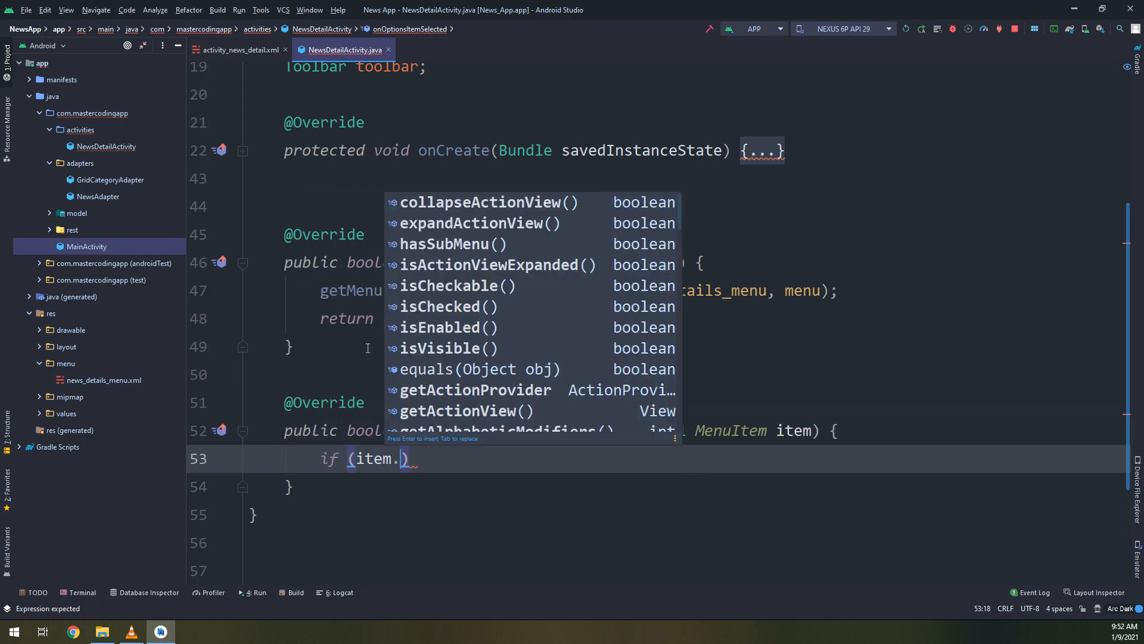
text(getIte)
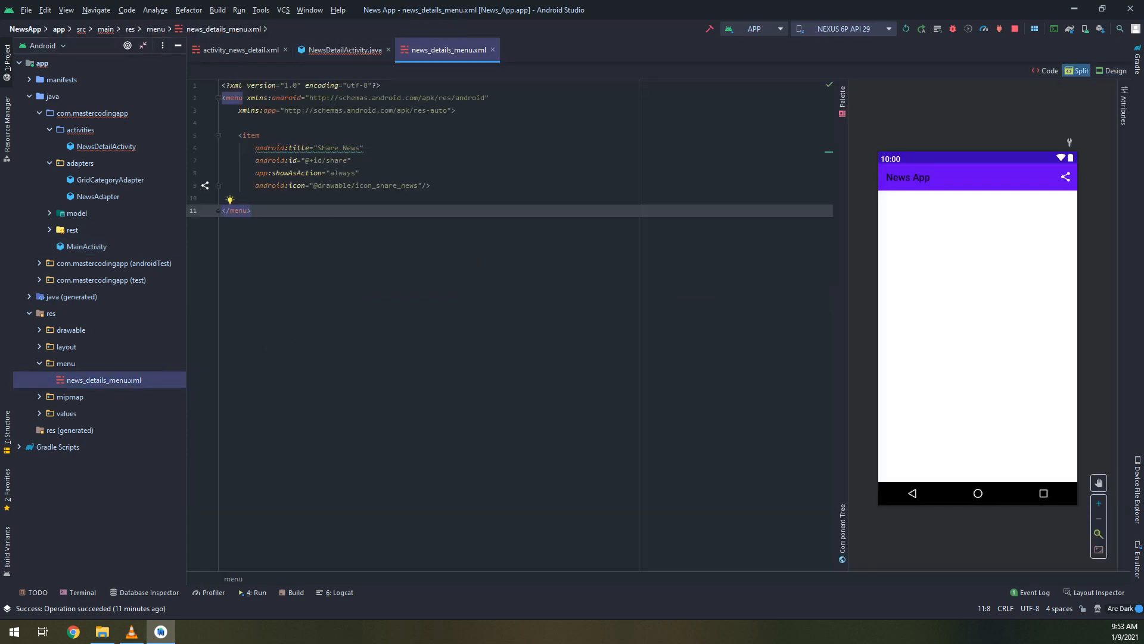
click(344, 51)
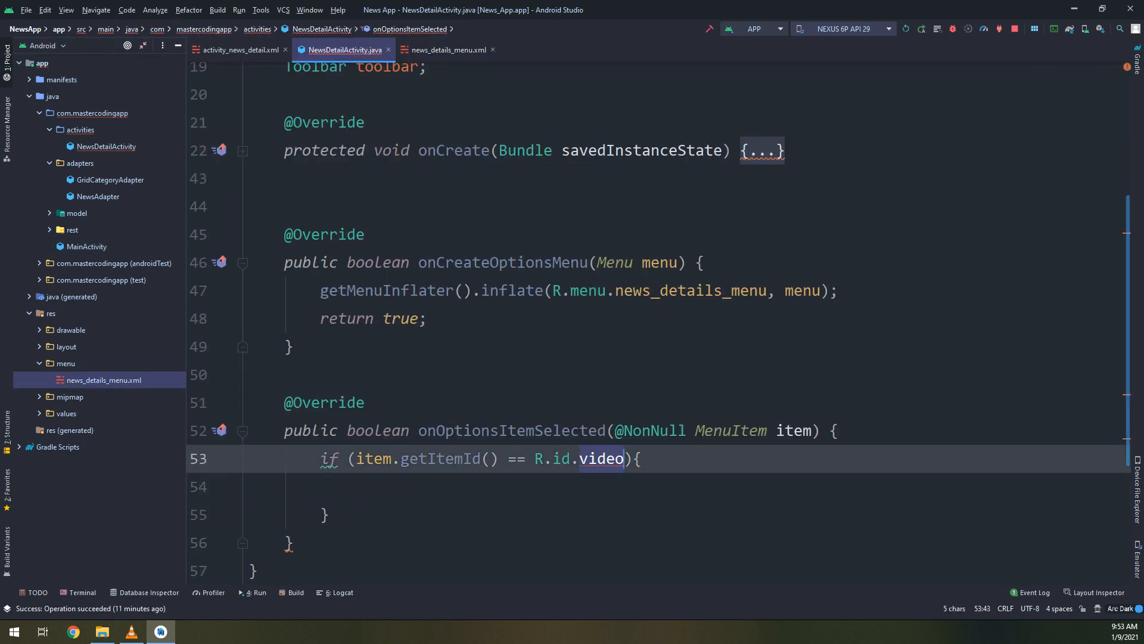
click(602, 457)
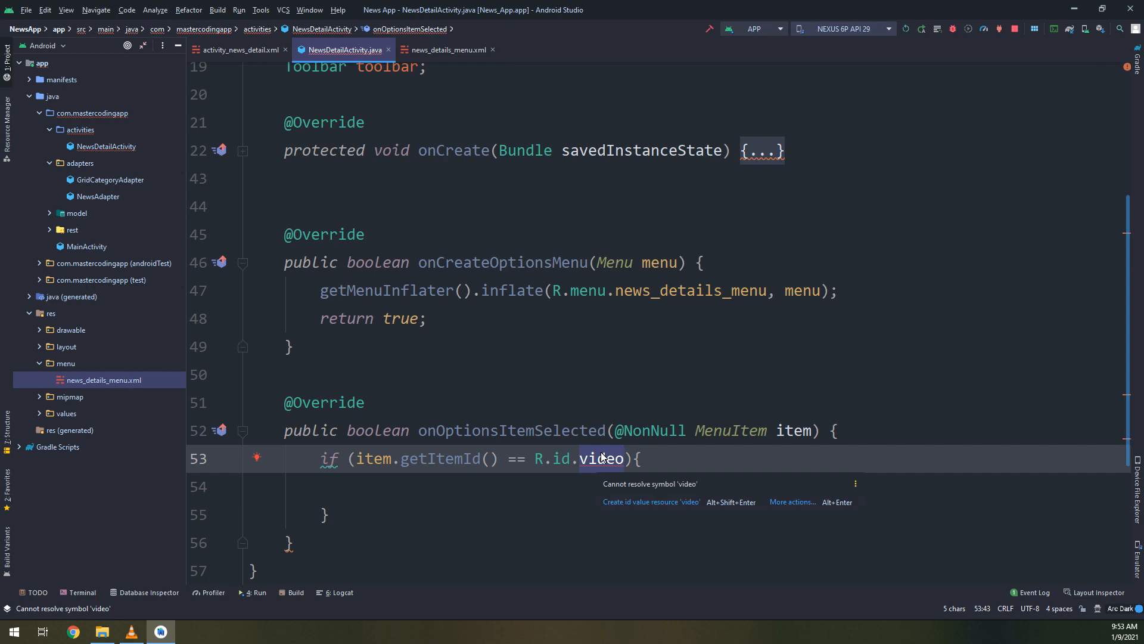
text(share)
click(707, 486)
text(Toast.makeText(this, "", Toast.LENGTH_SHORT).show();)
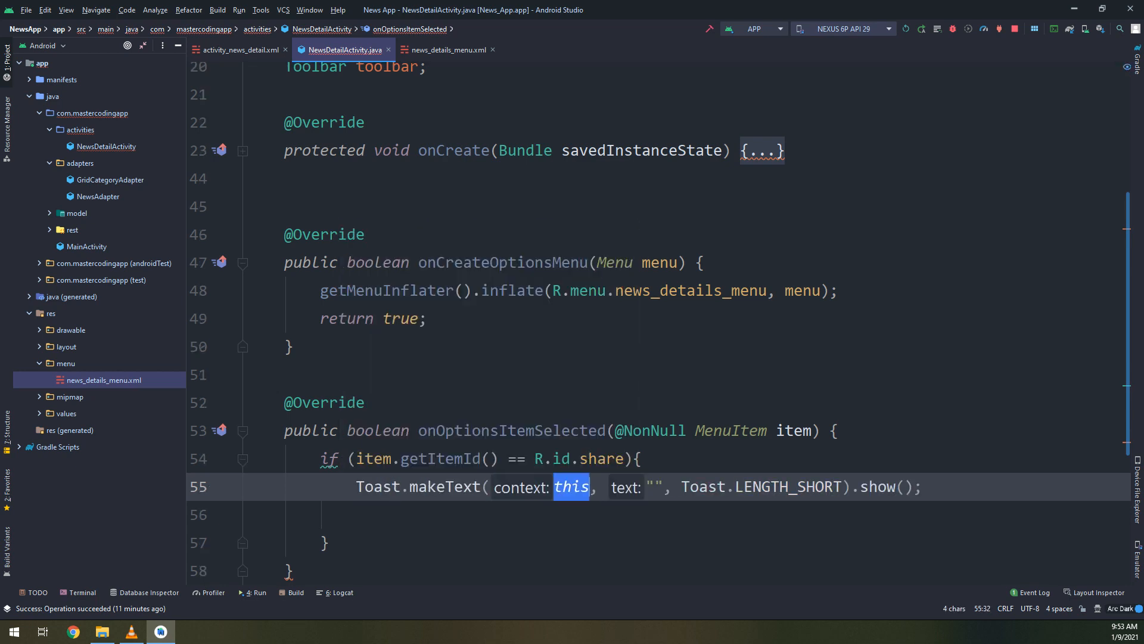
Show a "News Share icon is clicked" Toast and return super.onOptionsItemSelected(item)
click(654, 487)
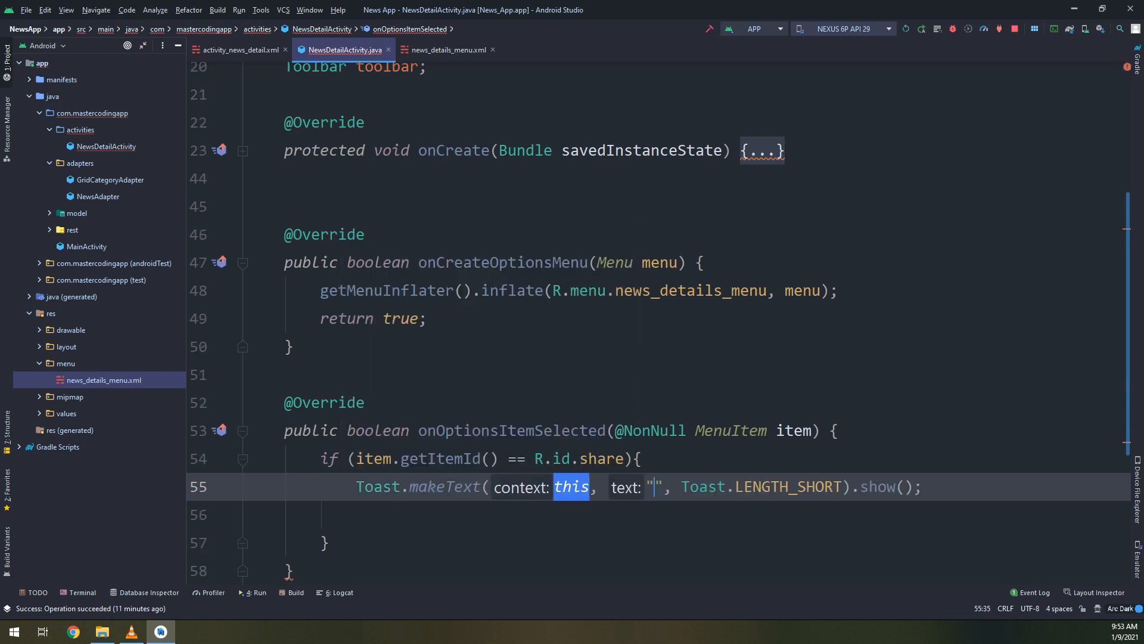
text(News Share icon)
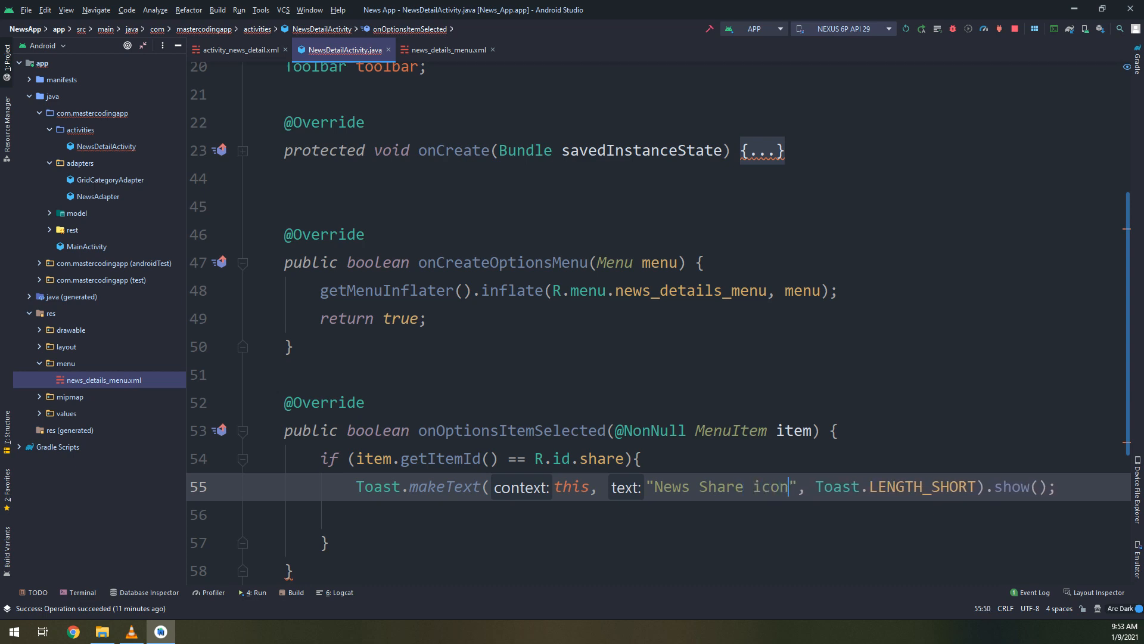
text(is clicked)
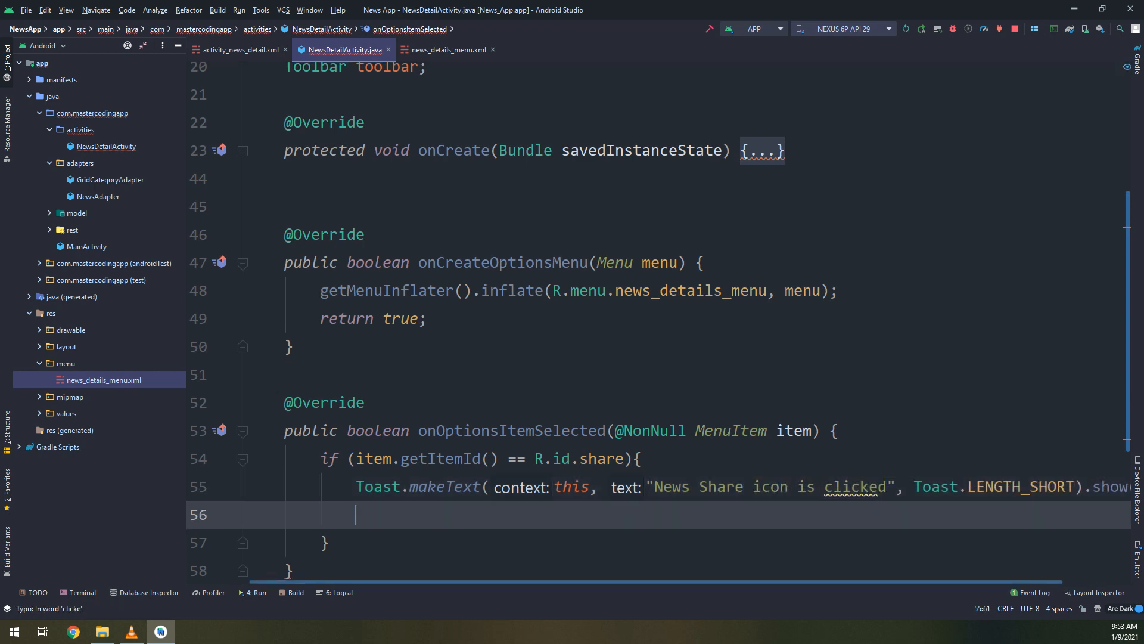
text(rety)
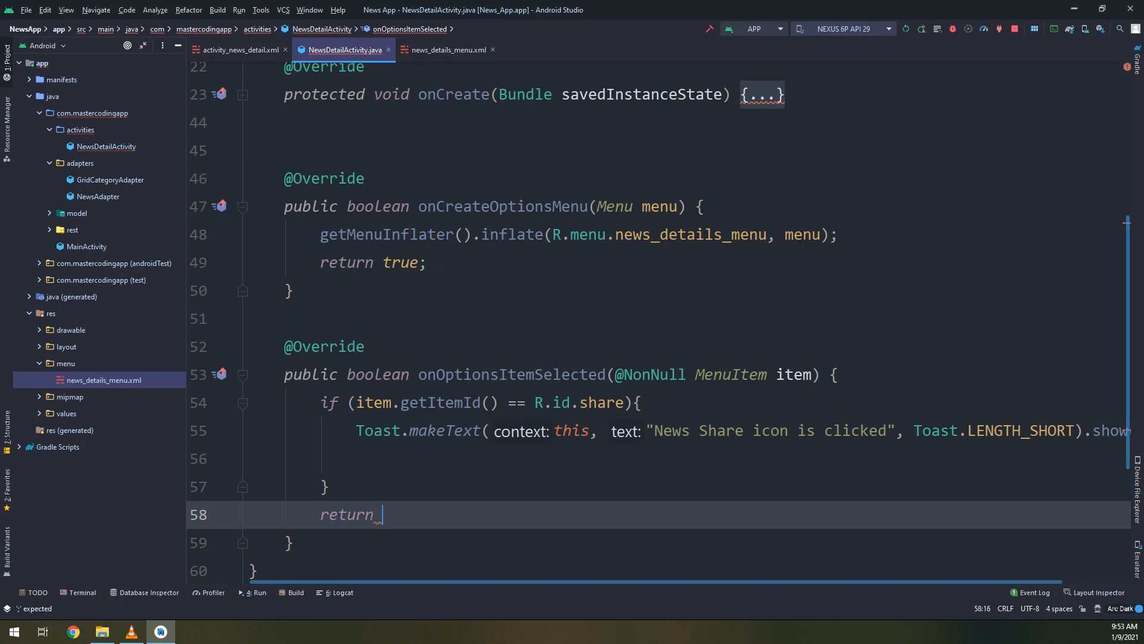
text(super.onOptionsItemSelected(item);)
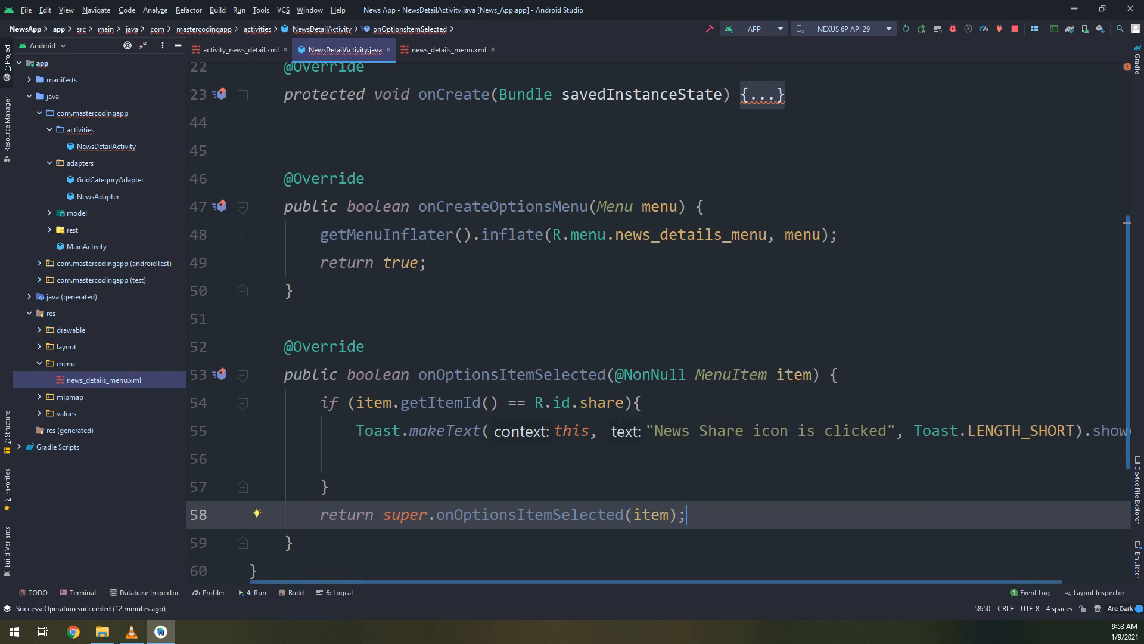
Fix the setSupportActionBar error by importing androidx.appcompat.widget.Toolbar instead of android.widget.Toolbar
click(763, 94)
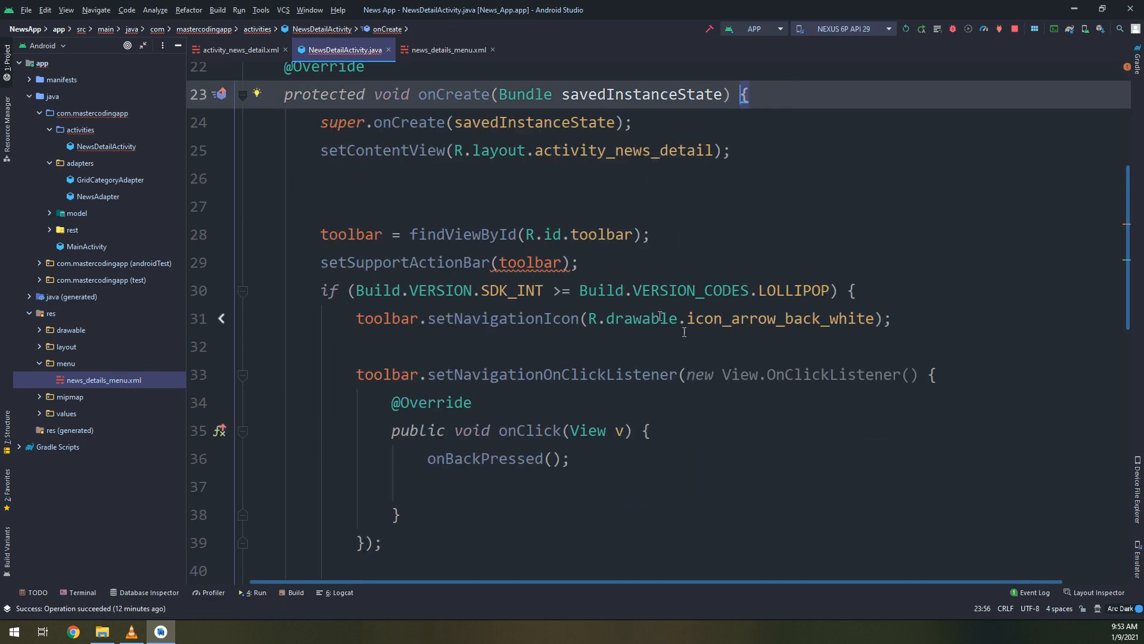
scroll(up, 3)
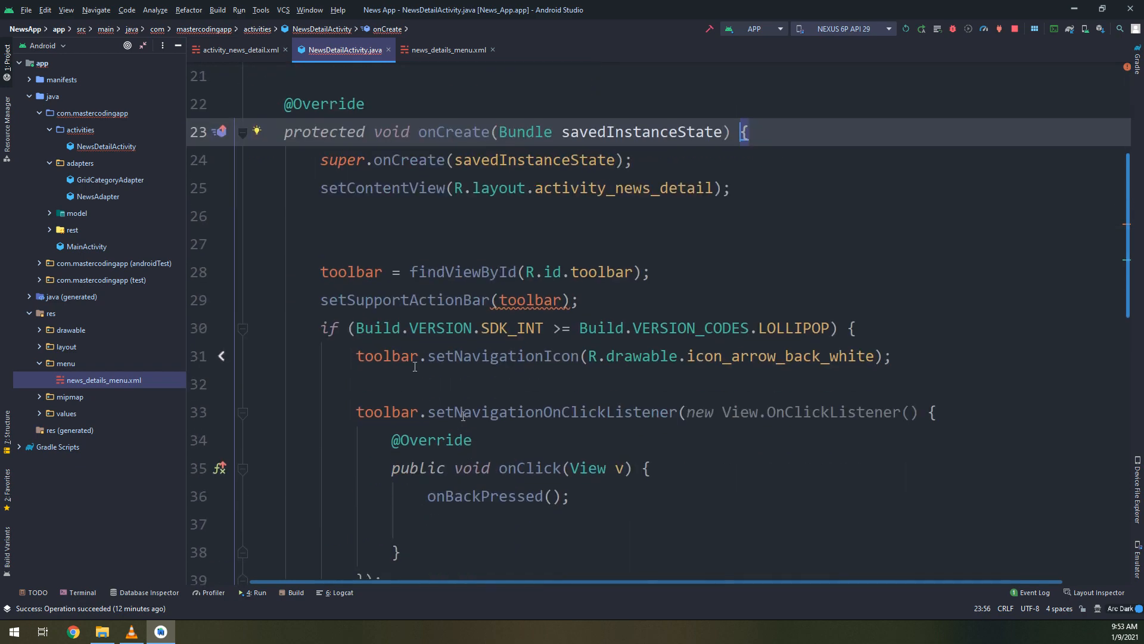
click(461, 301)
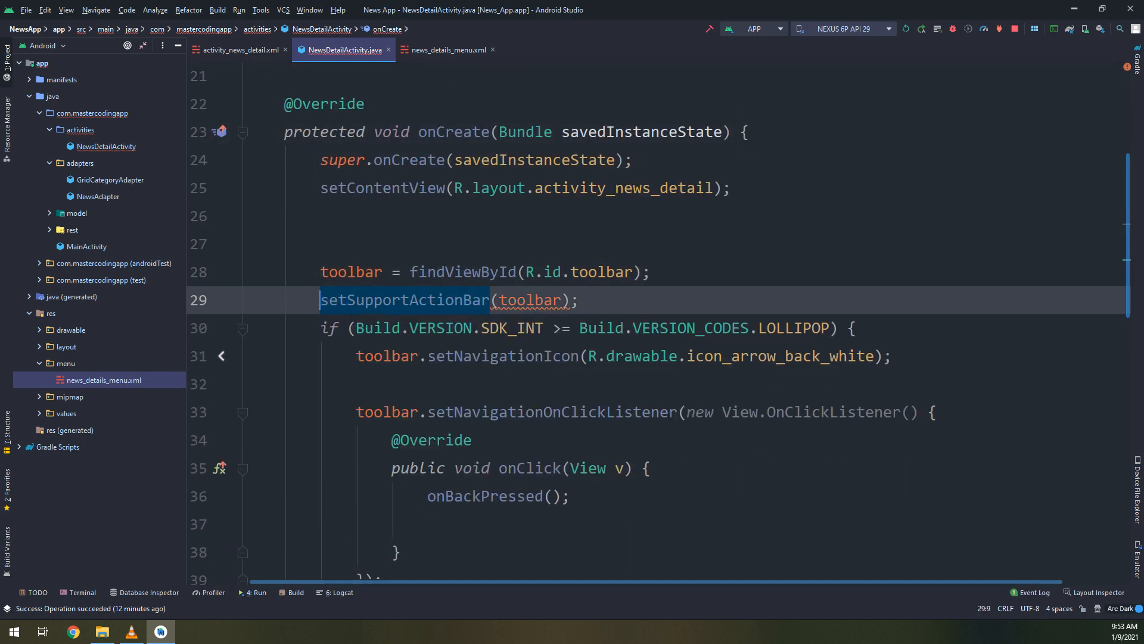
click(257, 299)
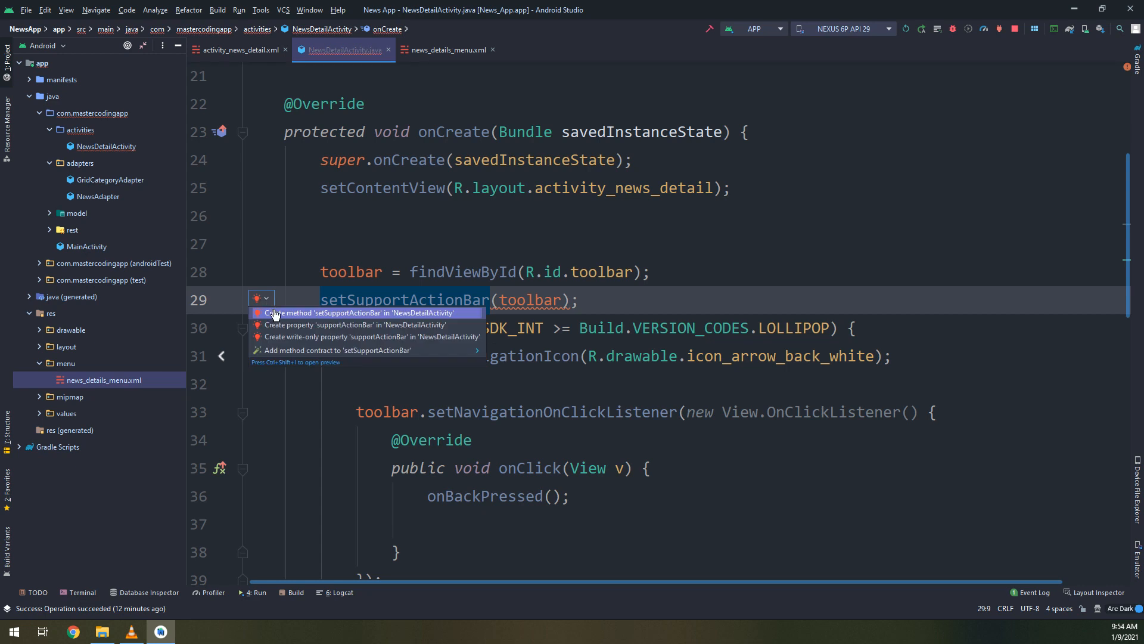
mouse_move(281, 325)
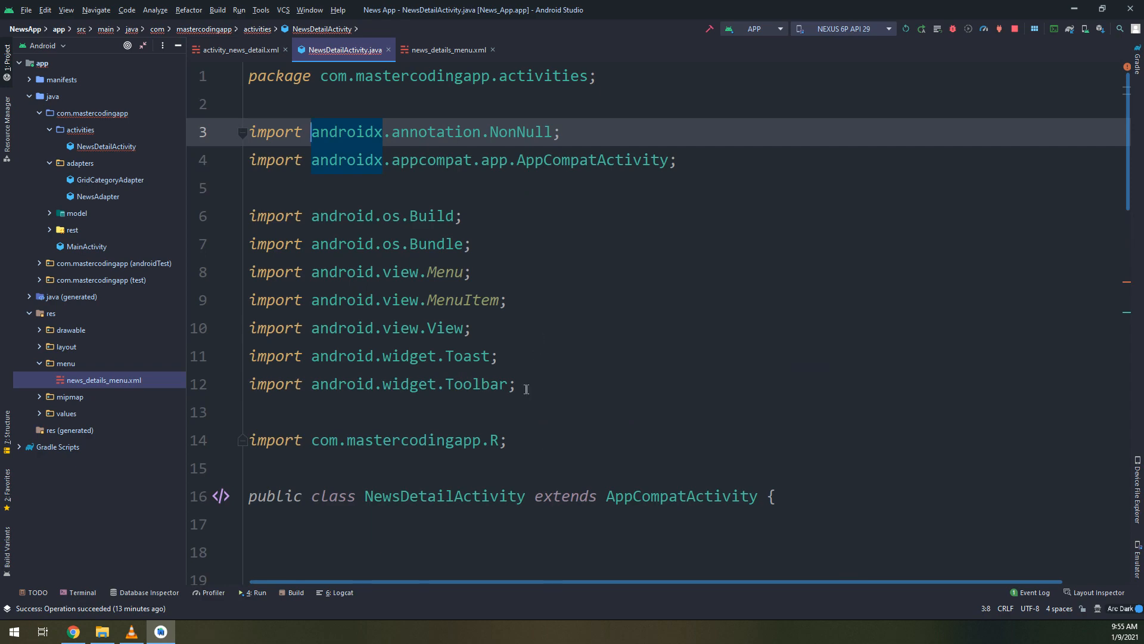
scroll(down, 3)
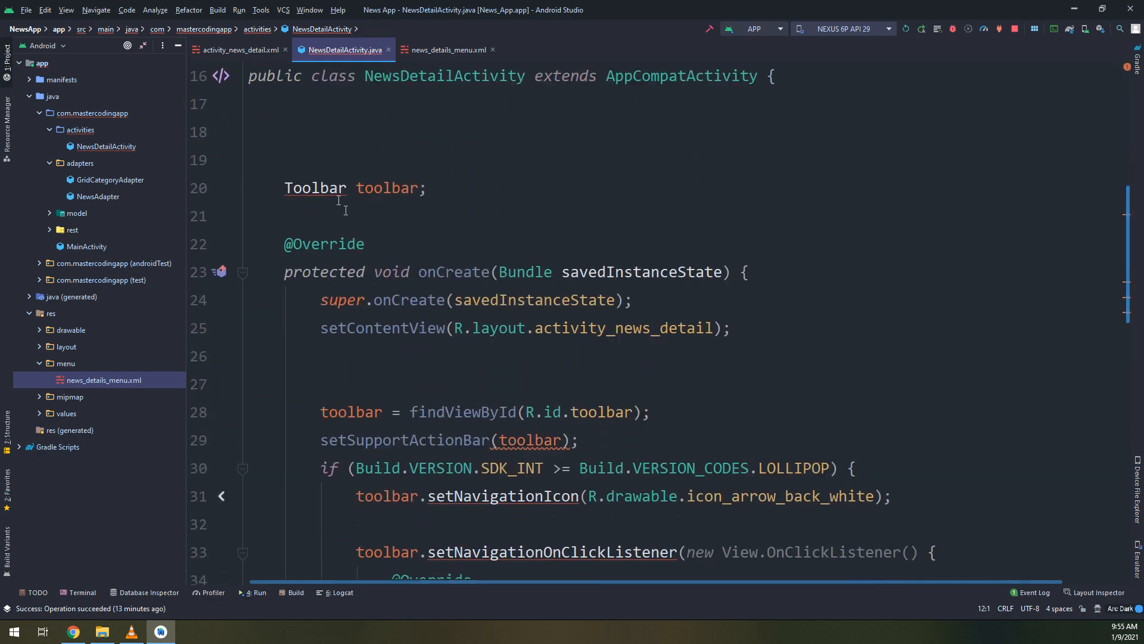
click(315, 187)
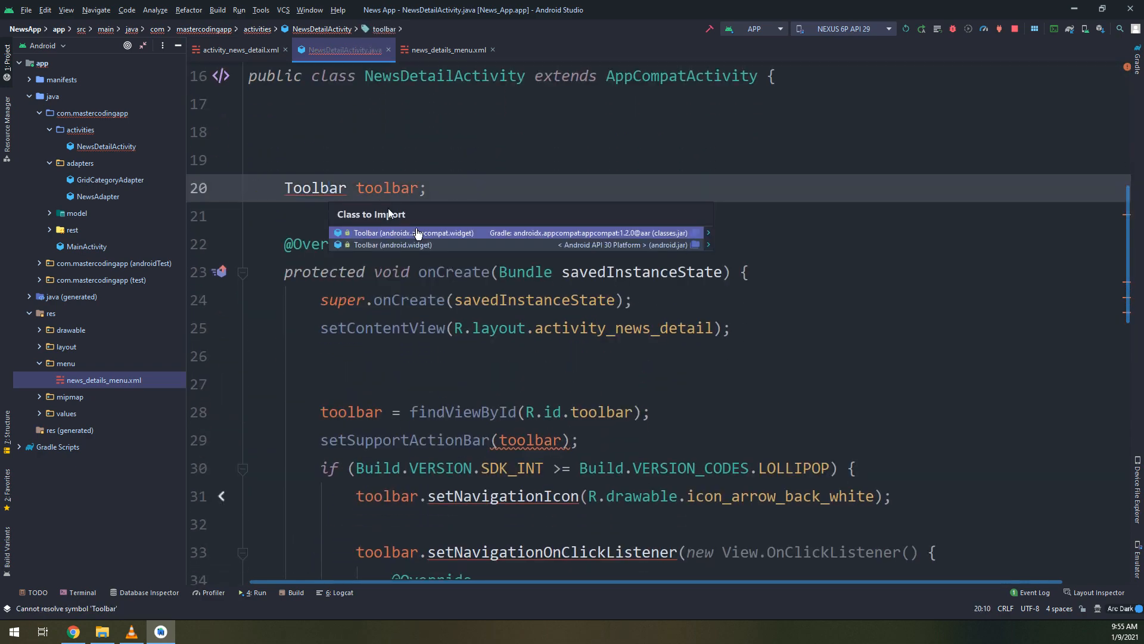
mouse_move(494, 244)
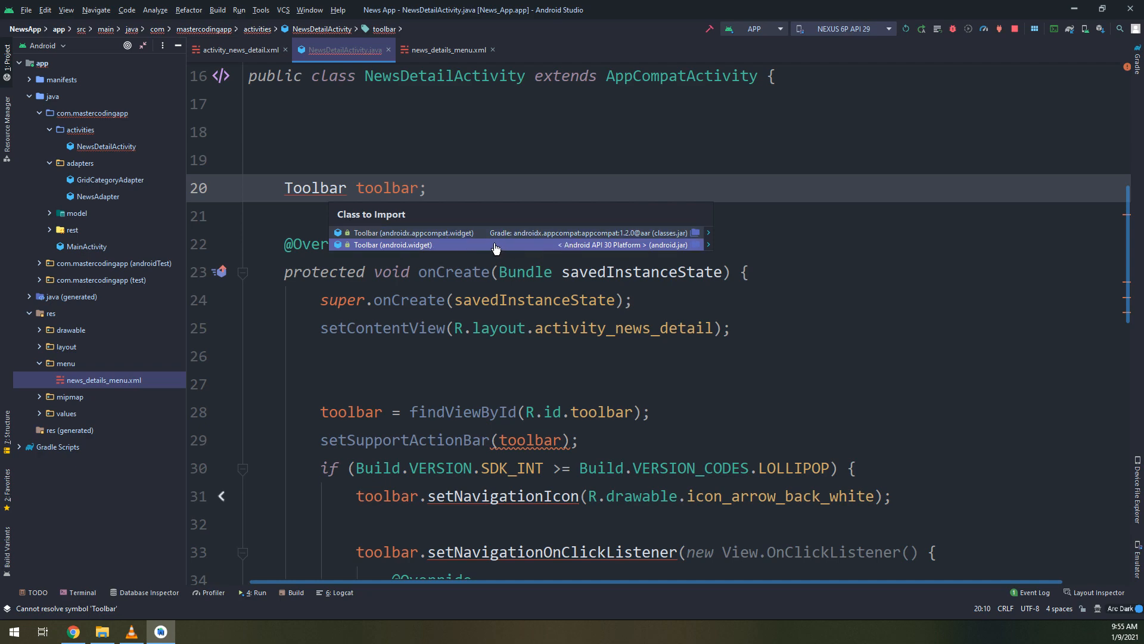
mouse_move(468, 233)
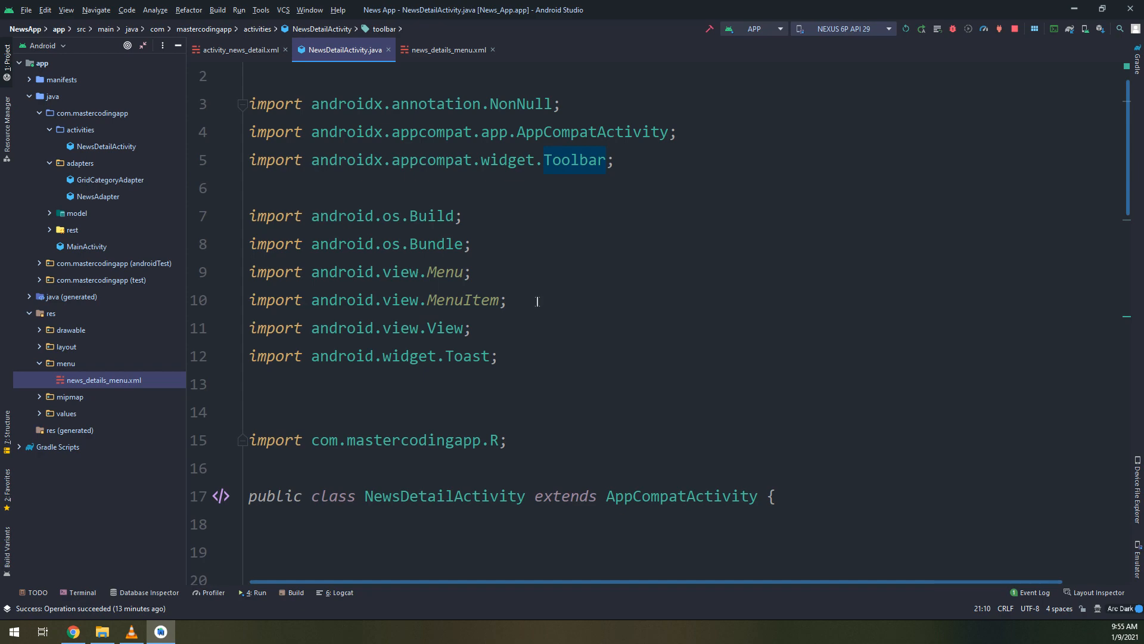
scroll(down, 3)
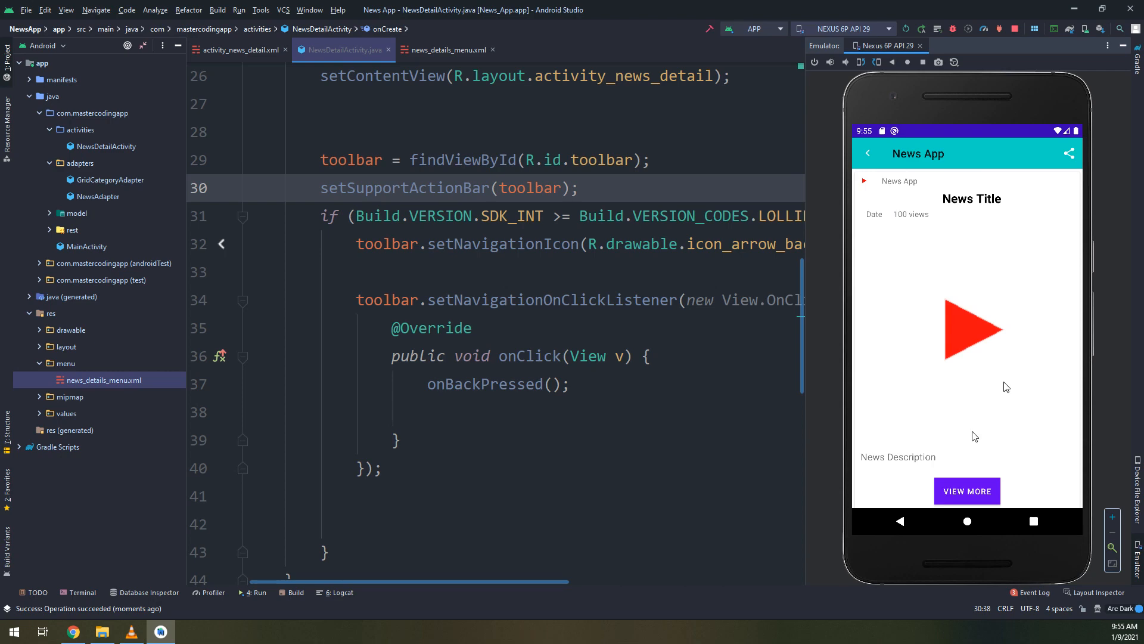
Tap the toolbar back arrow in the running NewsApp, then hide the emulator window
click(1068, 154)
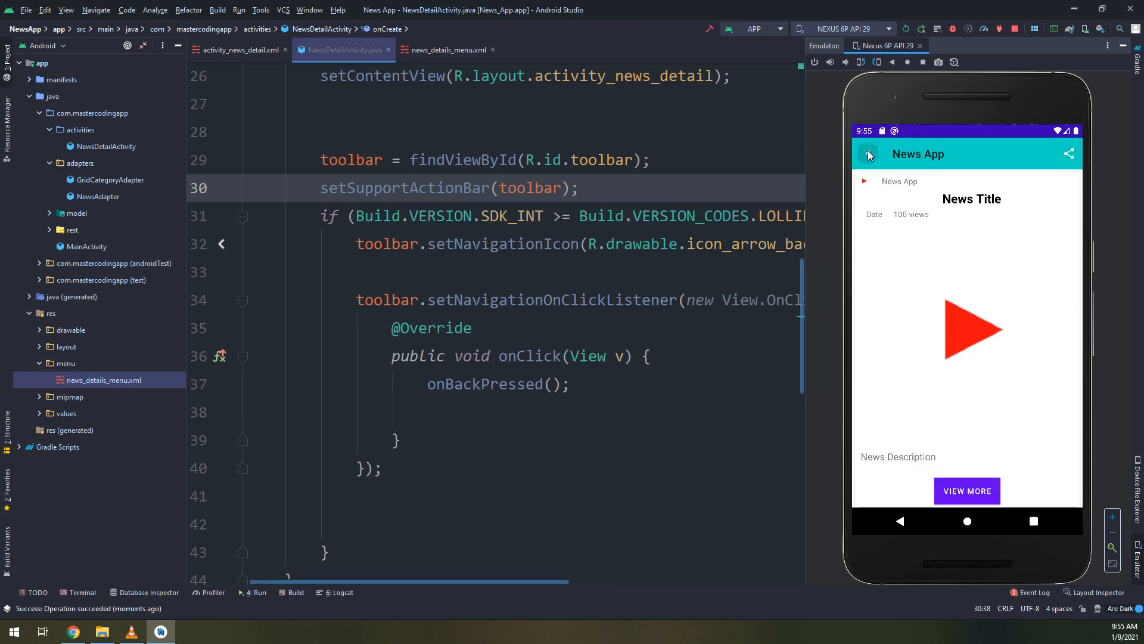
mouse_move(952, 169)
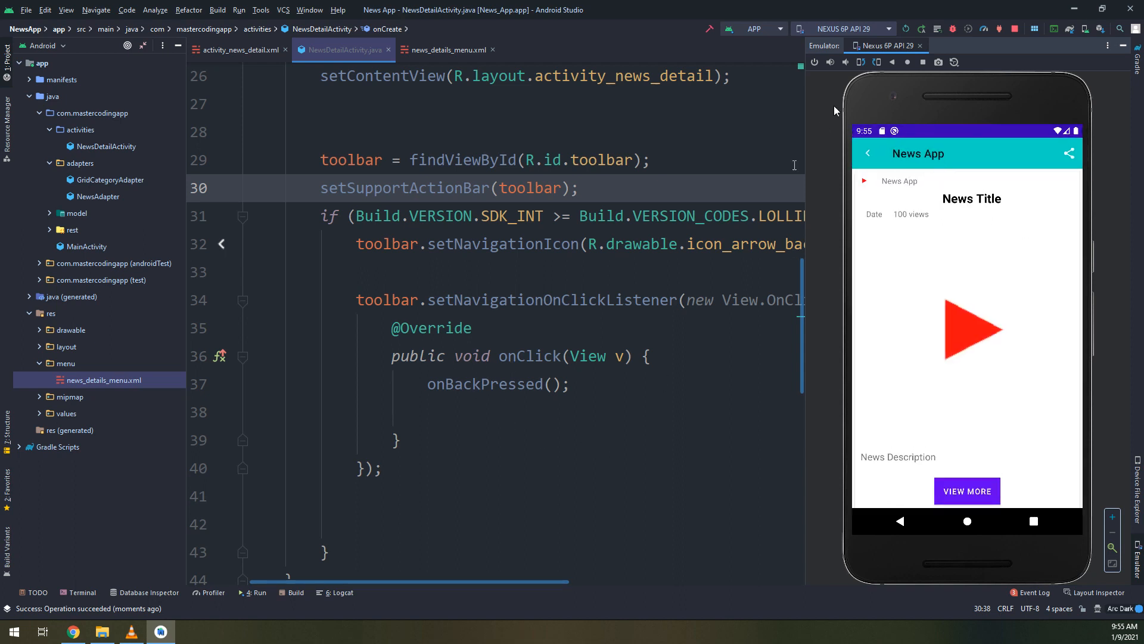
click(398, 440)
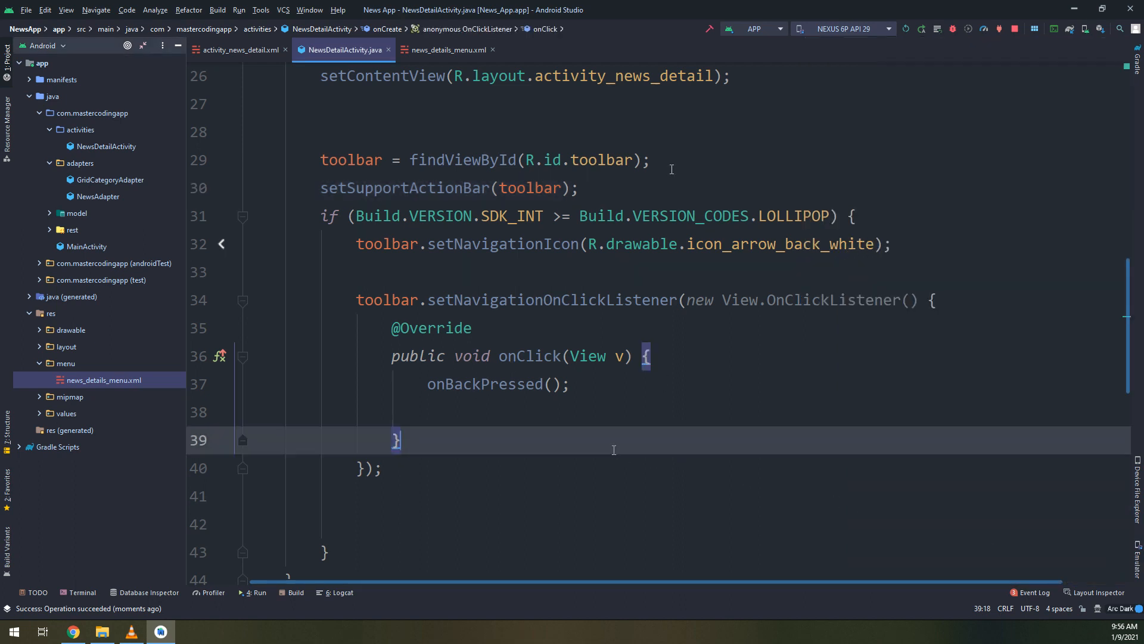
Add getSupportActionBar().setTitle(""), rerun the app and tap the share icon to show the toast
scroll(up, 3)
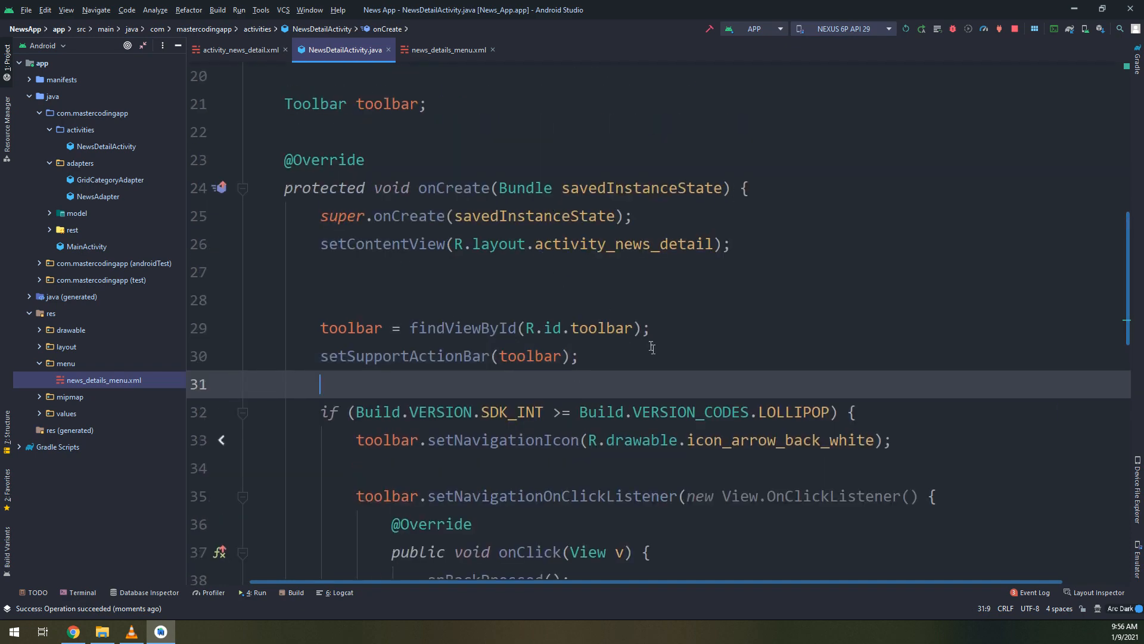
text(getSupportActionBar().setTitle();)
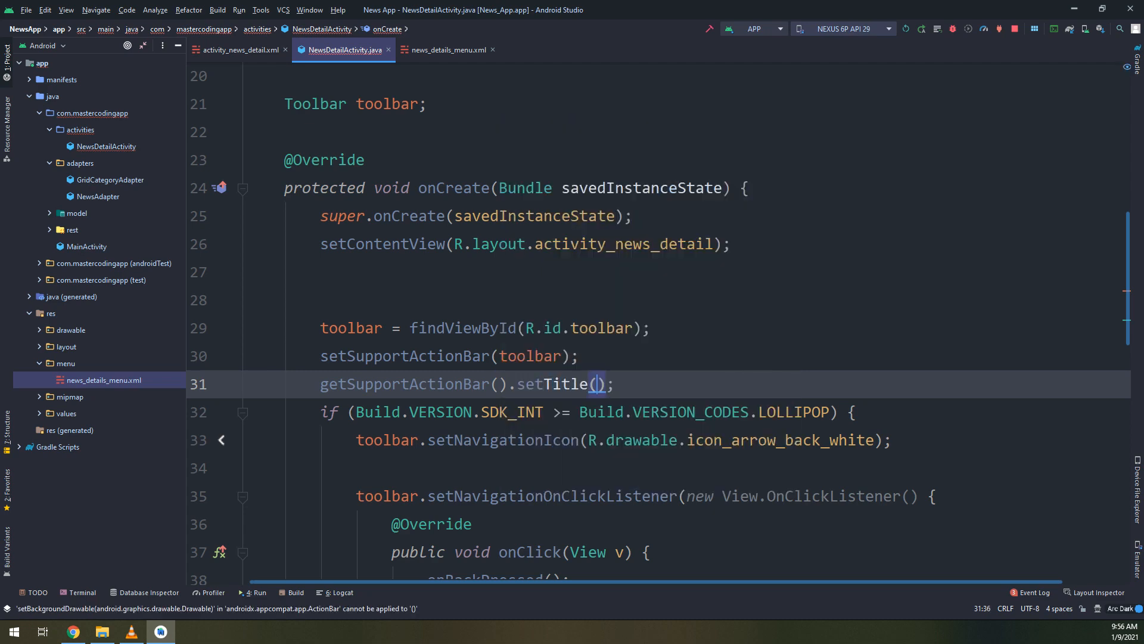
text("")
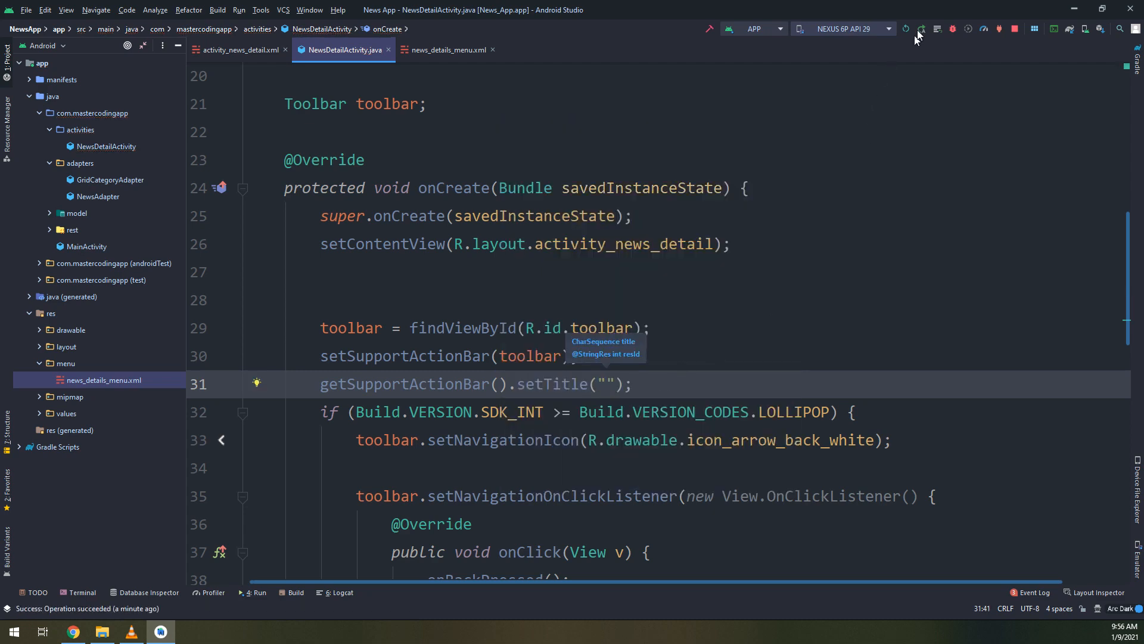
click(922, 28)
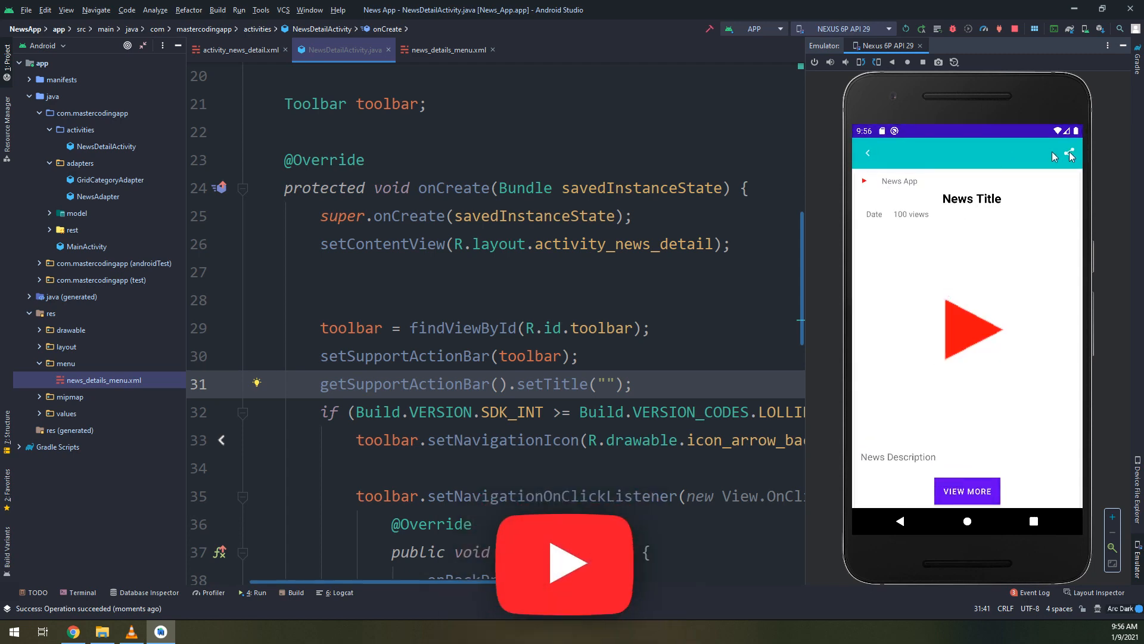
click(1067, 152)
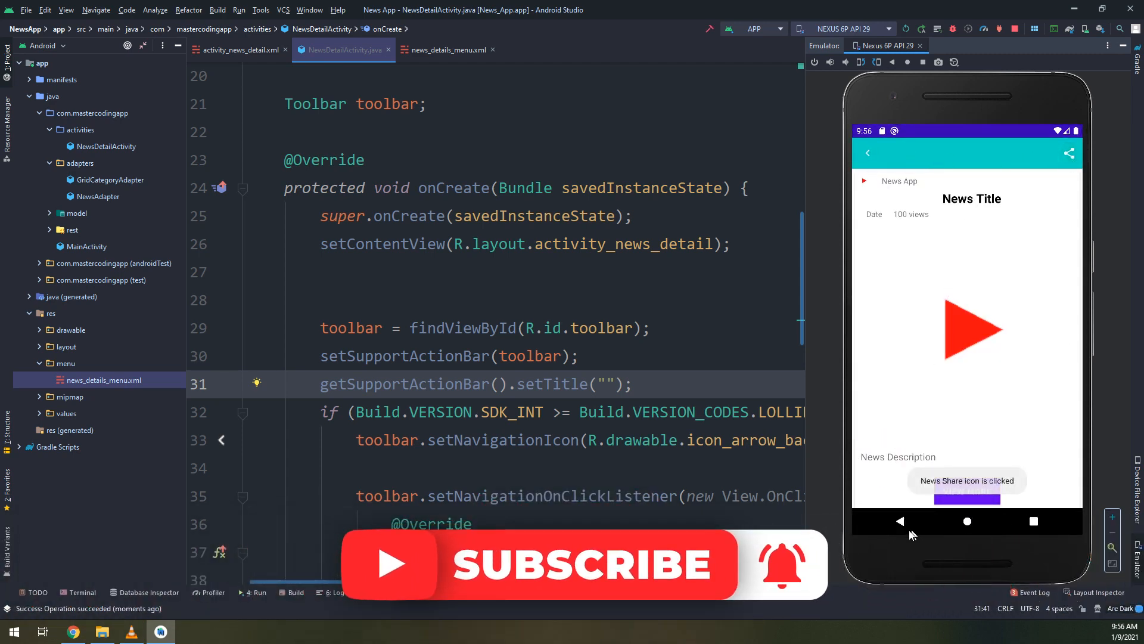